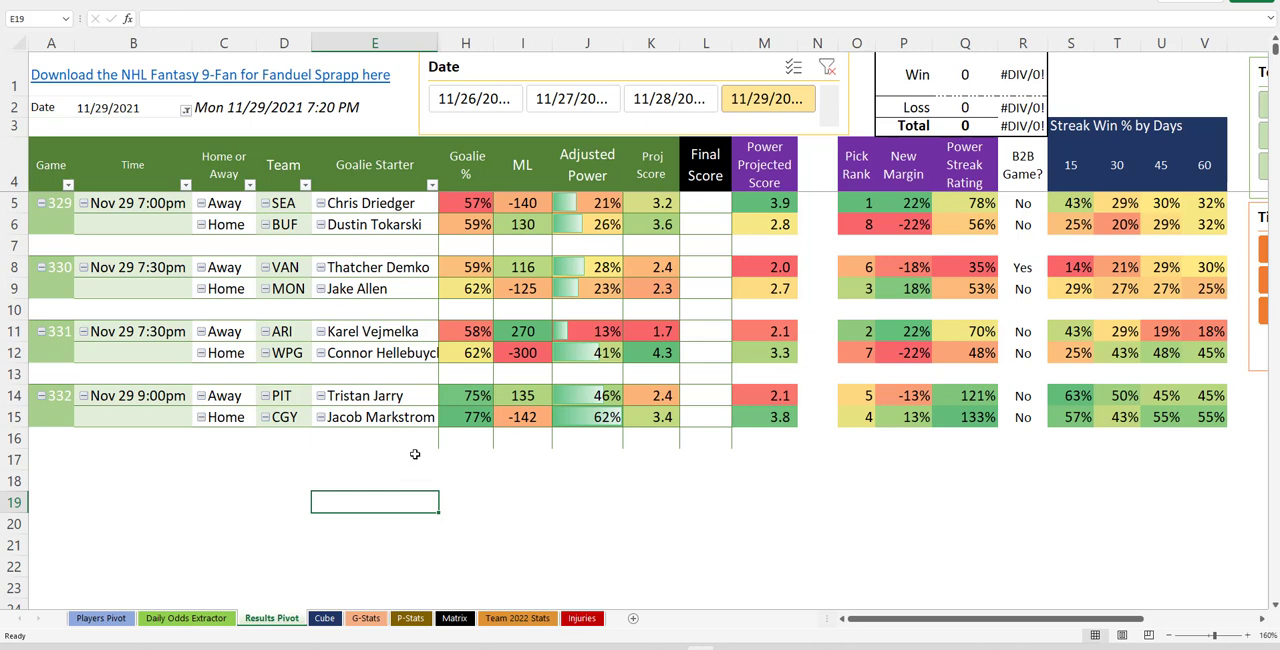
pyautogui.moveTo(423, 416)
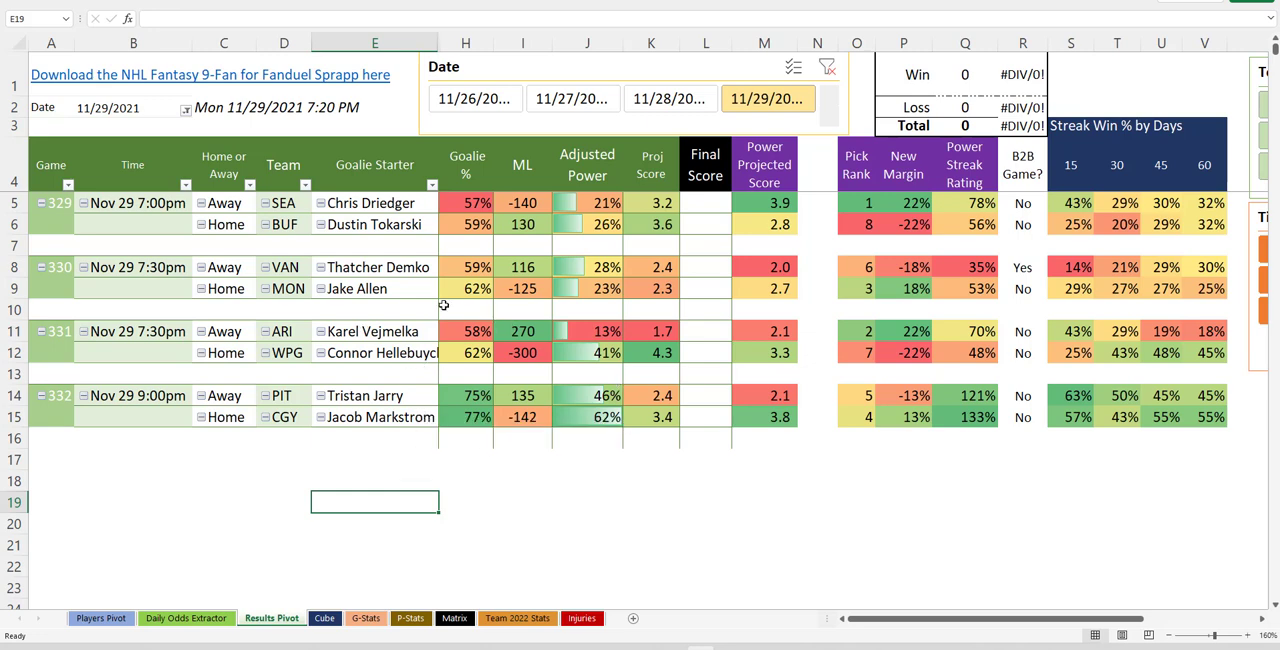
pyautogui.moveTo(483, 447)
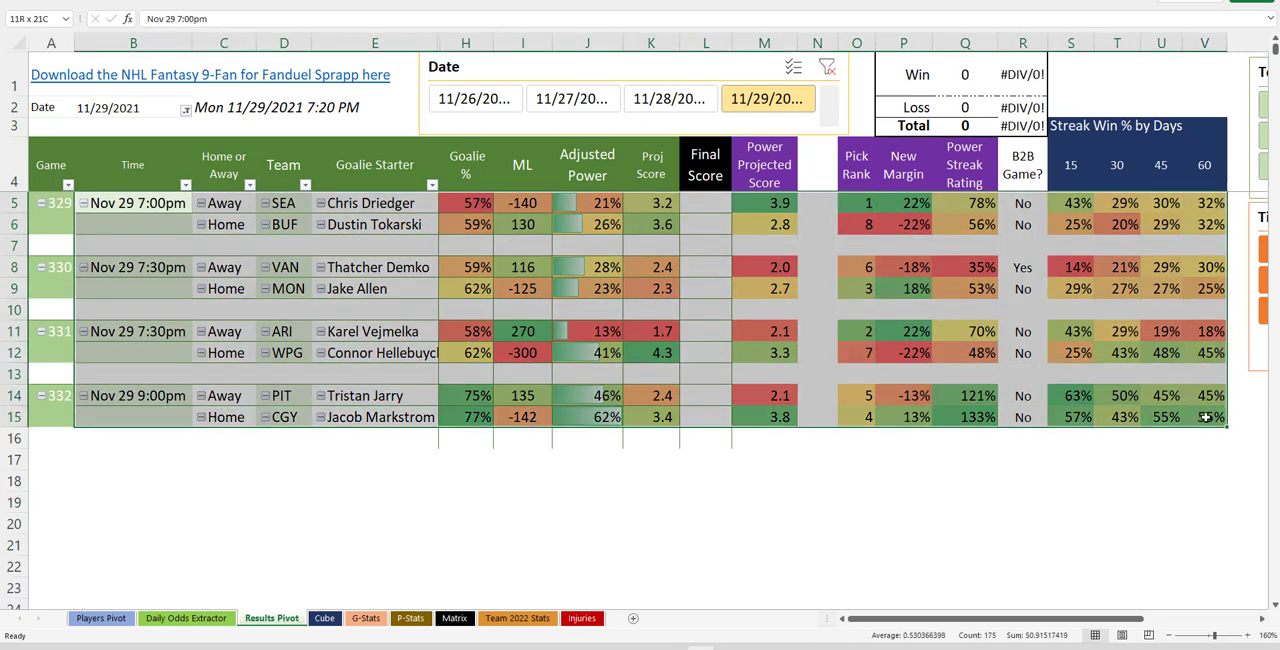
# Review the first game's time, venue, power projected scores and pick rank cells.
pyautogui.click(133, 203)
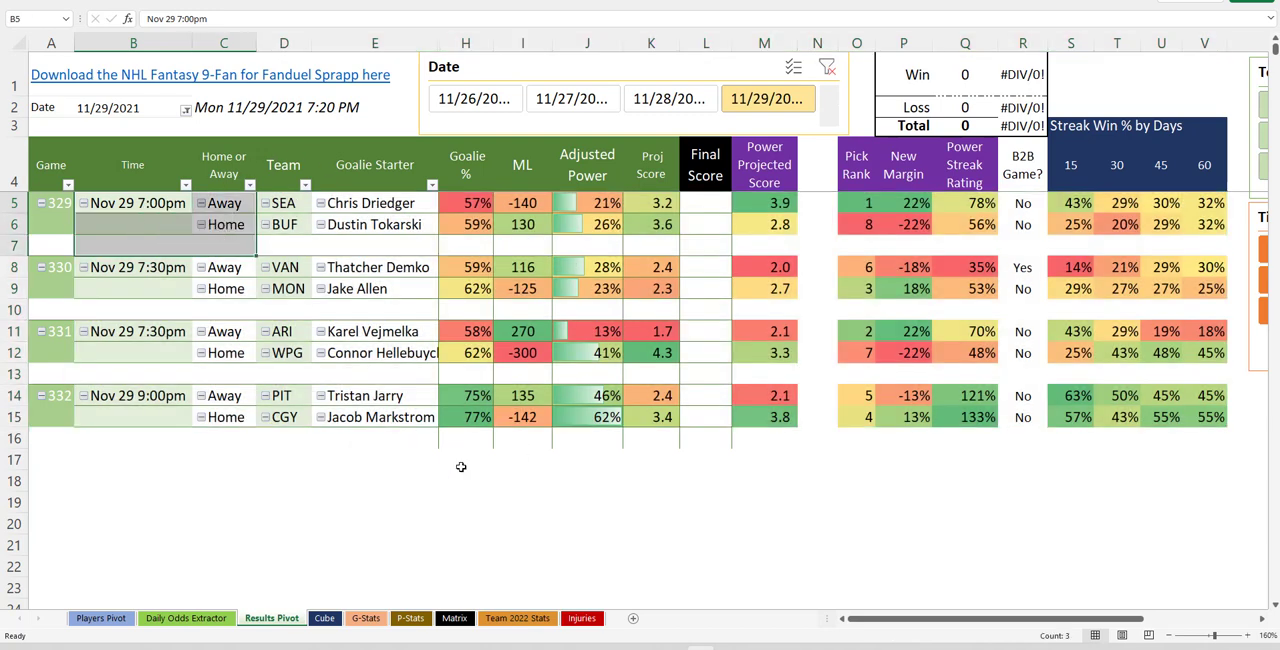
pyautogui.click(465, 459)
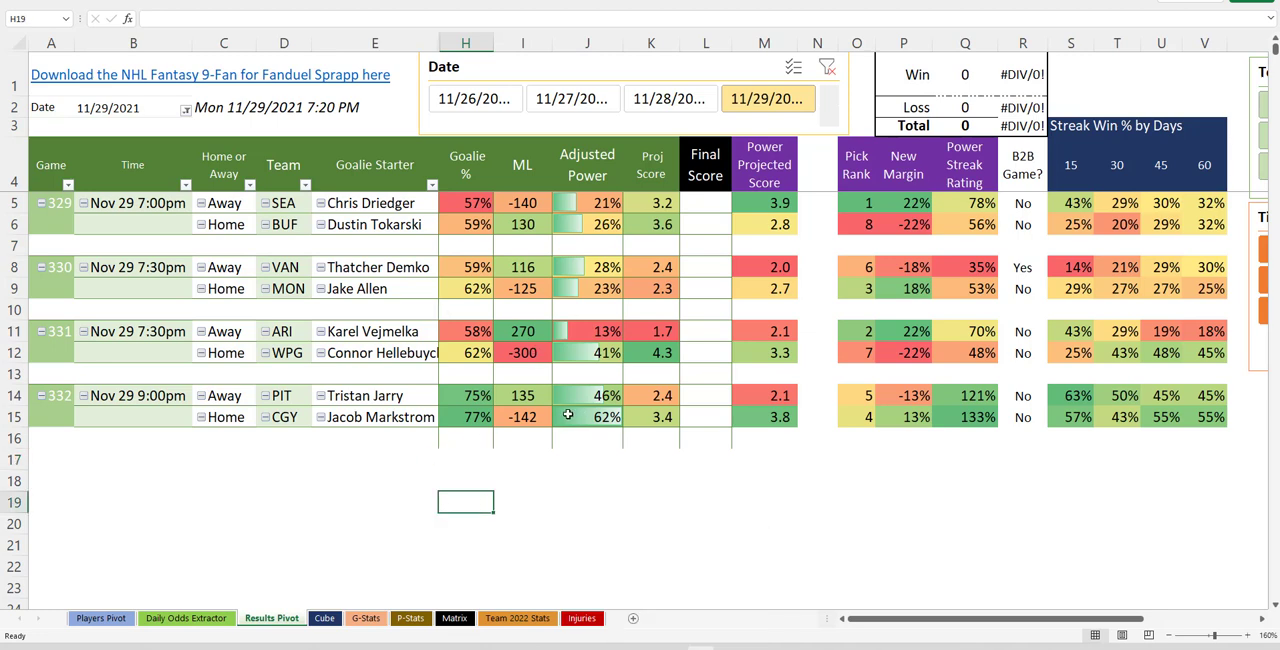
pyautogui.moveTo(446, 379)
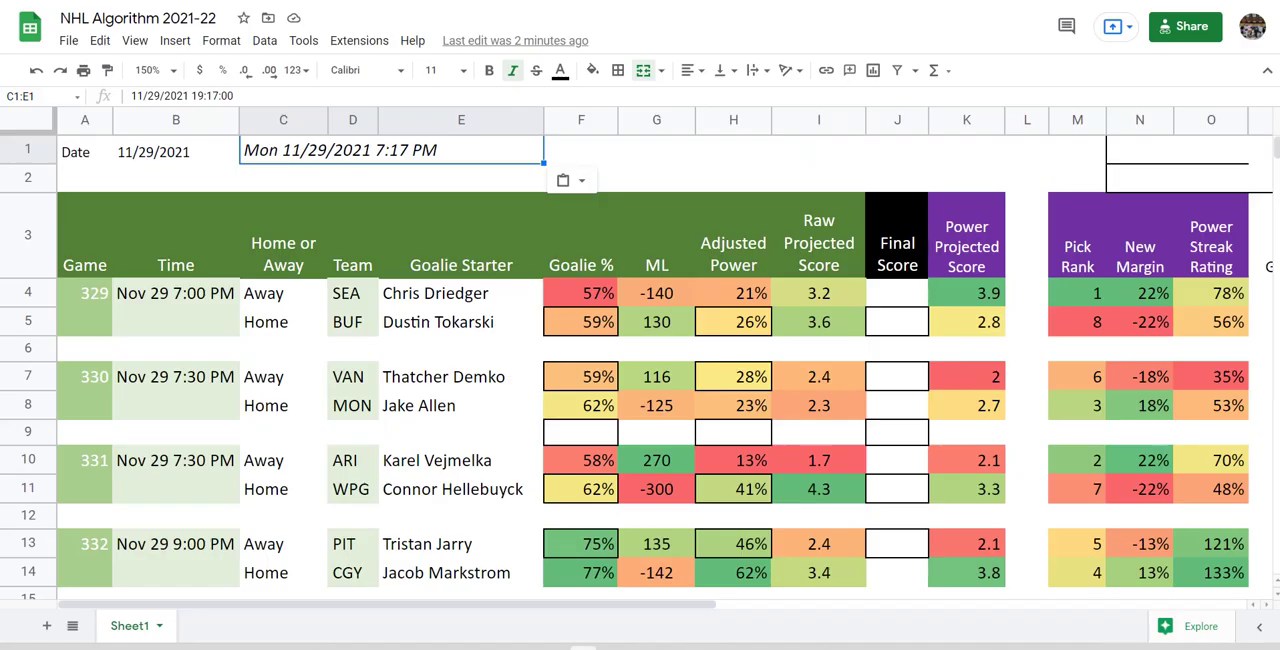
pyautogui.moveTo(434, 338)
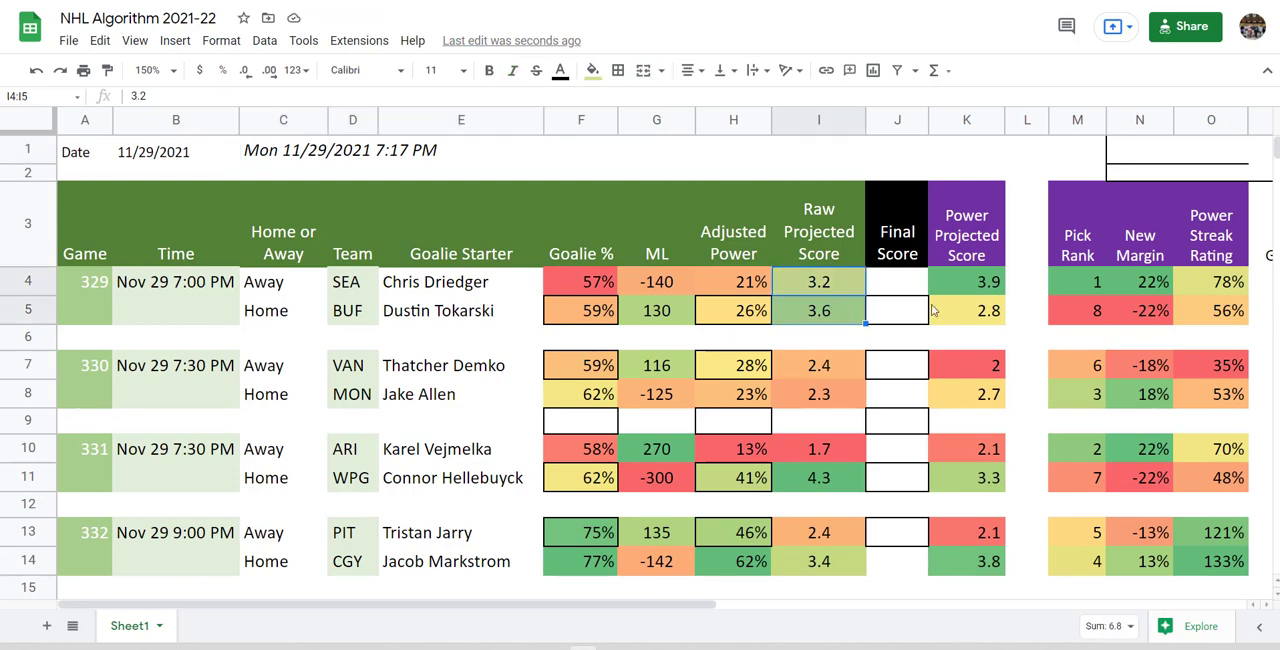
pyautogui.click(966, 281)
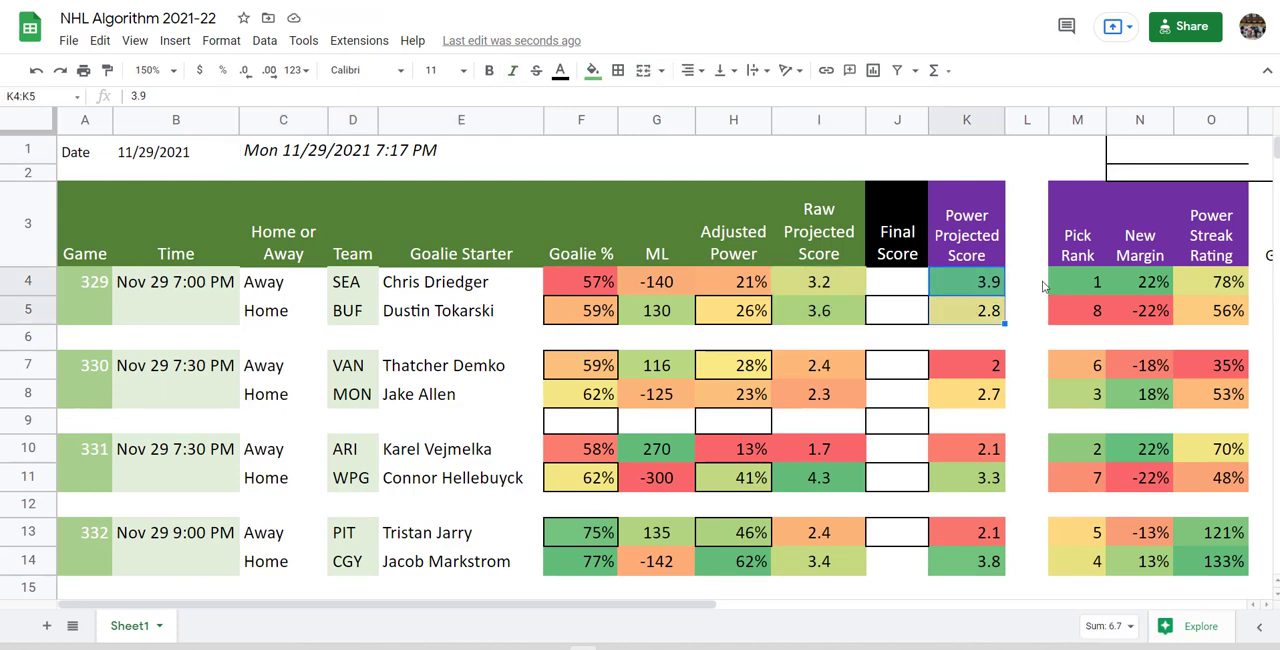
pyautogui.click(1026, 281)
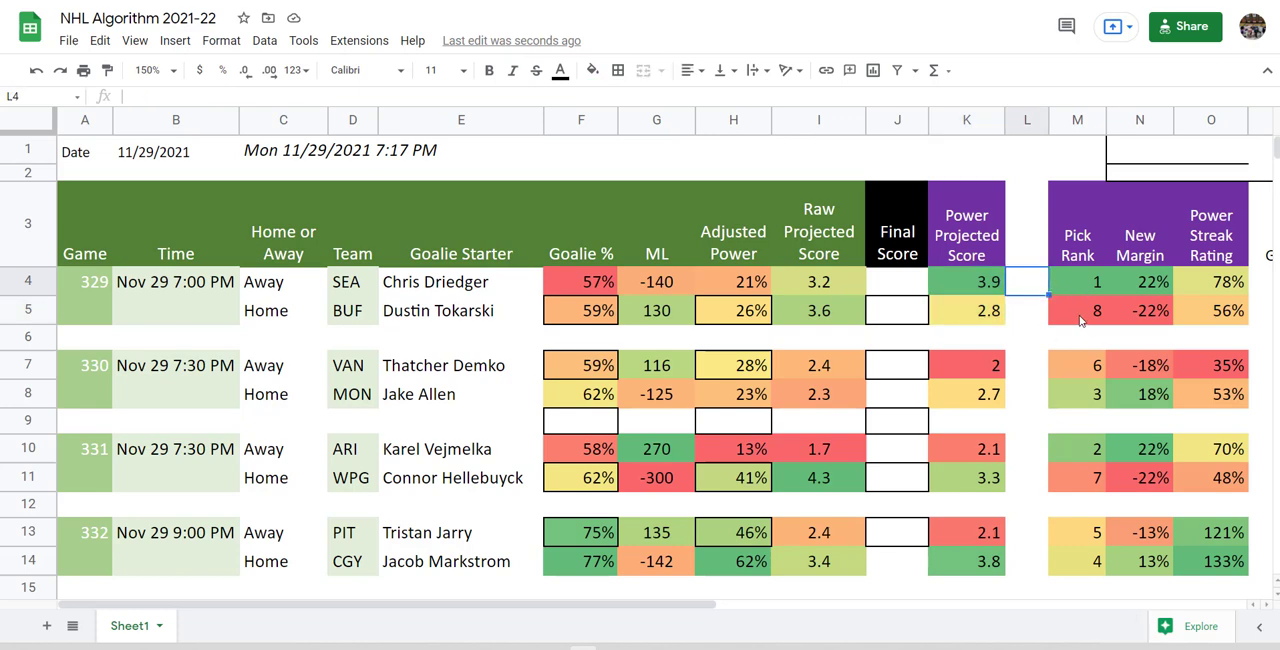
pyautogui.click(1077, 281)
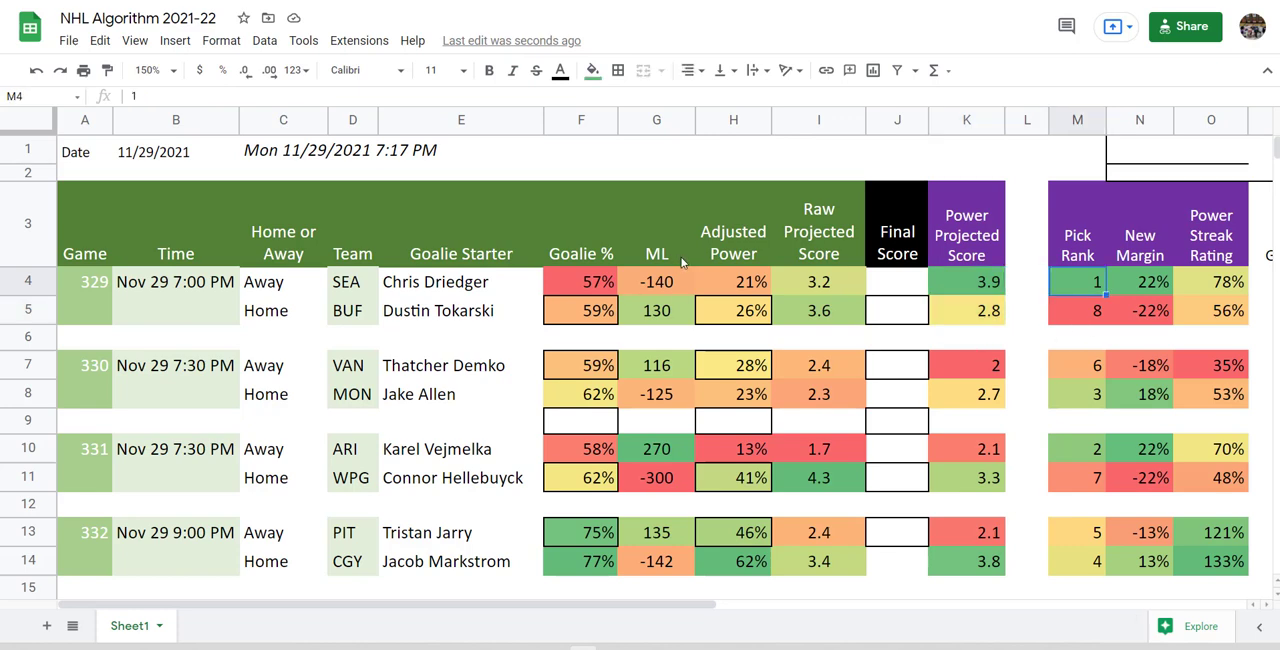
pyautogui.moveTo(660, 322)
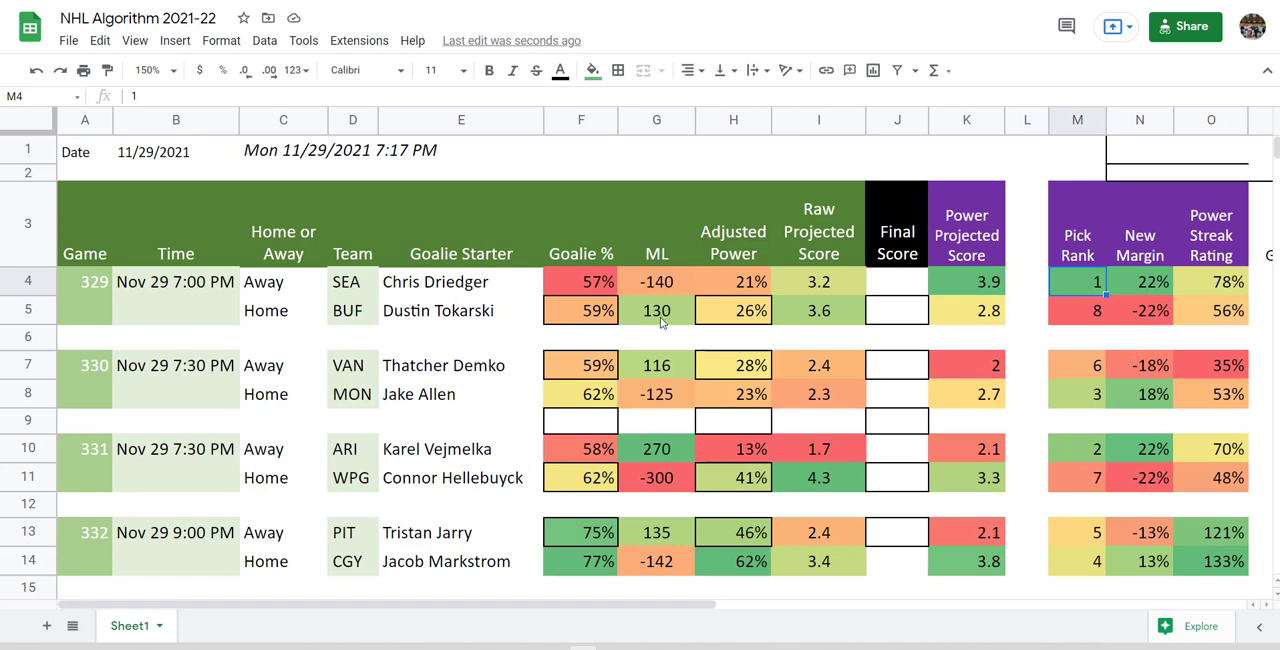
pyautogui.moveTo(366, 290)
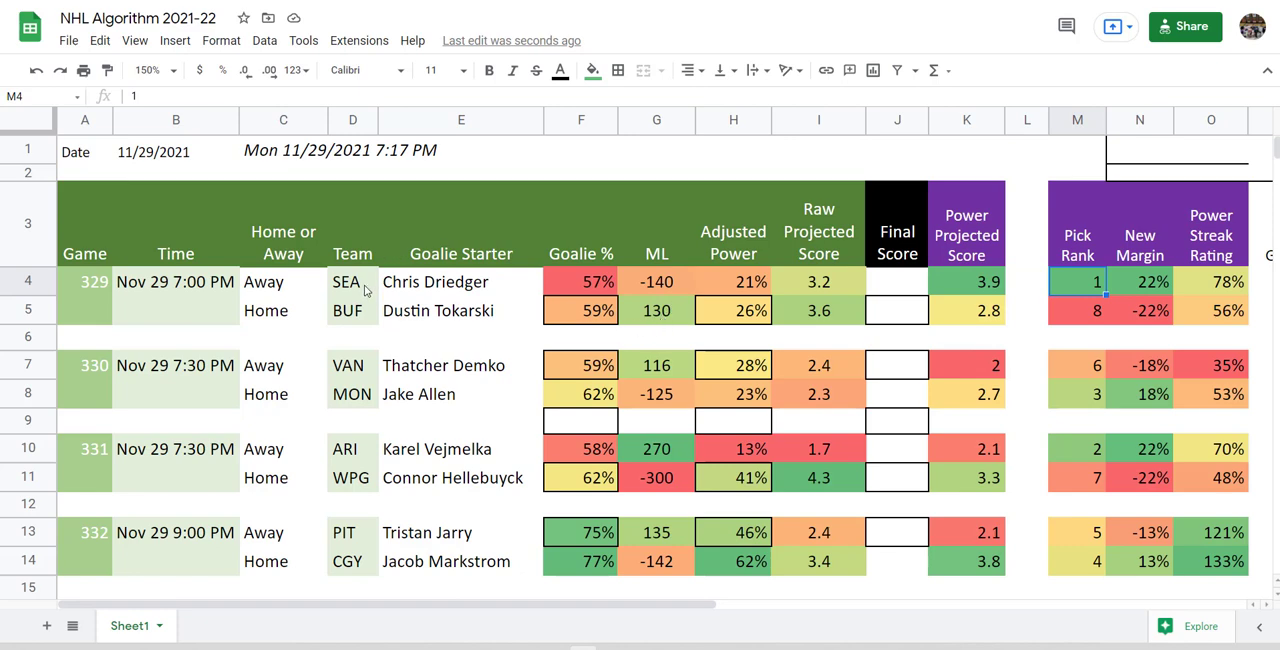
# Inspect home team BUF, goalies Chris Driedger and Dustin Tokarski, and the -22% New Margin.
pyautogui.click(352, 310)
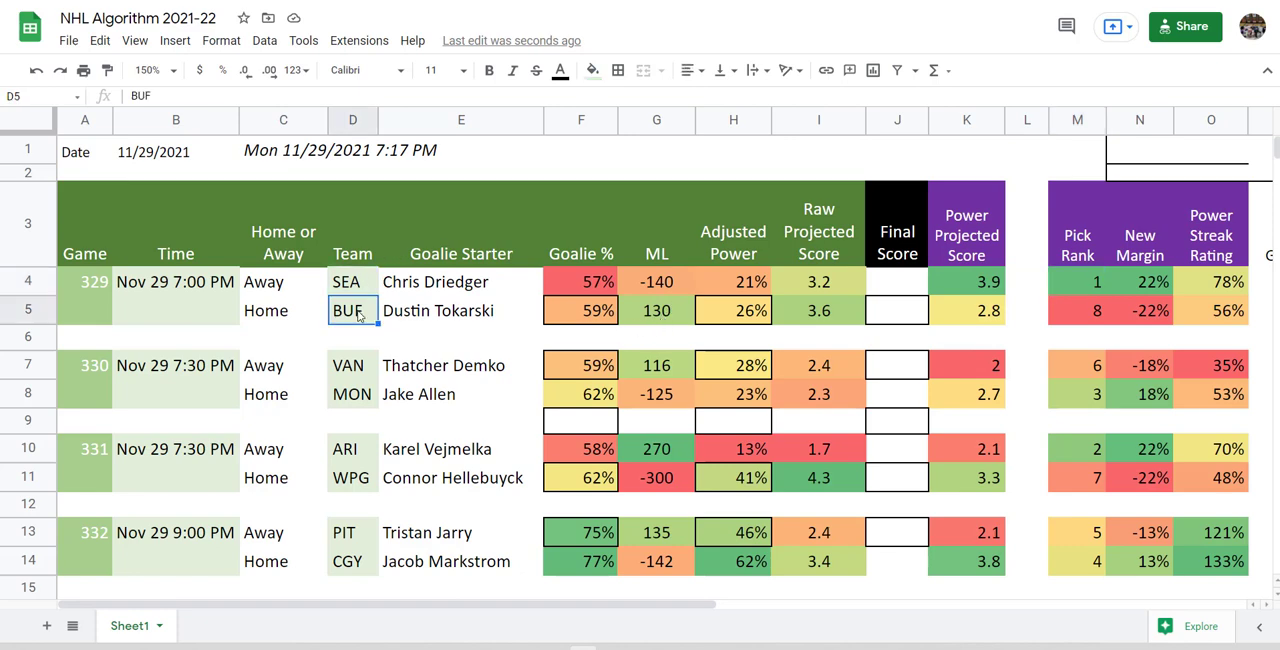
pyautogui.click(460, 281)
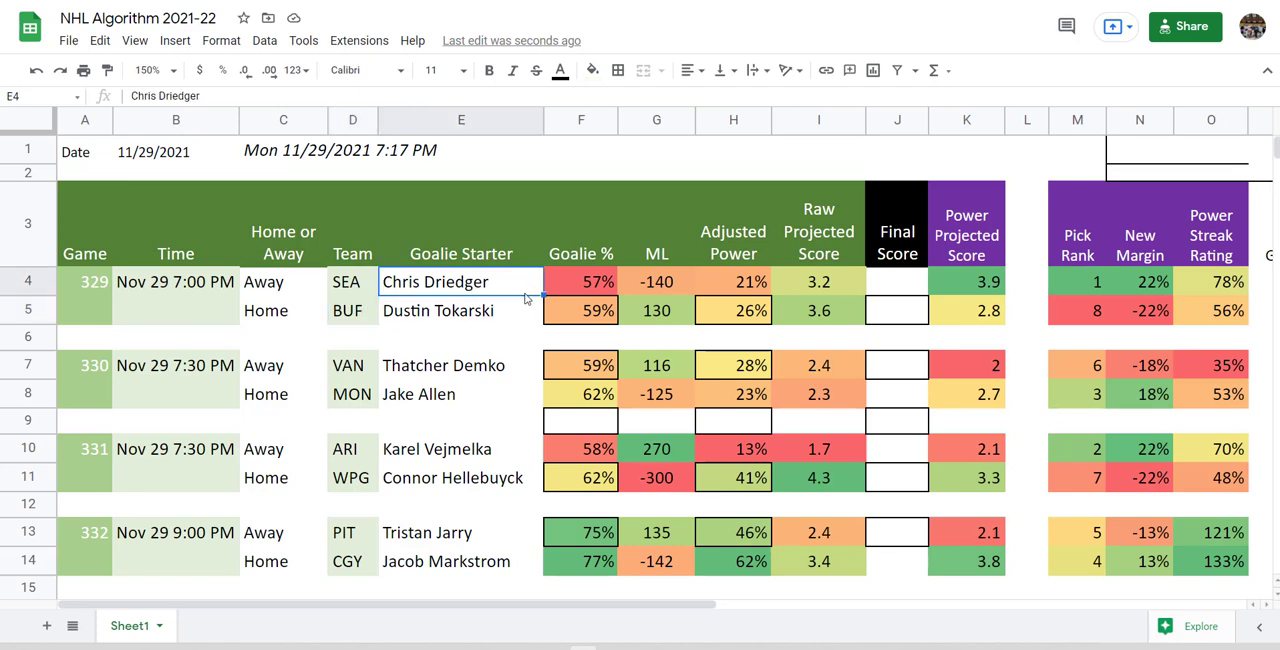
pyautogui.click(460, 310)
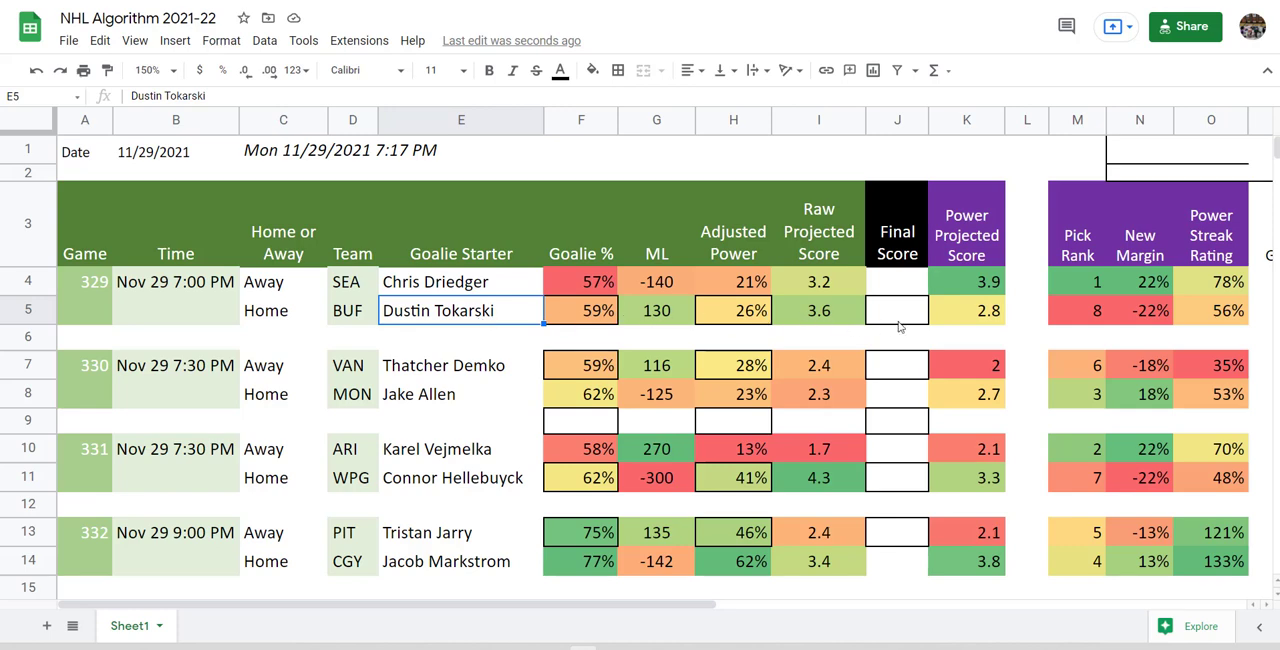
pyautogui.click(1140, 310)
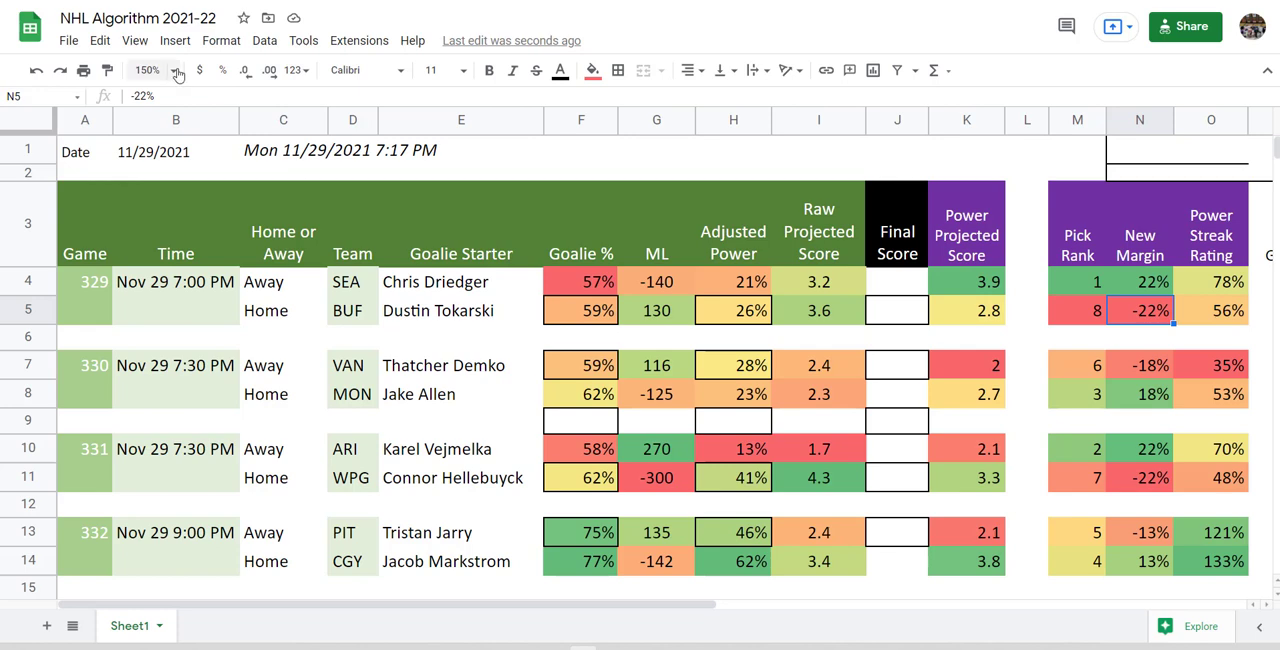
# Set the sheet zoom to 100%, then 125%, so every column fits.
pyautogui.click(146, 70)
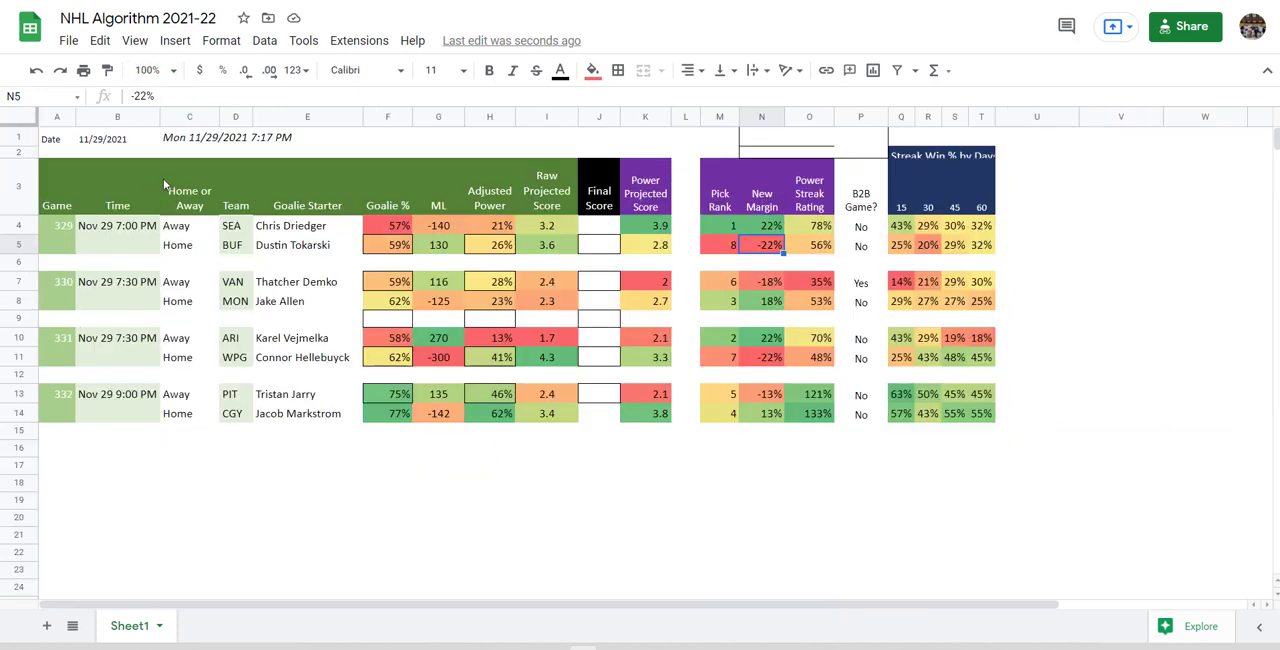
pyautogui.click(172, 70)
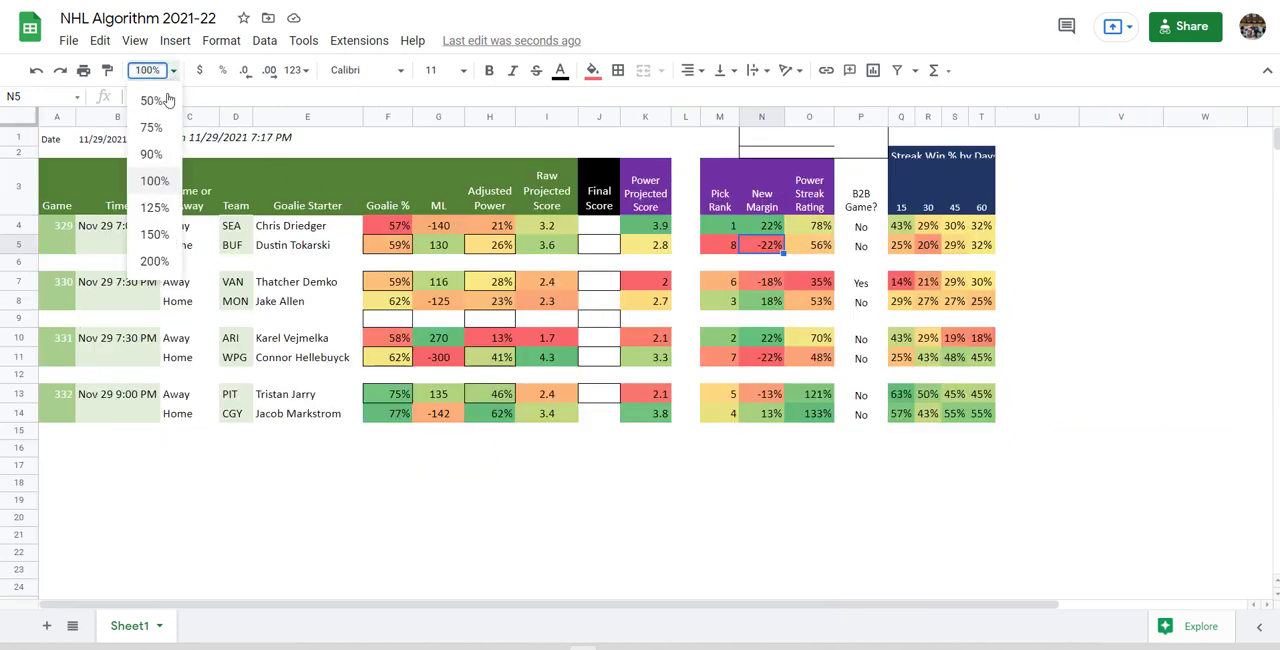
pyautogui.click(154, 207)
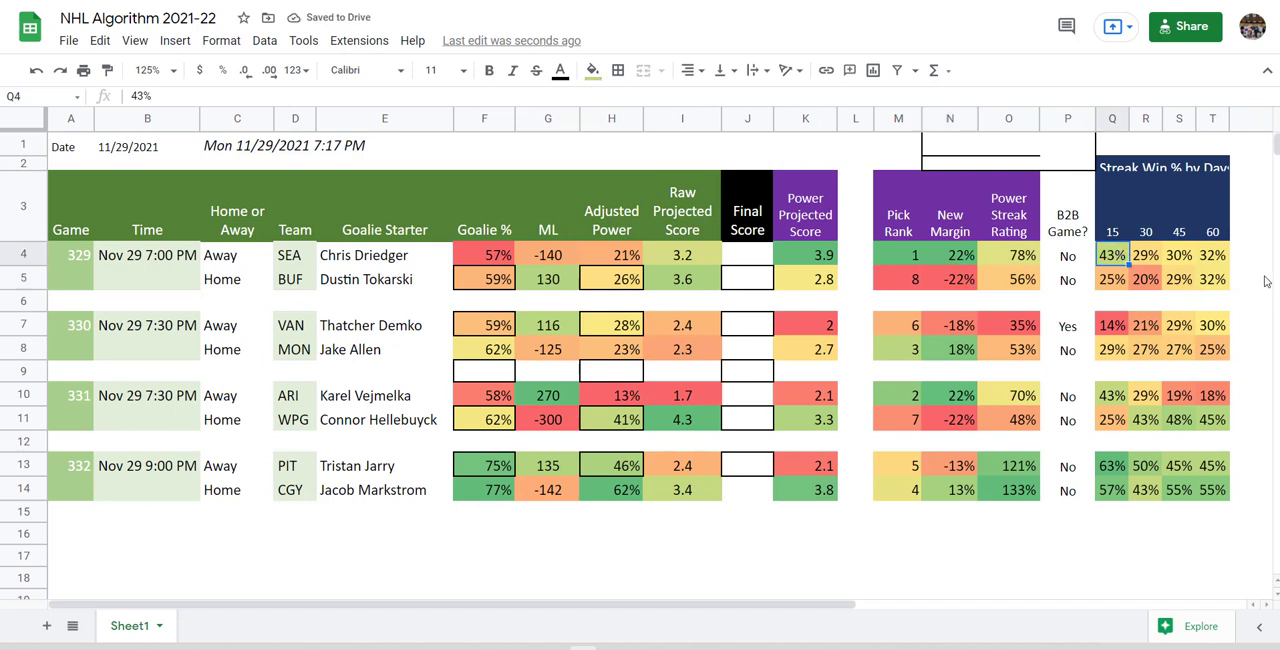
pyautogui.moveTo(1253, 259)
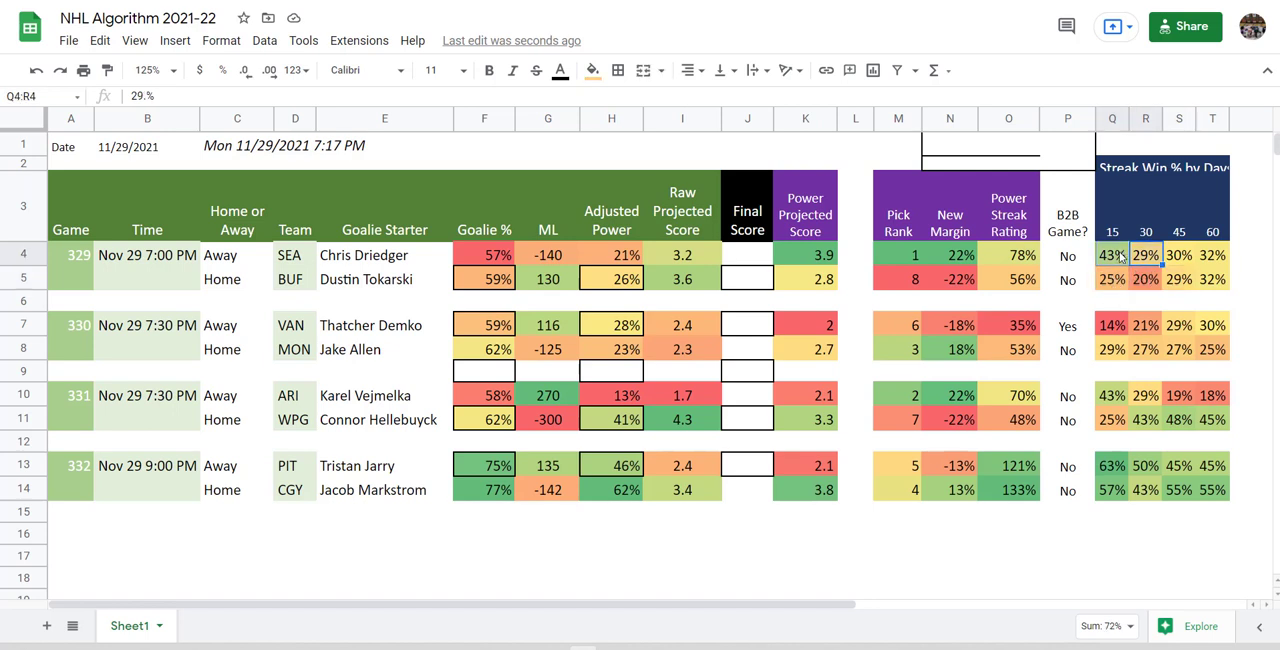
# Review Chris Driedger's Goalie %, game 329's raw projected scores and the -140 away ML.
pyautogui.click(484, 254)
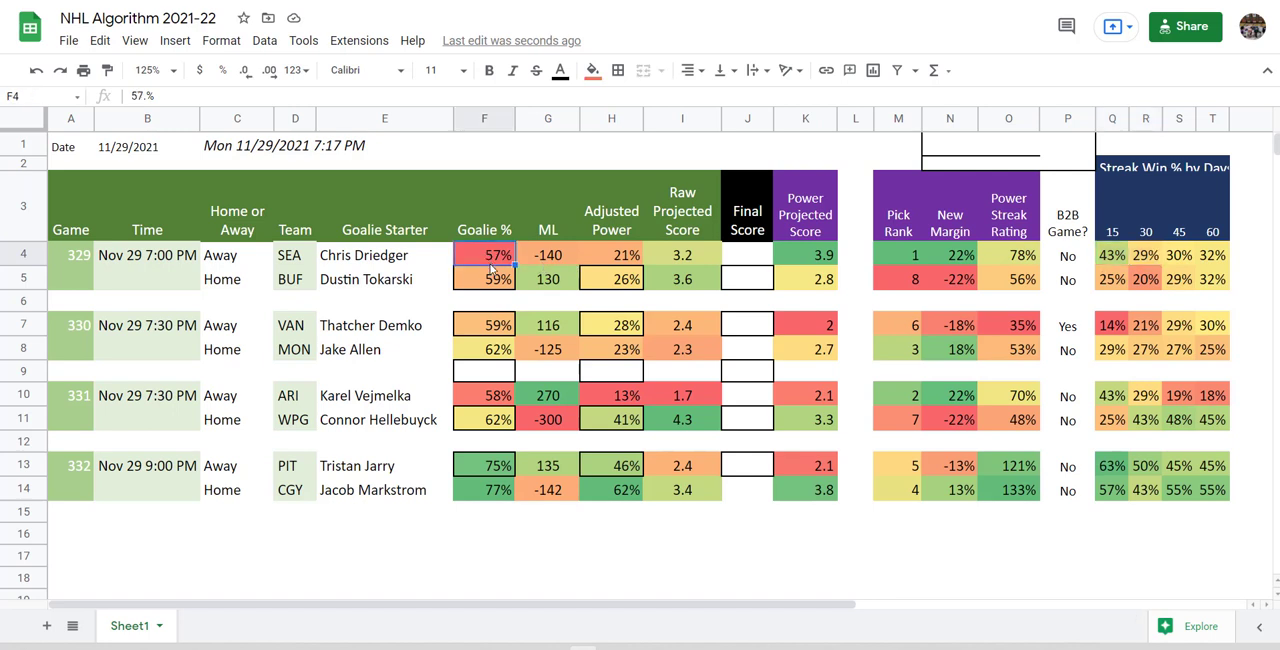
pyautogui.moveTo(793, 305)
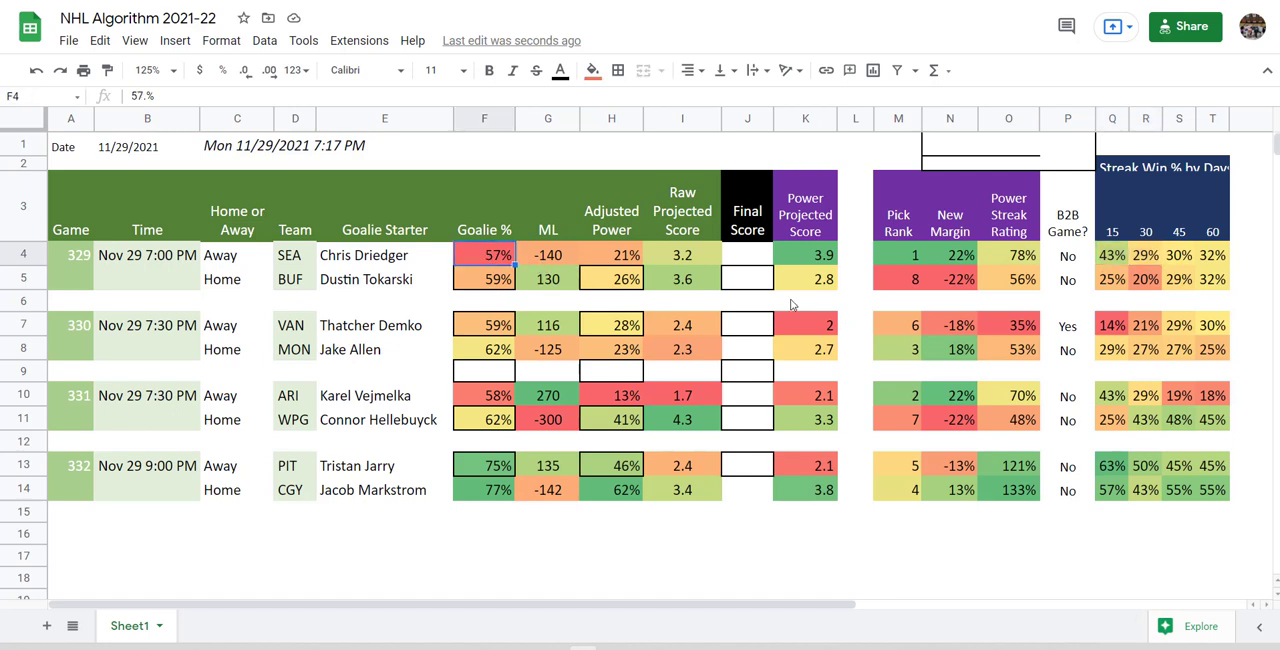
pyautogui.moveTo(378, 261)
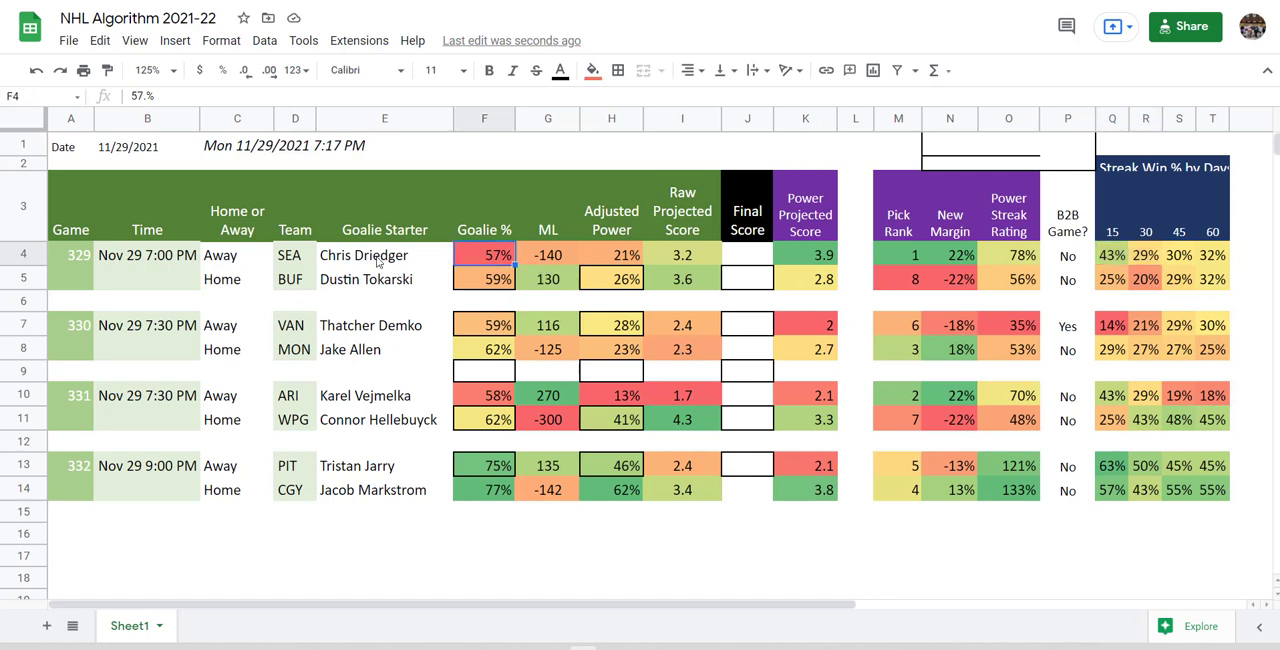
pyautogui.click(384, 255)
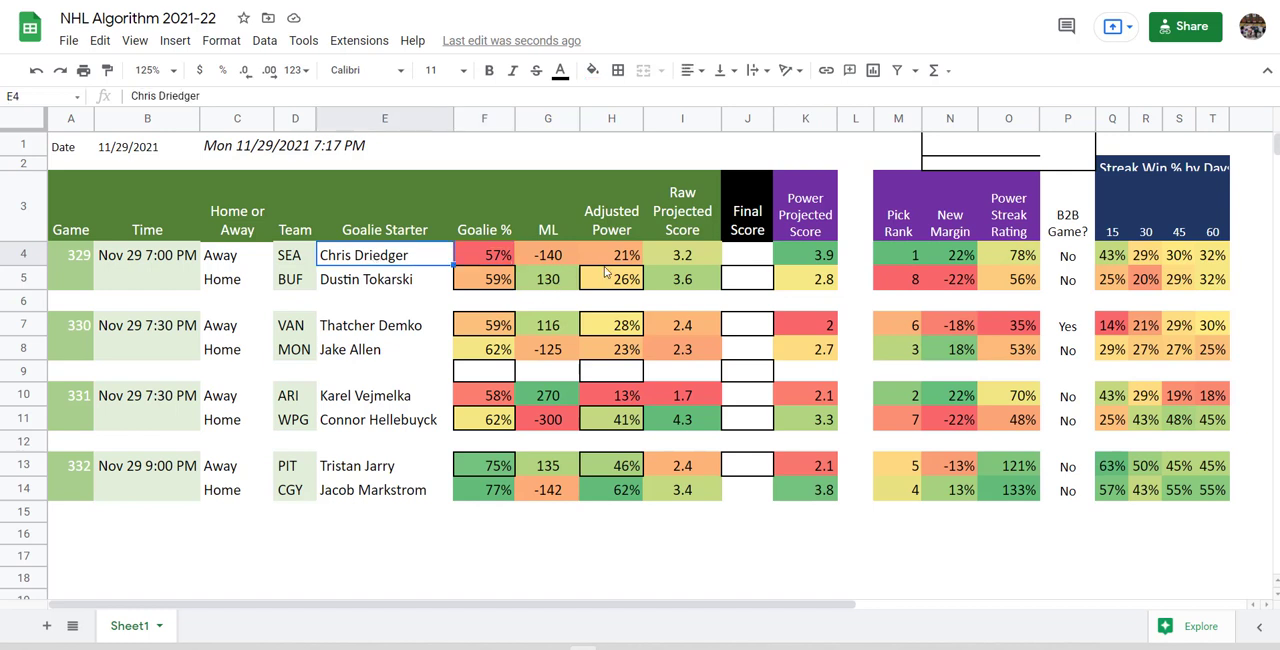
pyautogui.moveTo(680, 275)
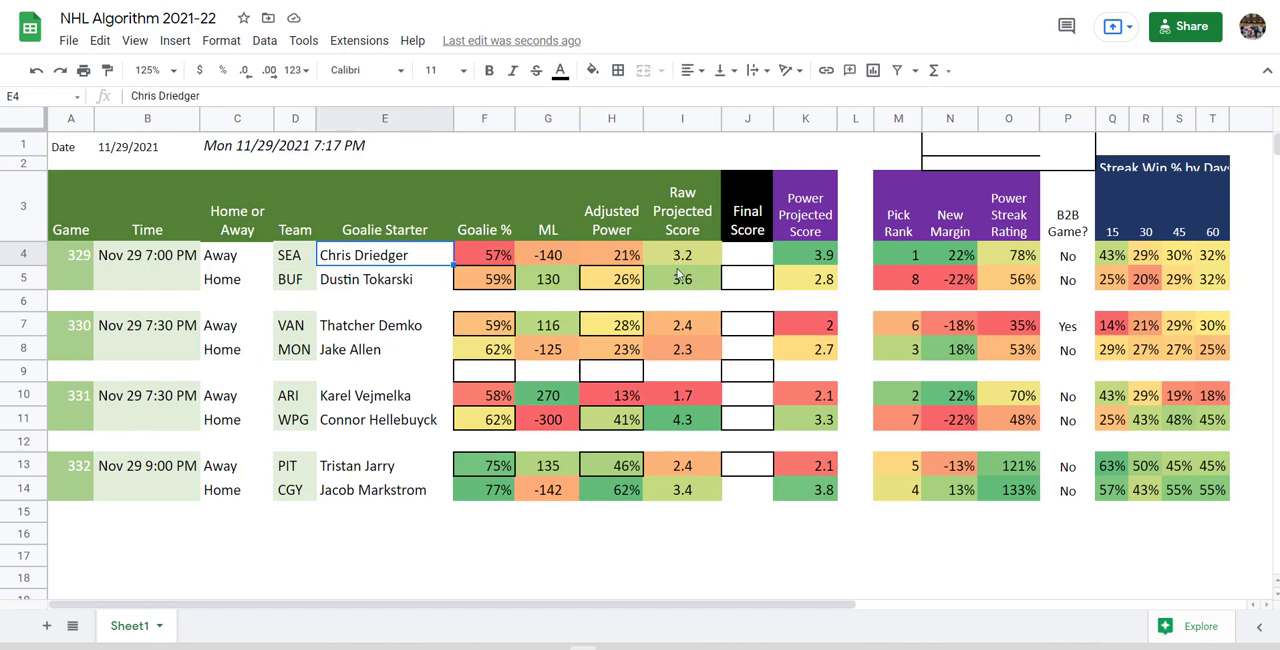
pyautogui.moveTo(683, 254); pyautogui.dragTo(683, 279)
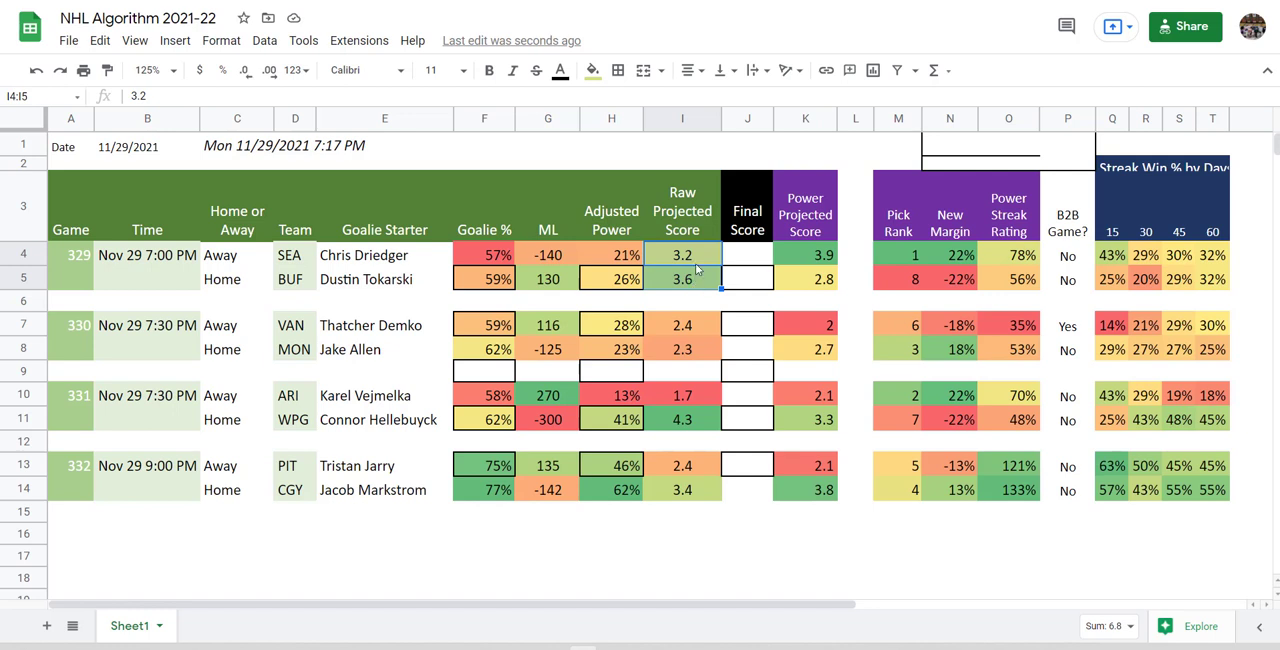
pyautogui.click(547, 254)
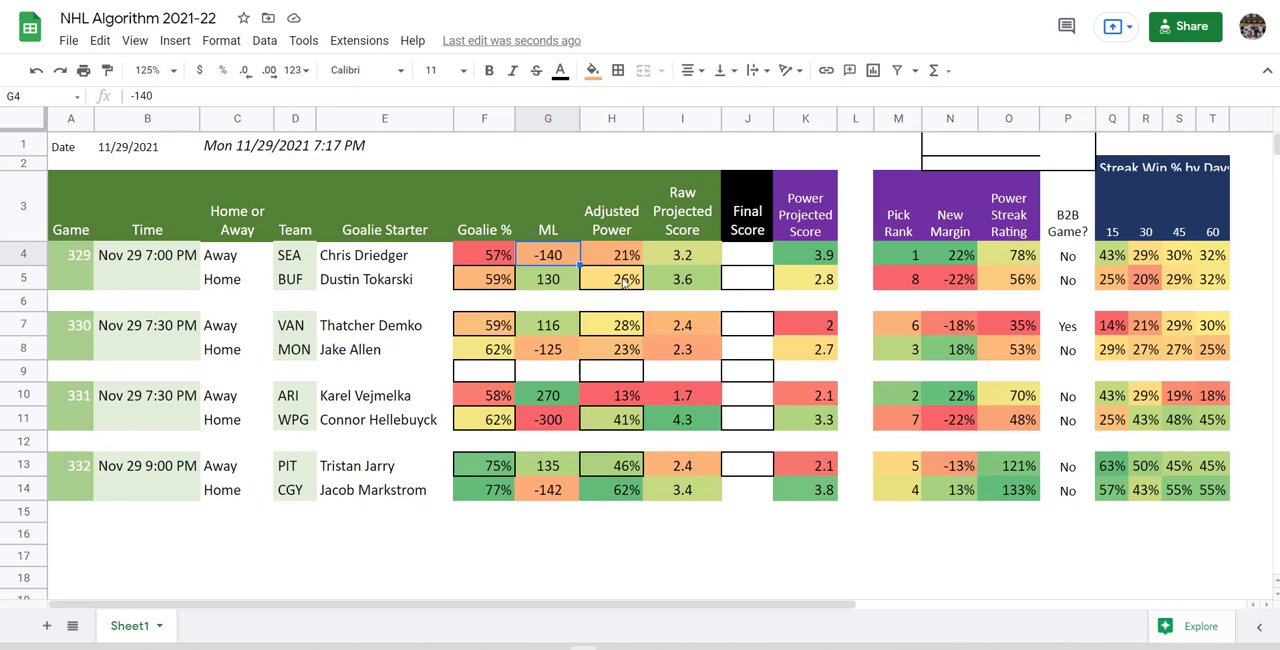
pyautogui.moveTo(659, 352)
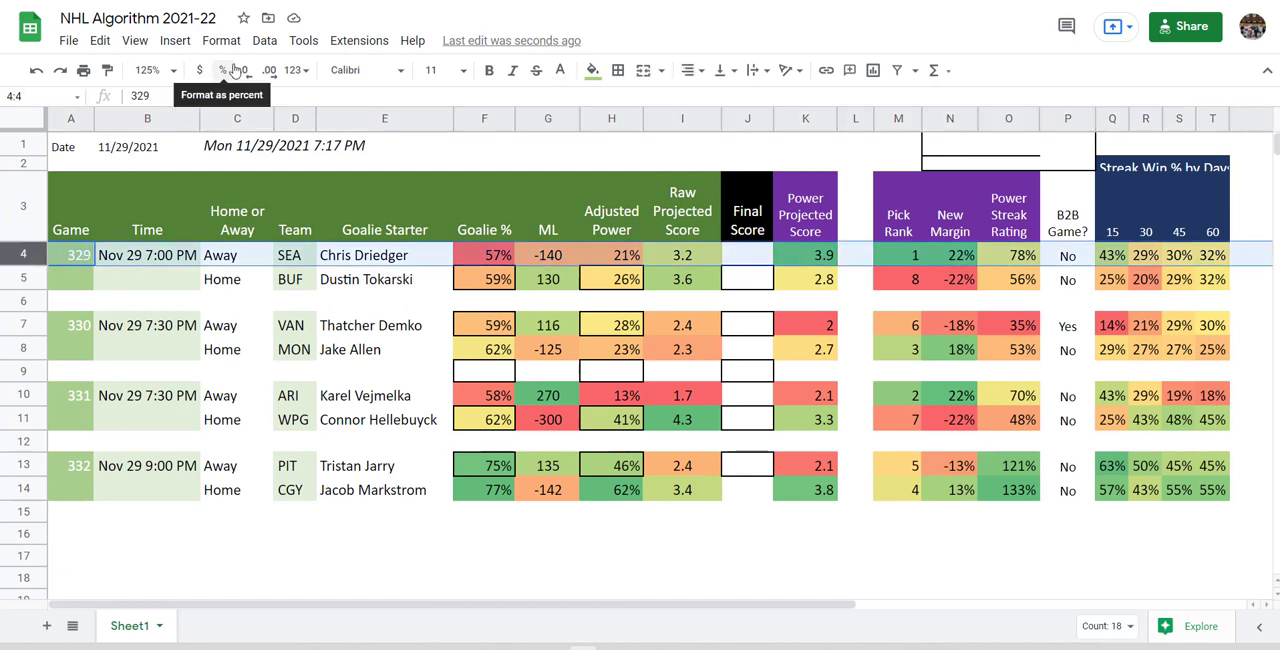
pyautogui.moveTo(148, 42)
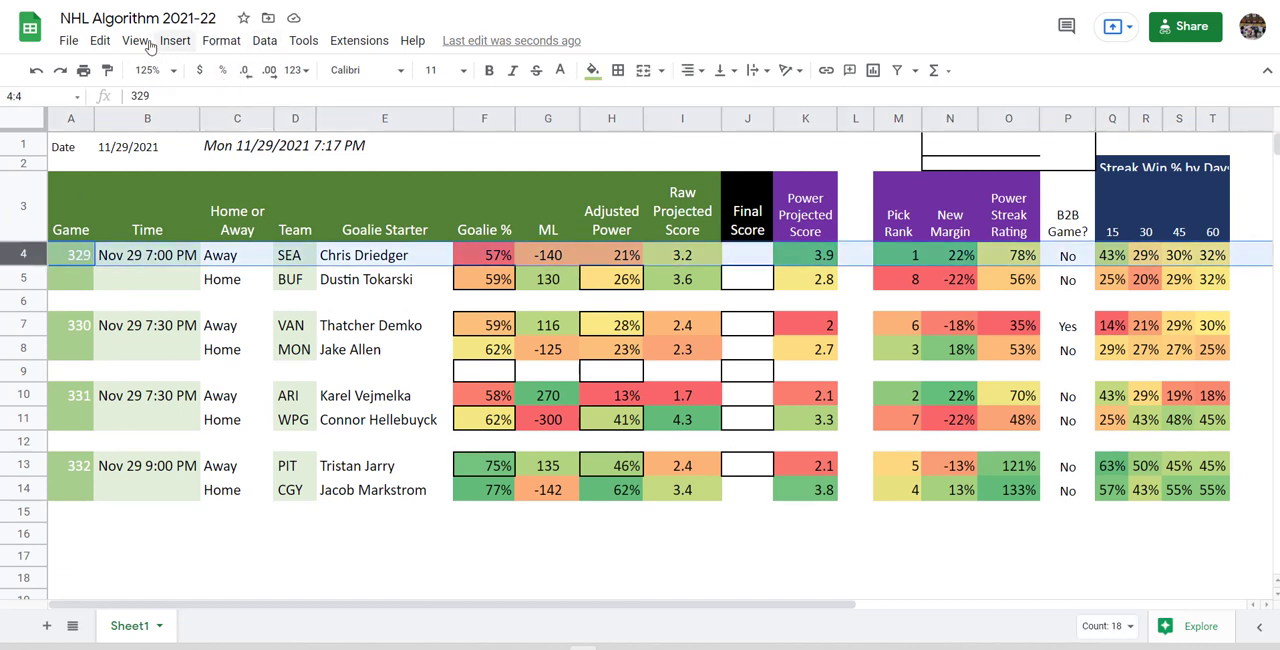
pyautogui.click(135, 40)
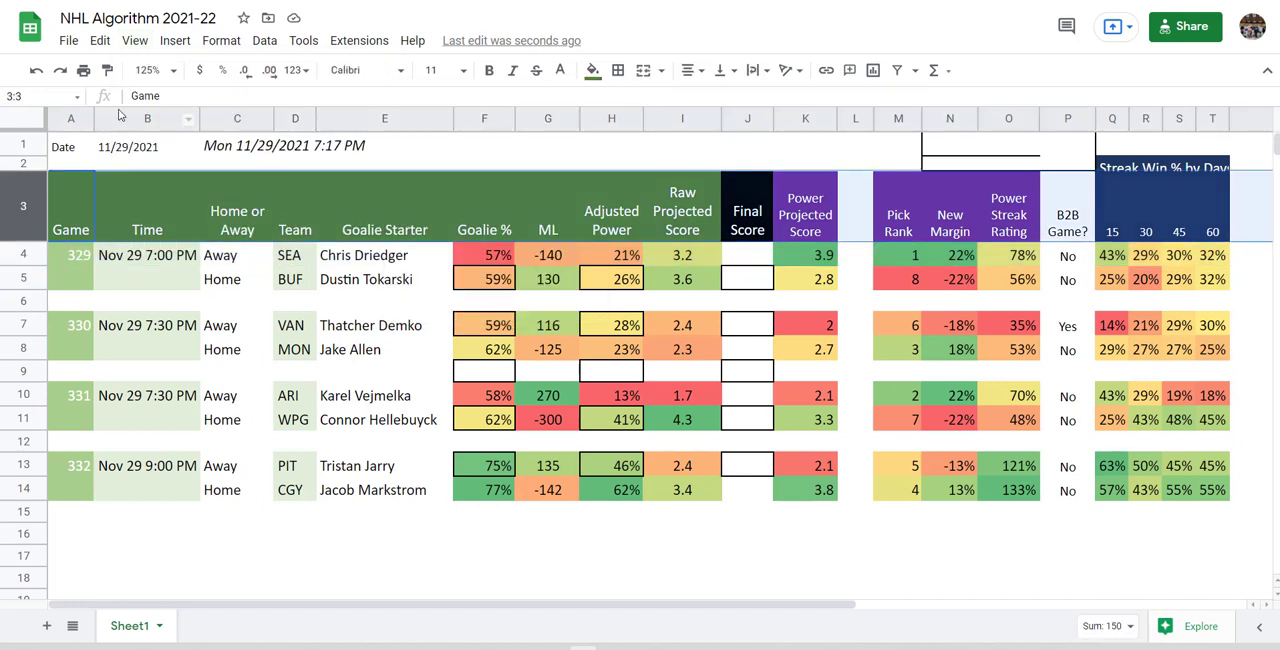
pyautogui.click(134, 40)
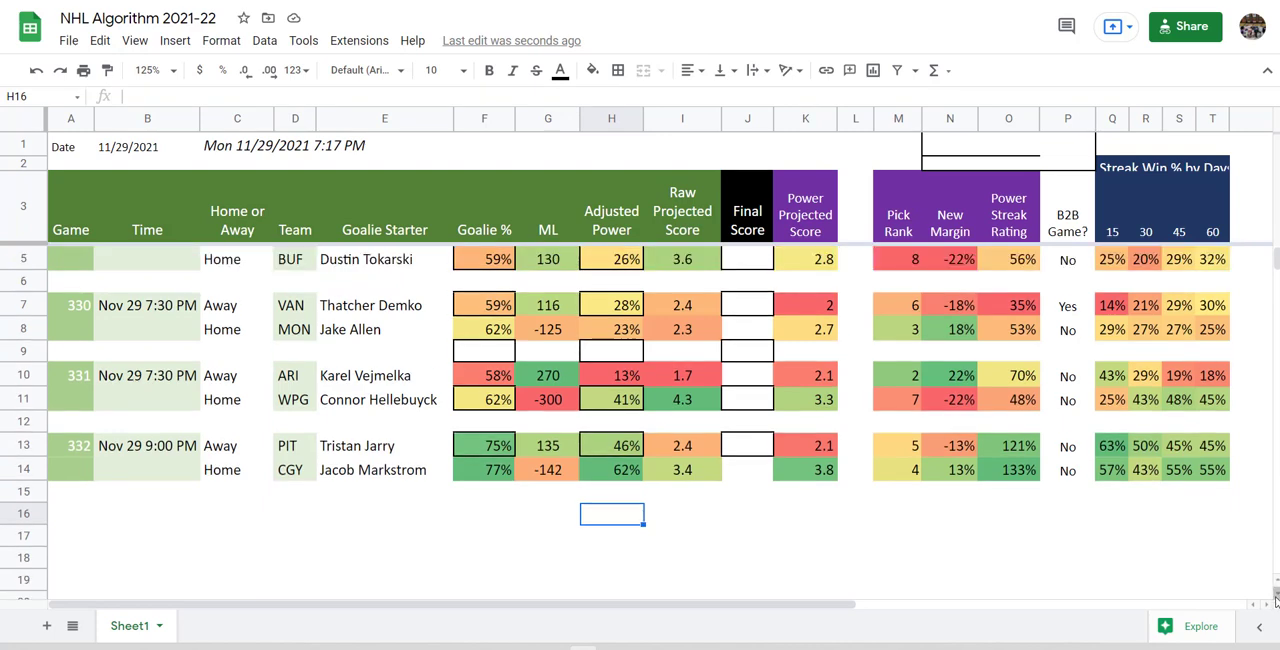
pyautogui.click(1008, 514)
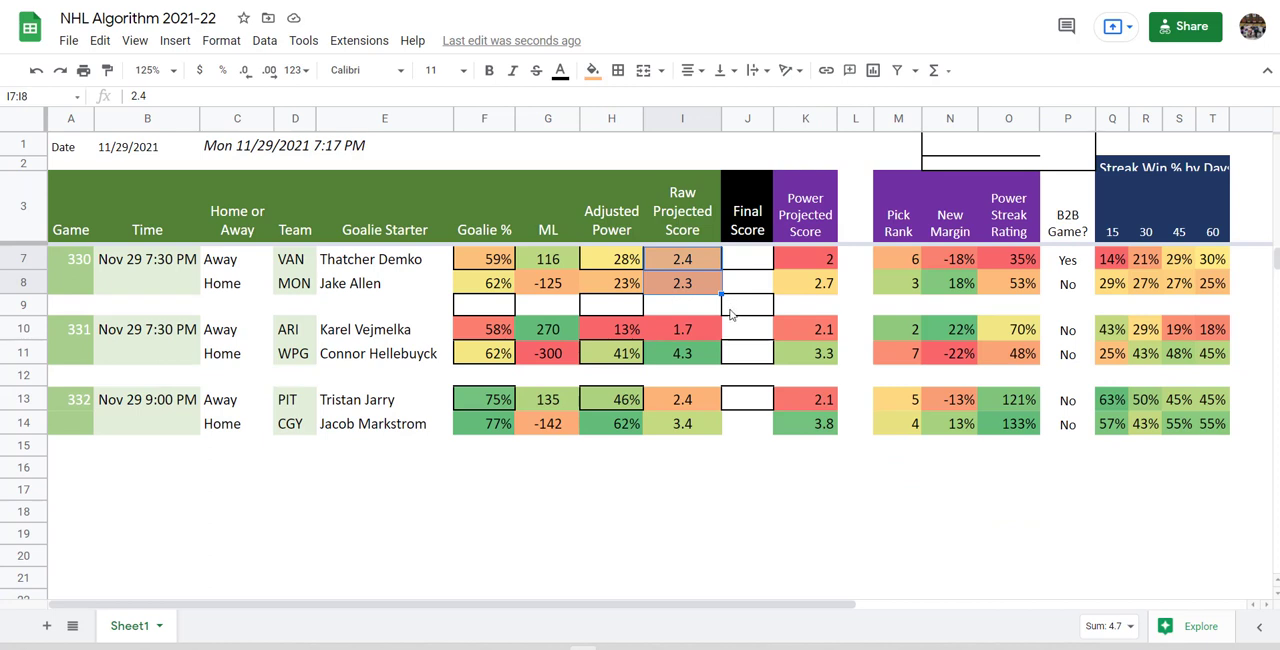
pyautogui.moveTo(780, 272)
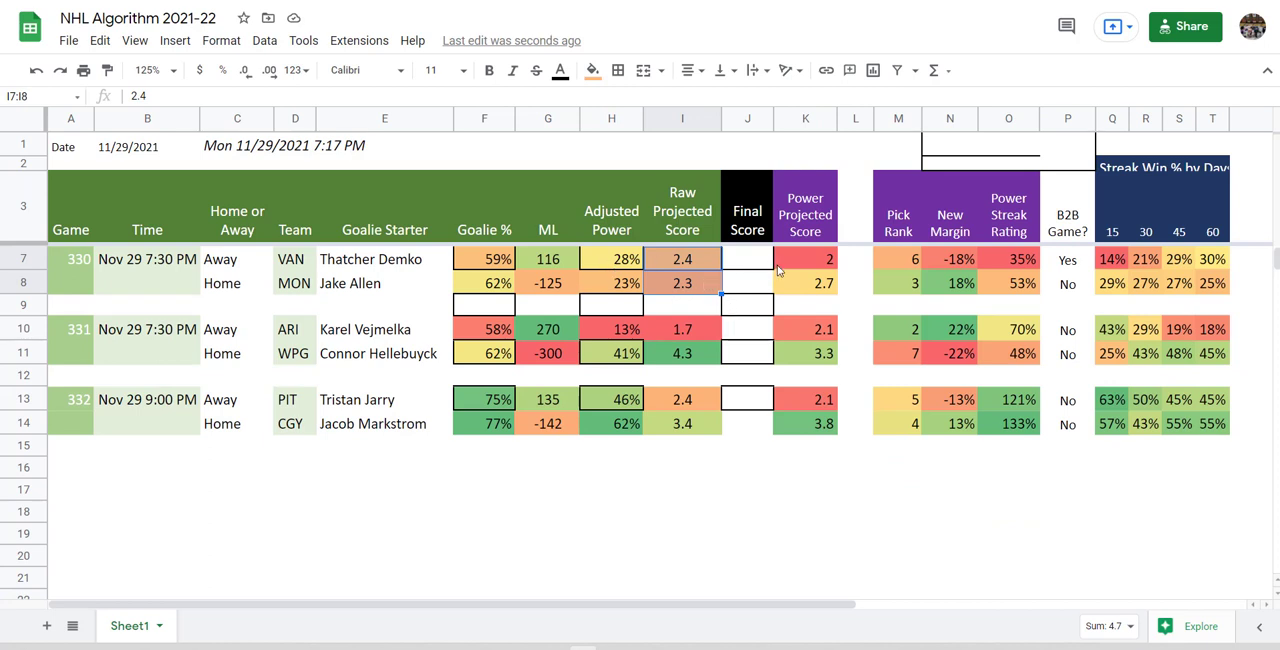
pyautogui.moveTo(1092, 282)
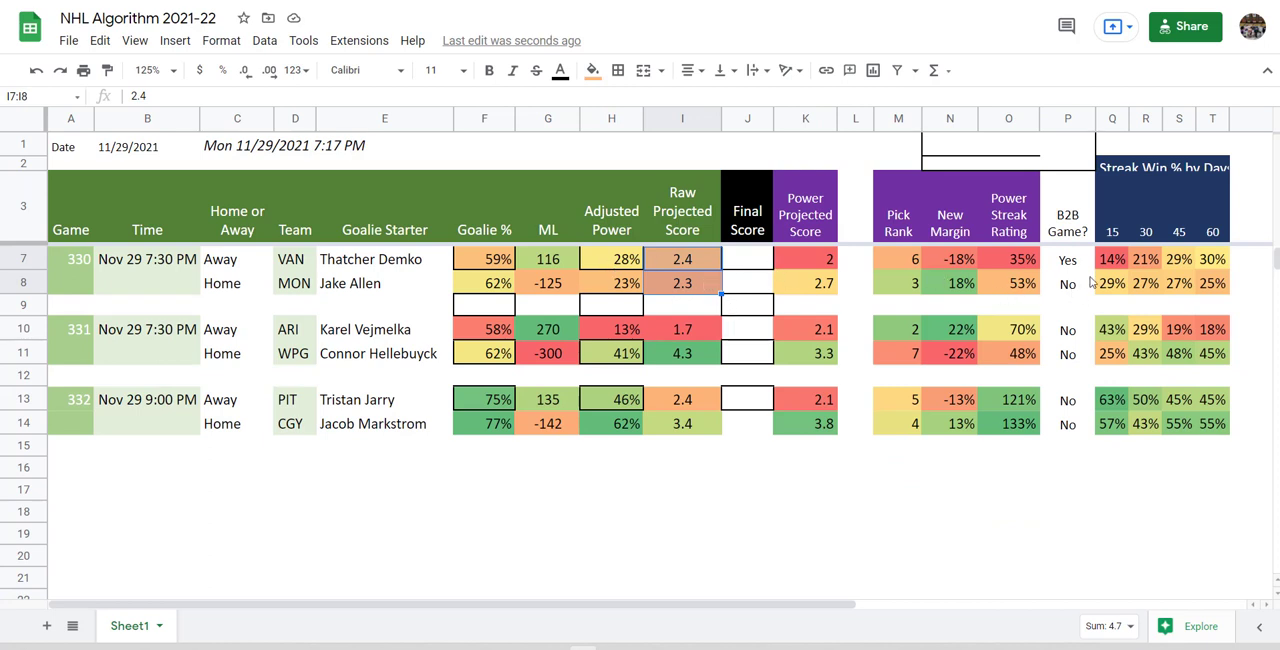
pyautogui.click(1112, 258)
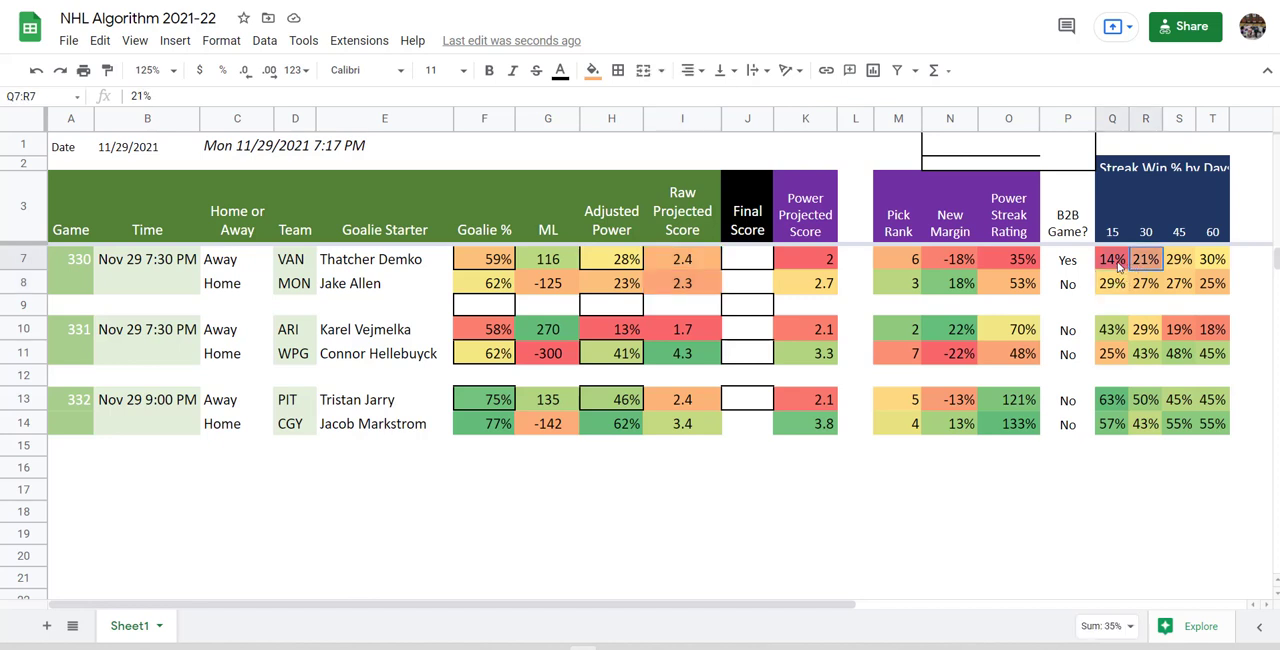
pyautogui.click(683, 283)
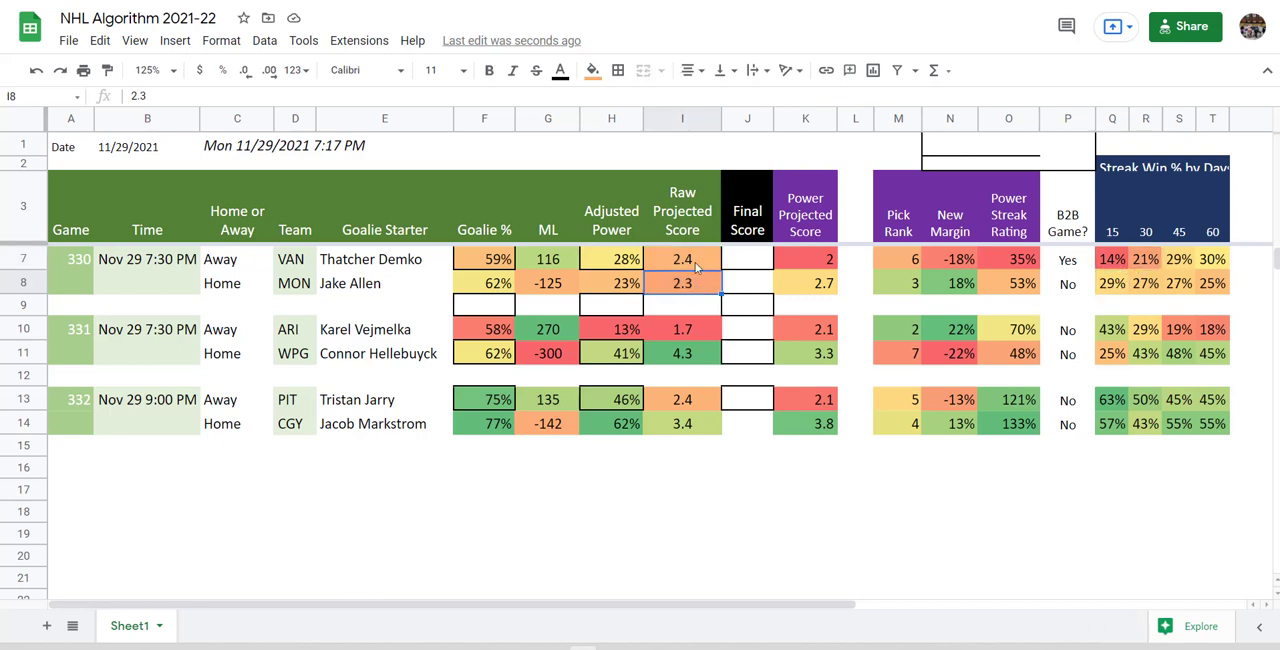
pyautogui.click(805, 283)
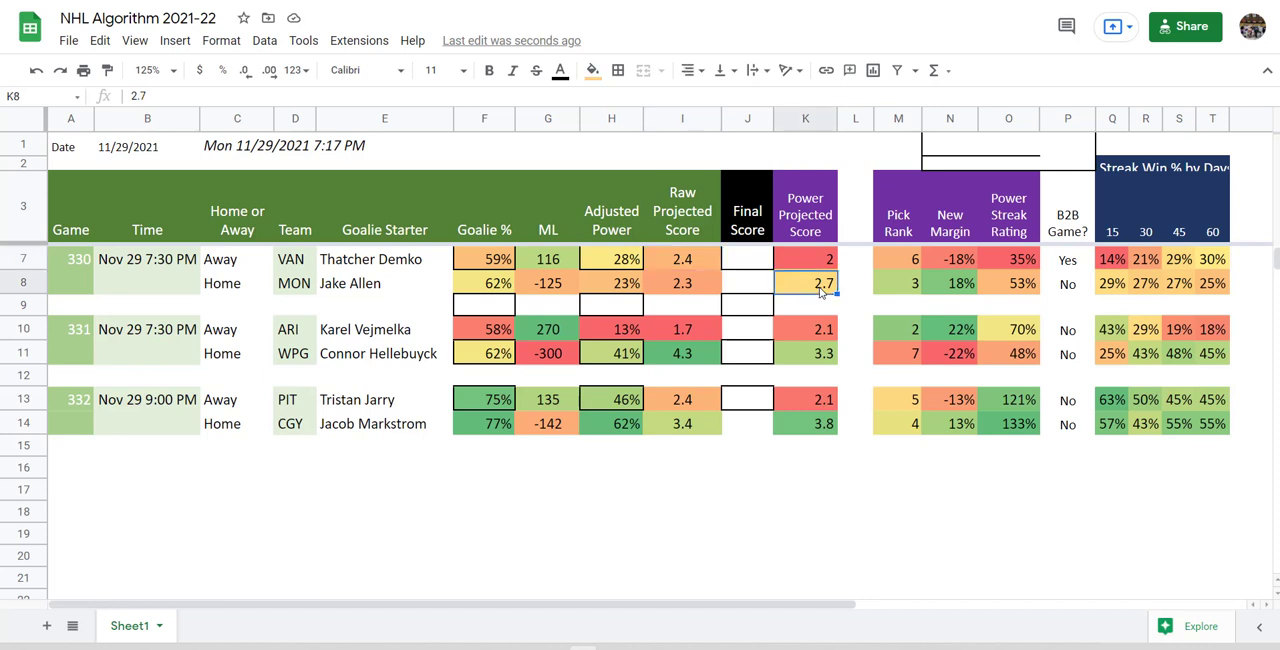
pyautogui.moveTo(682, 258); pyautogui.dragTo(682, 283)
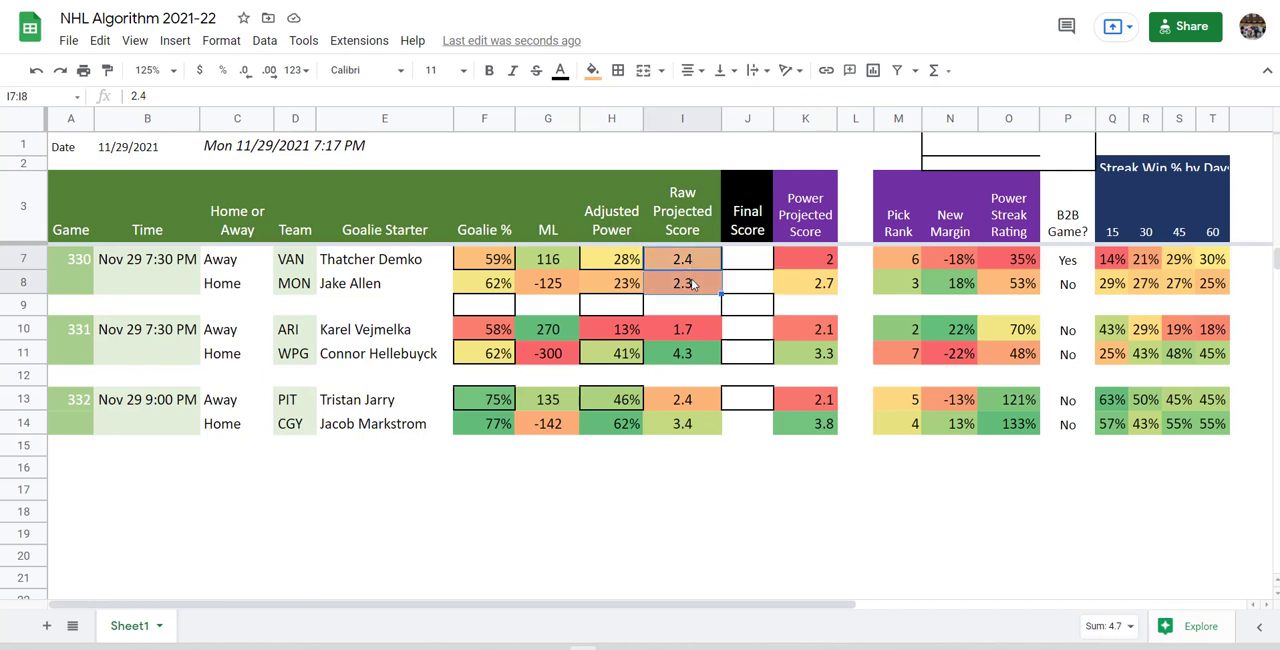
pyautogui.moveTo(600, 275)
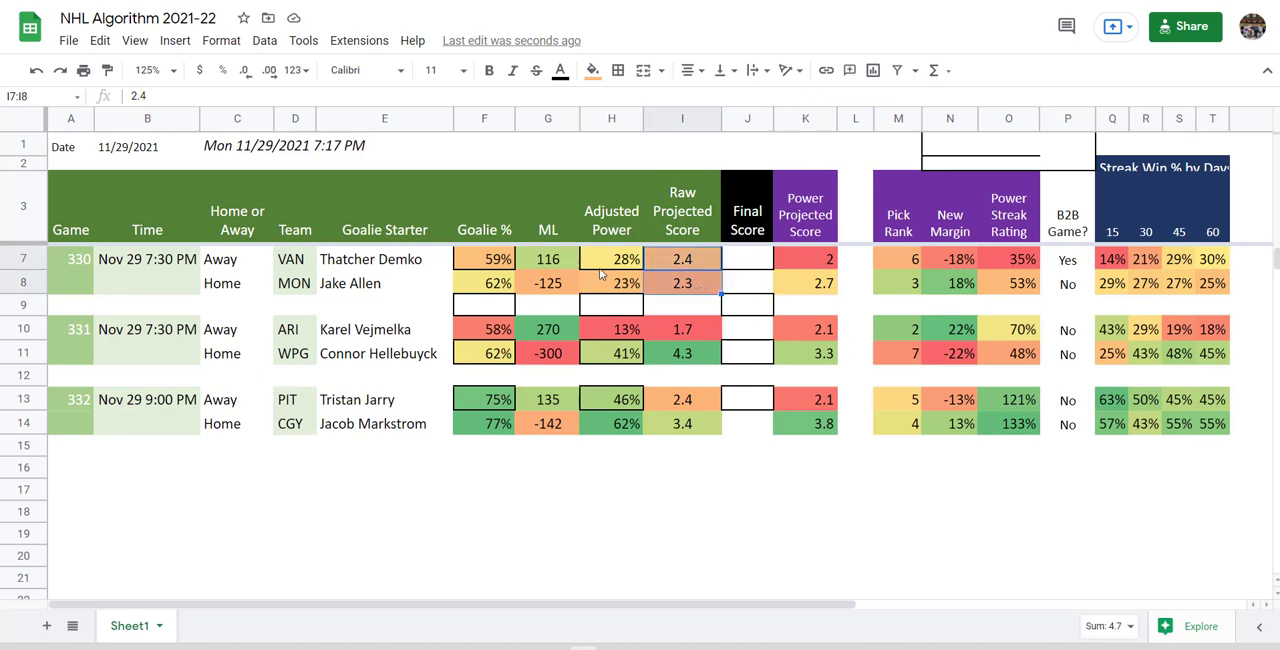
pyautogui.moveTo(571, 278)
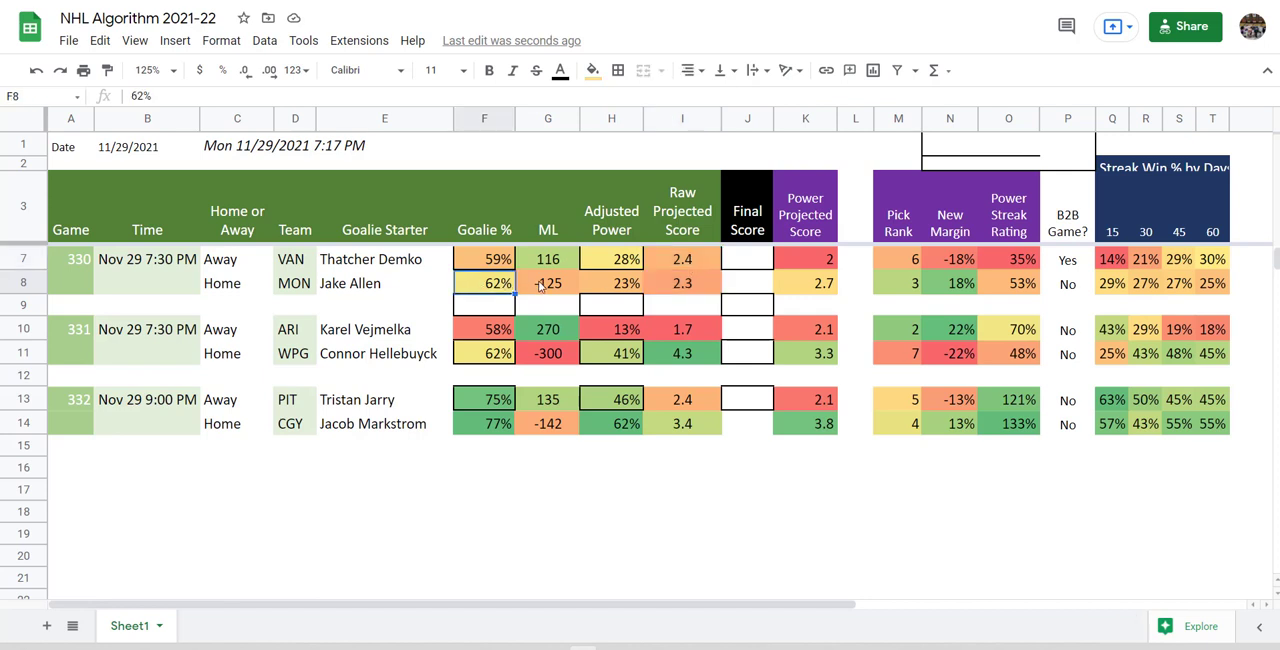
pyautogui.click(898, 283)
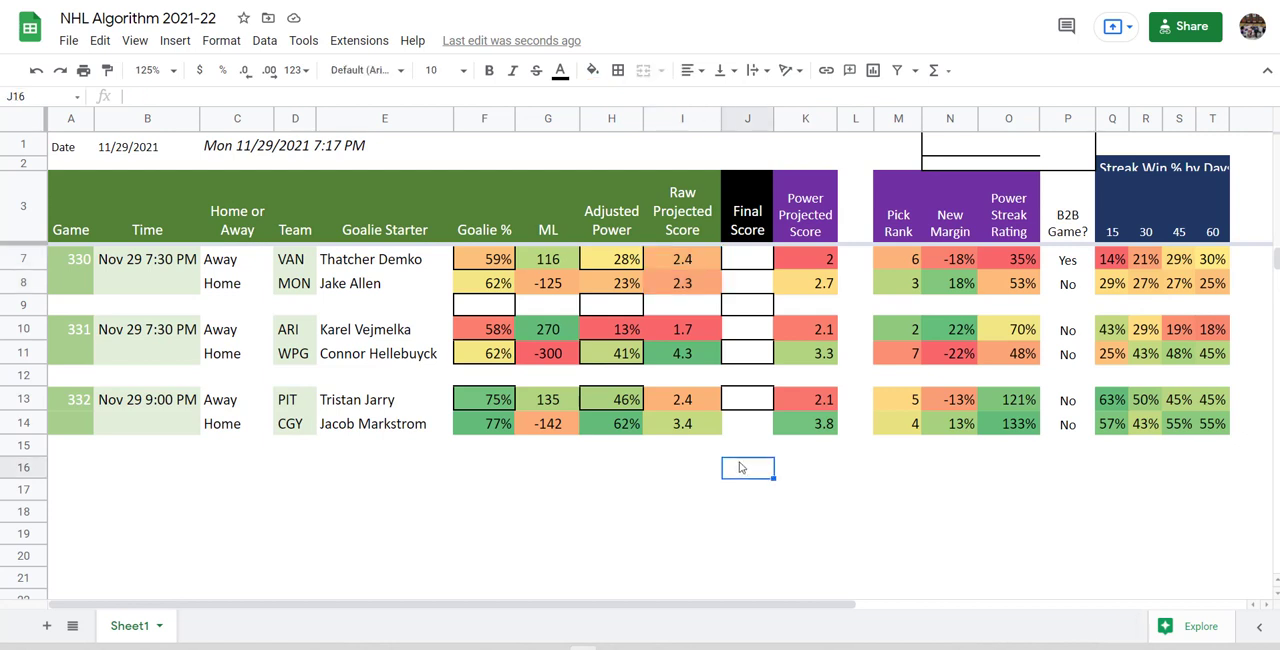
pyautogui.scroll(-3)
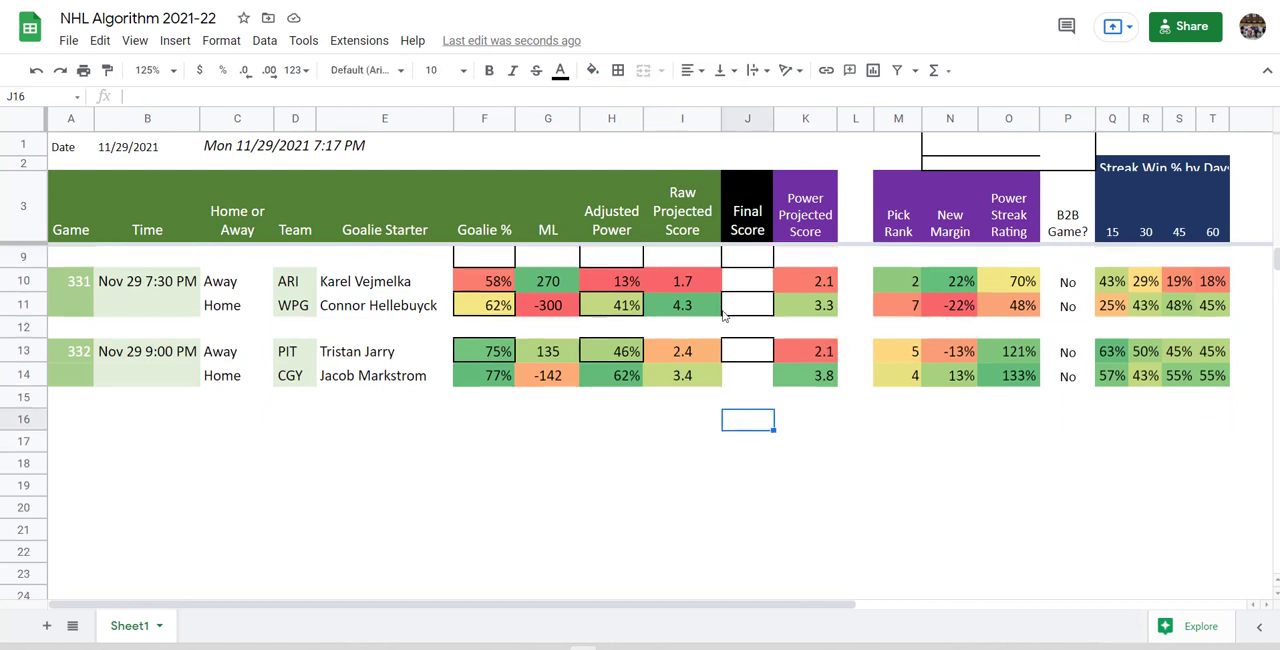
pyautogui.click(547, 281)
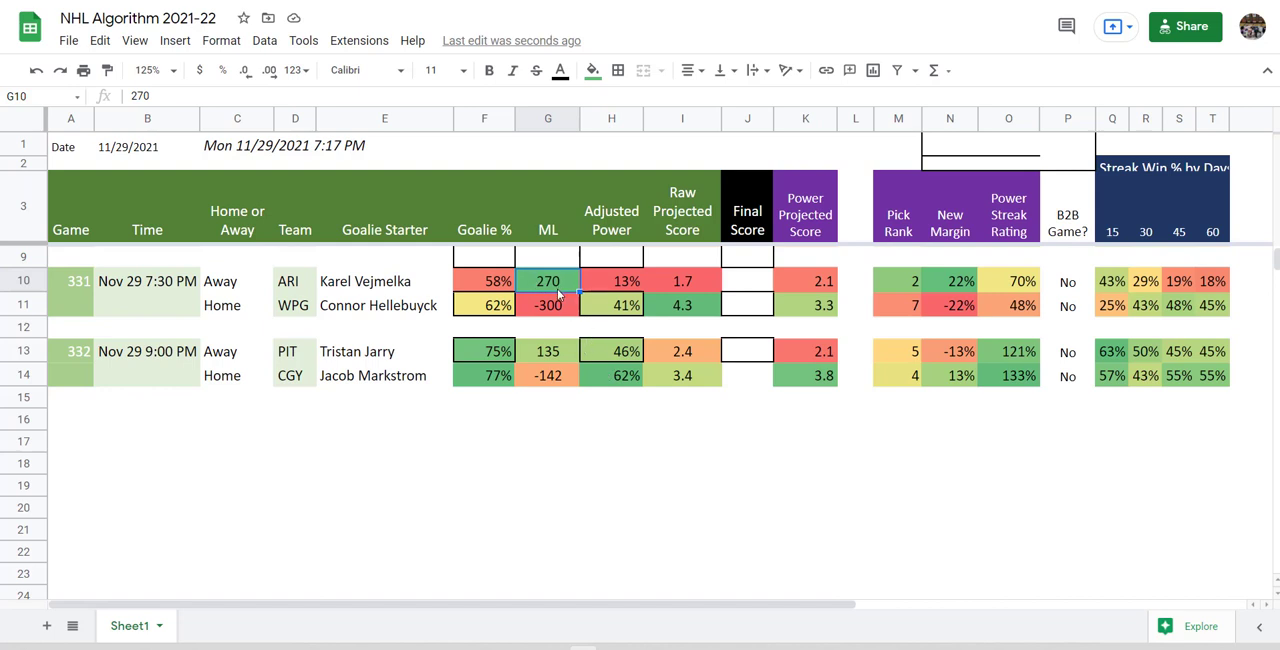
pyautogui.click(949, 281)
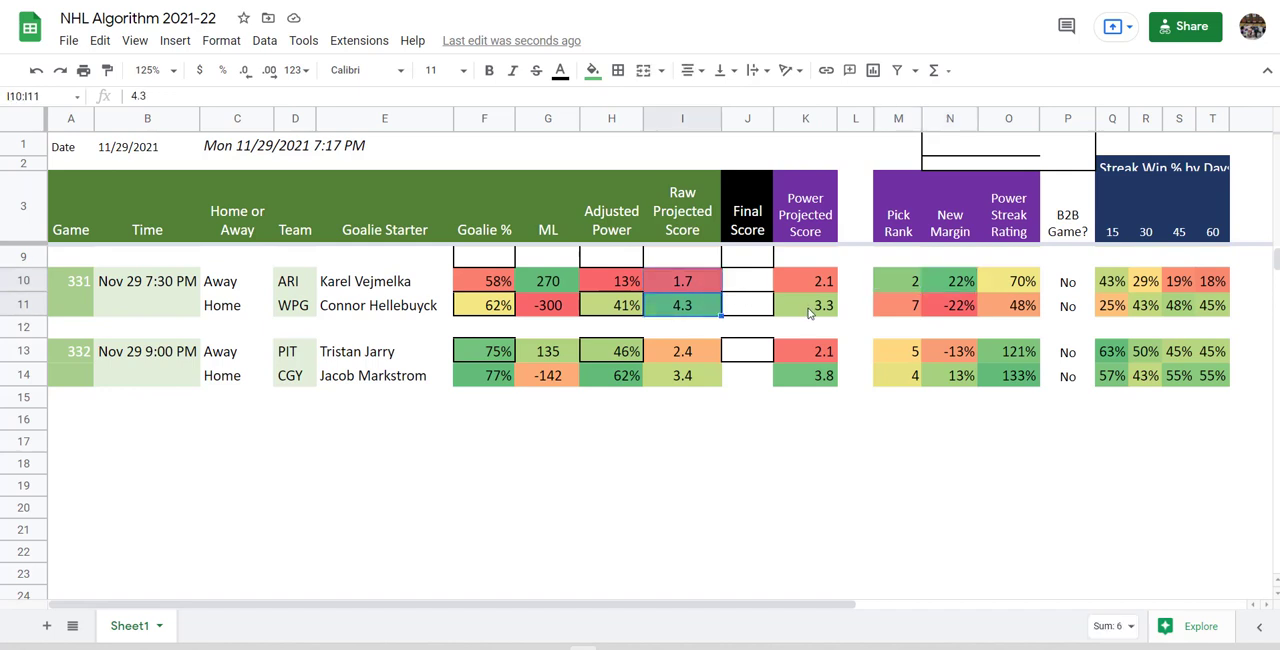
pyautogui.click(805, 305)
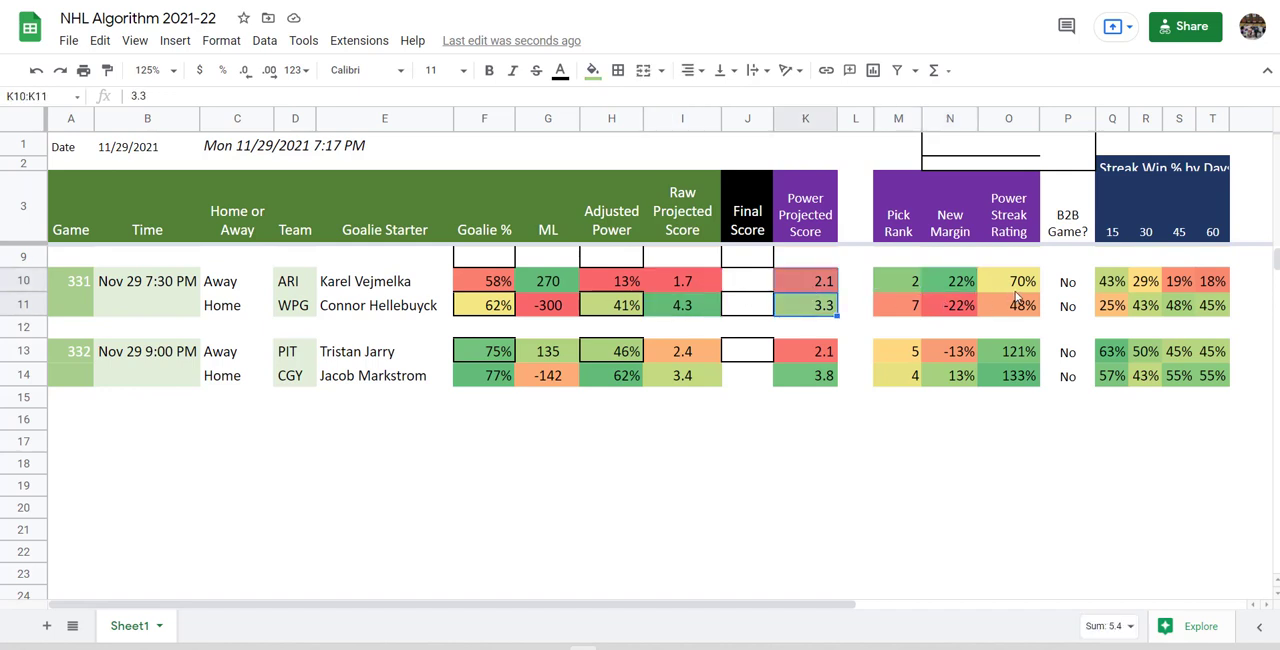
pyautogui.click(1145, 280)
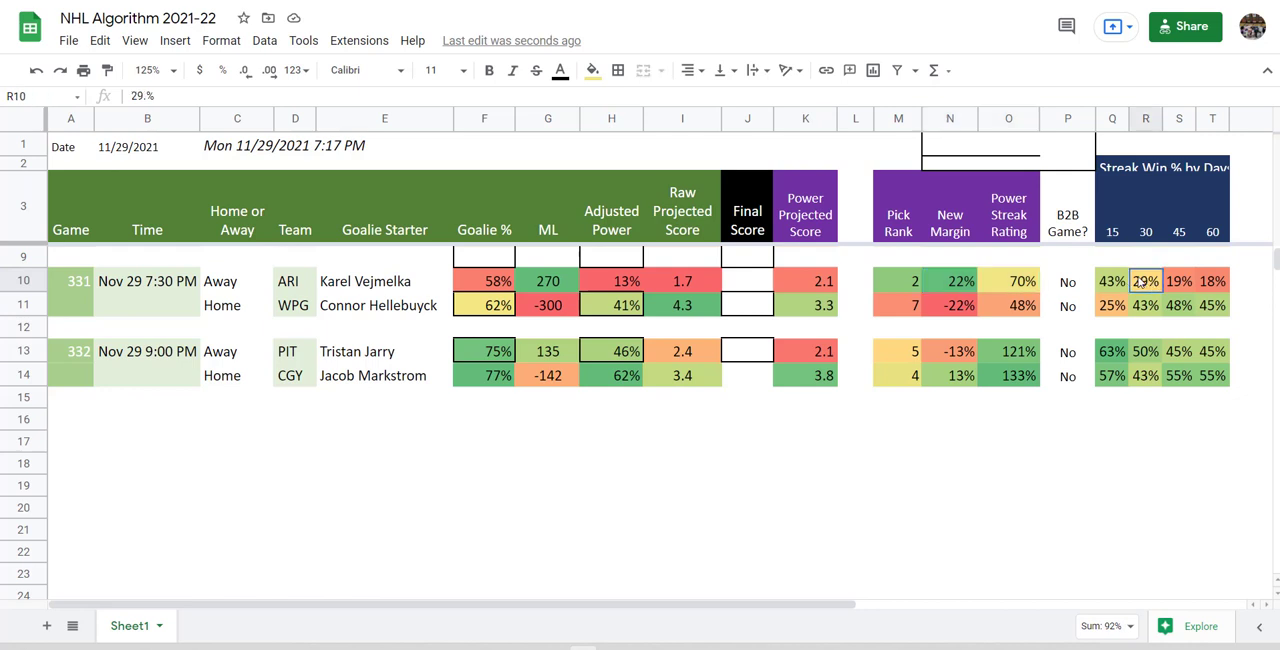
pyautogui.click(1112, 305)
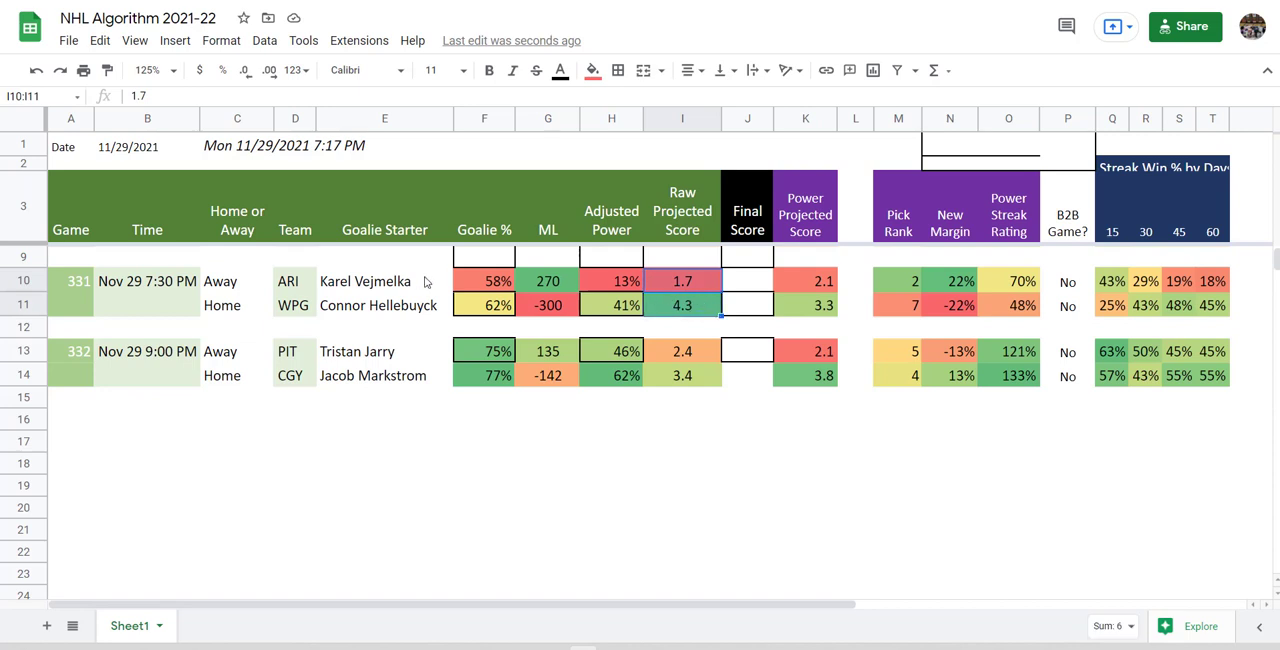
pyautogui.click(384, 281)
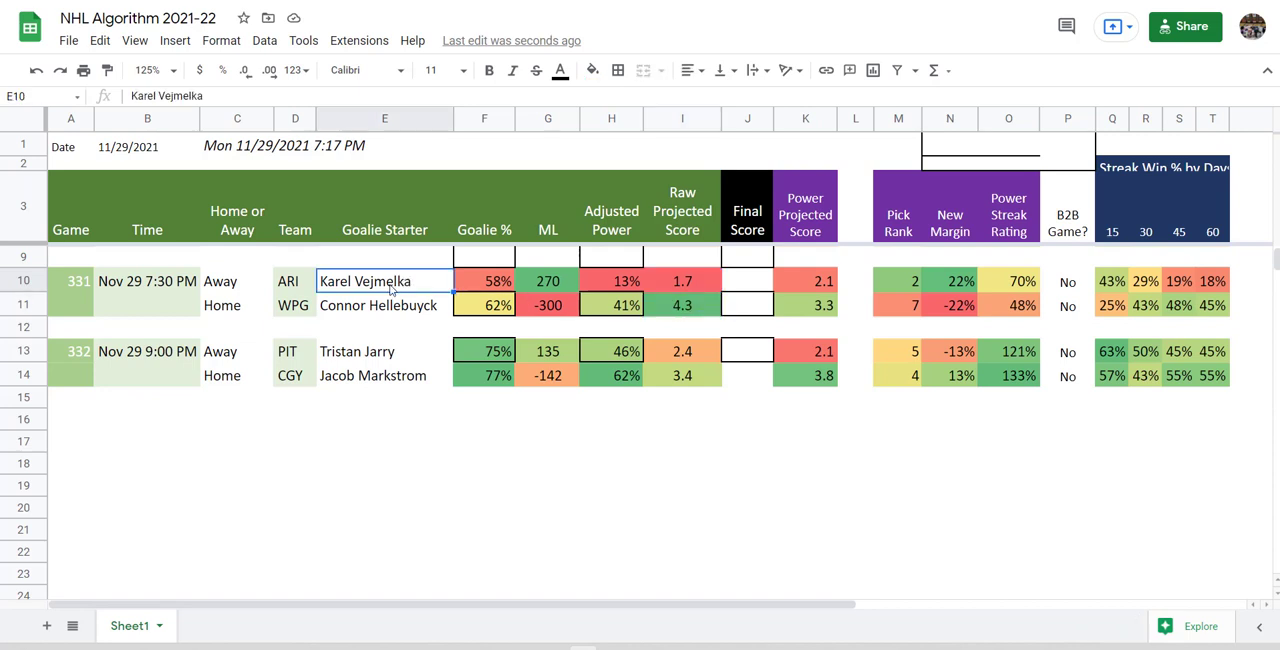
pyautogui.moveTo(337, 500)
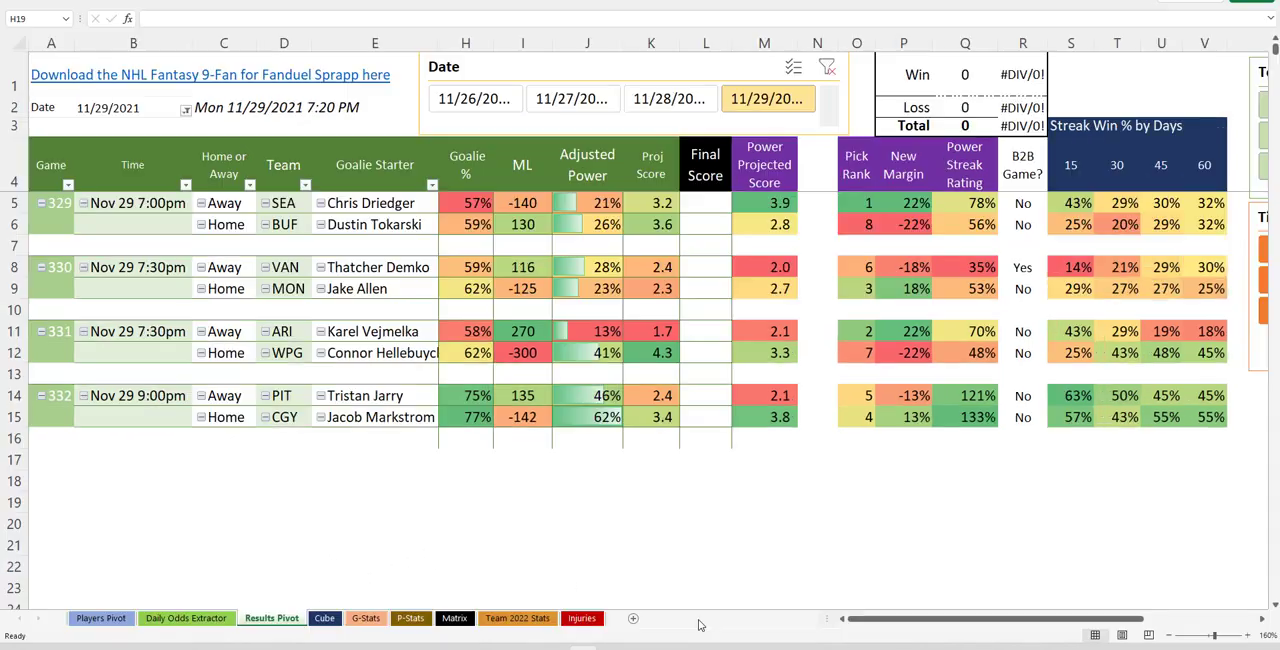
# Check Karel Vejmelka's row on Excel's G-Stats sheet, then return to Google Sheets.
pyautogui.click(366, 618)
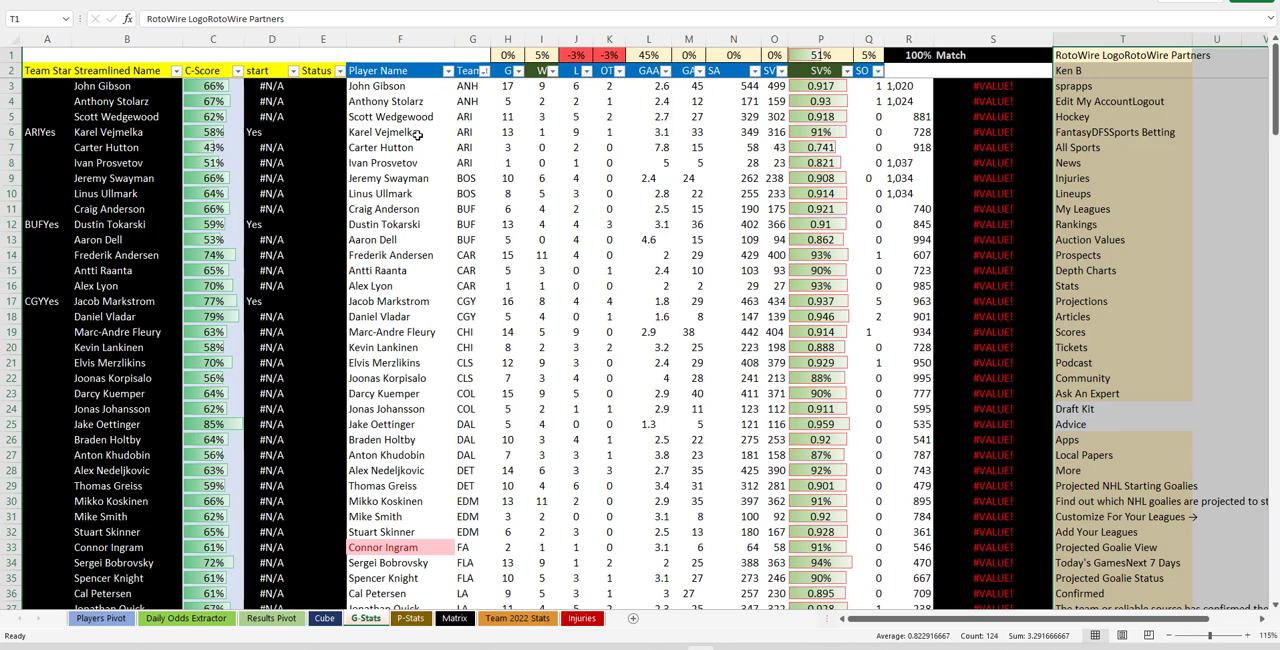
pyautogui.click(399, 131)
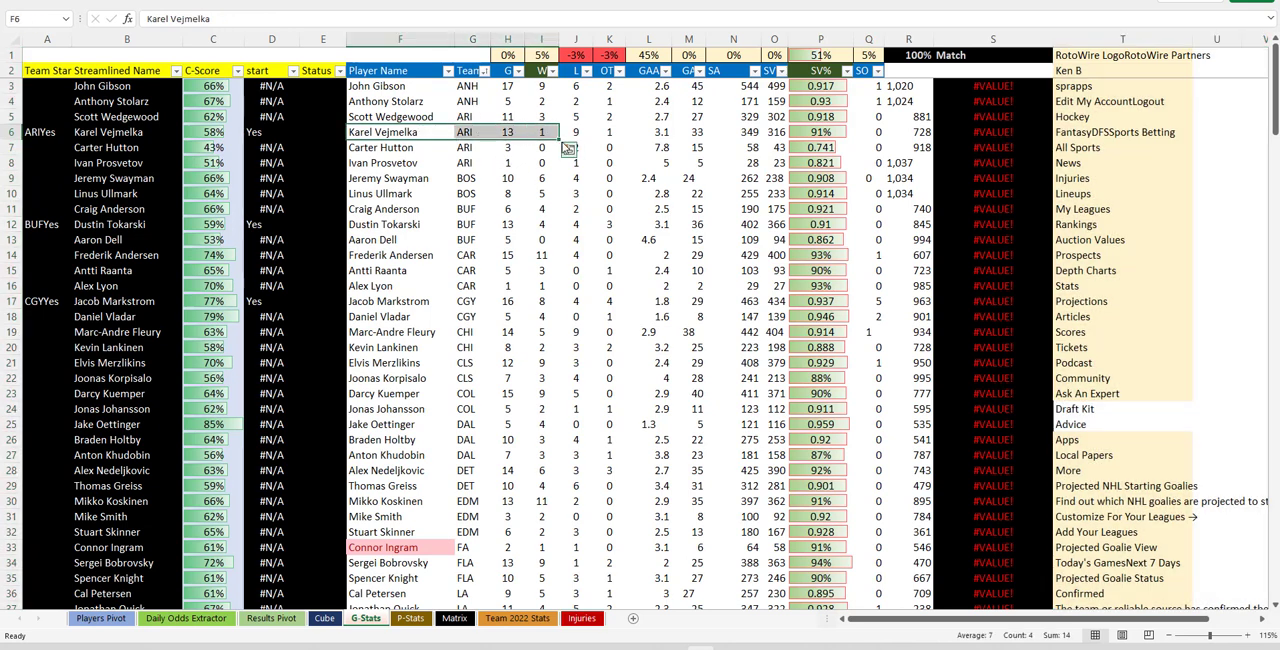
pyautogui.click(609, 147)
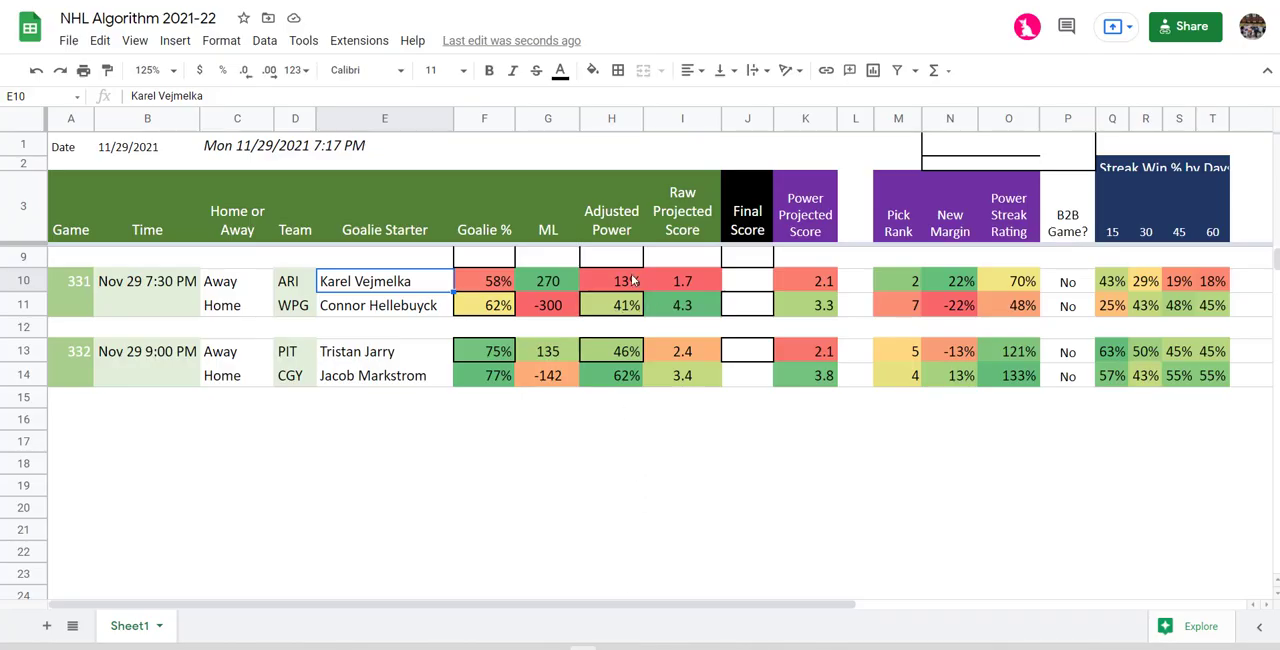
pyautogui.click(611, 280)
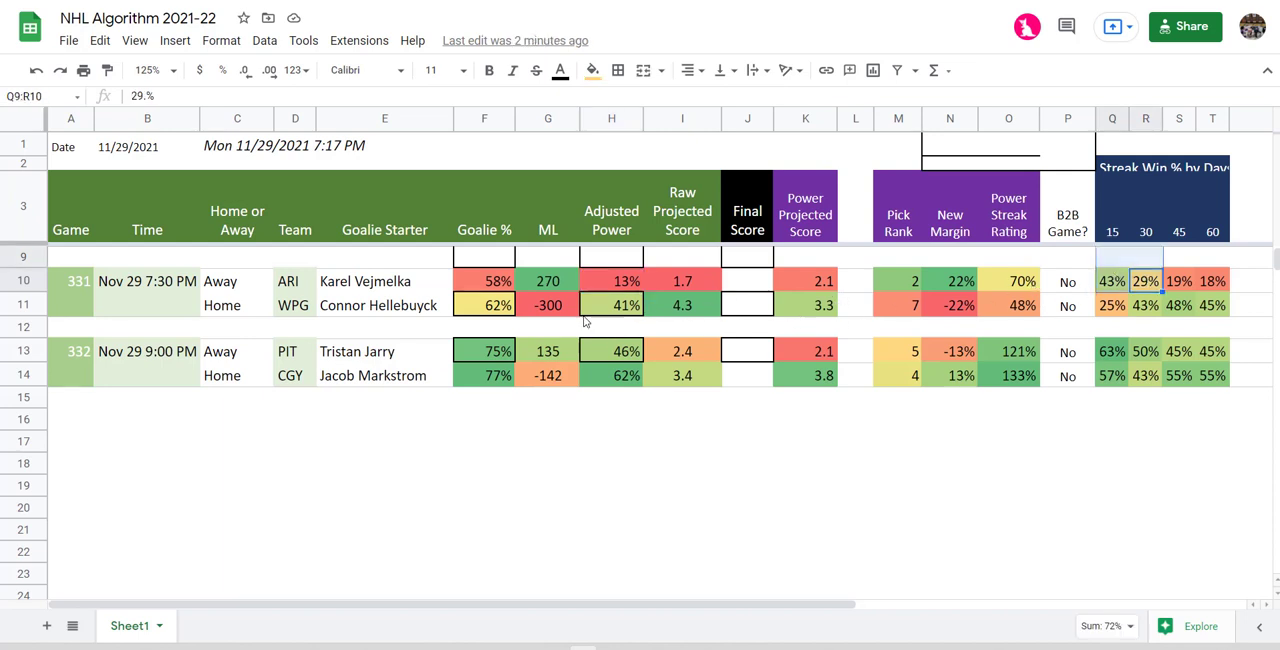
pyautogui.click(611, 305)
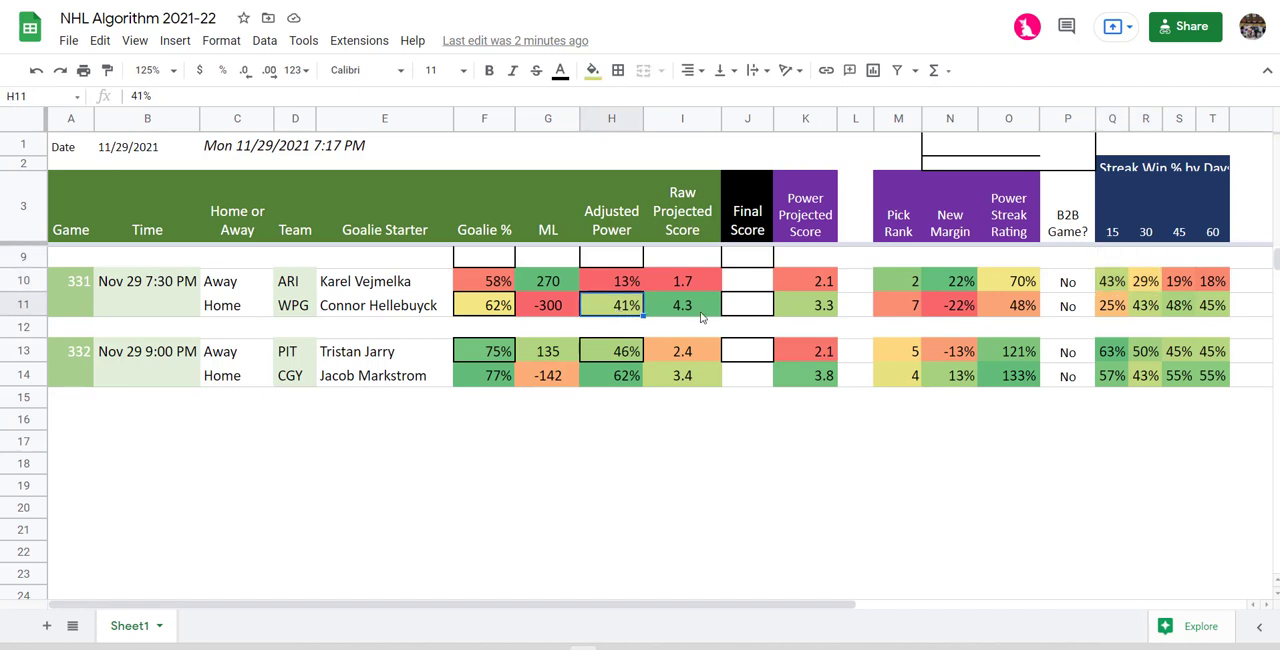
pyautogui.click(949, 305)
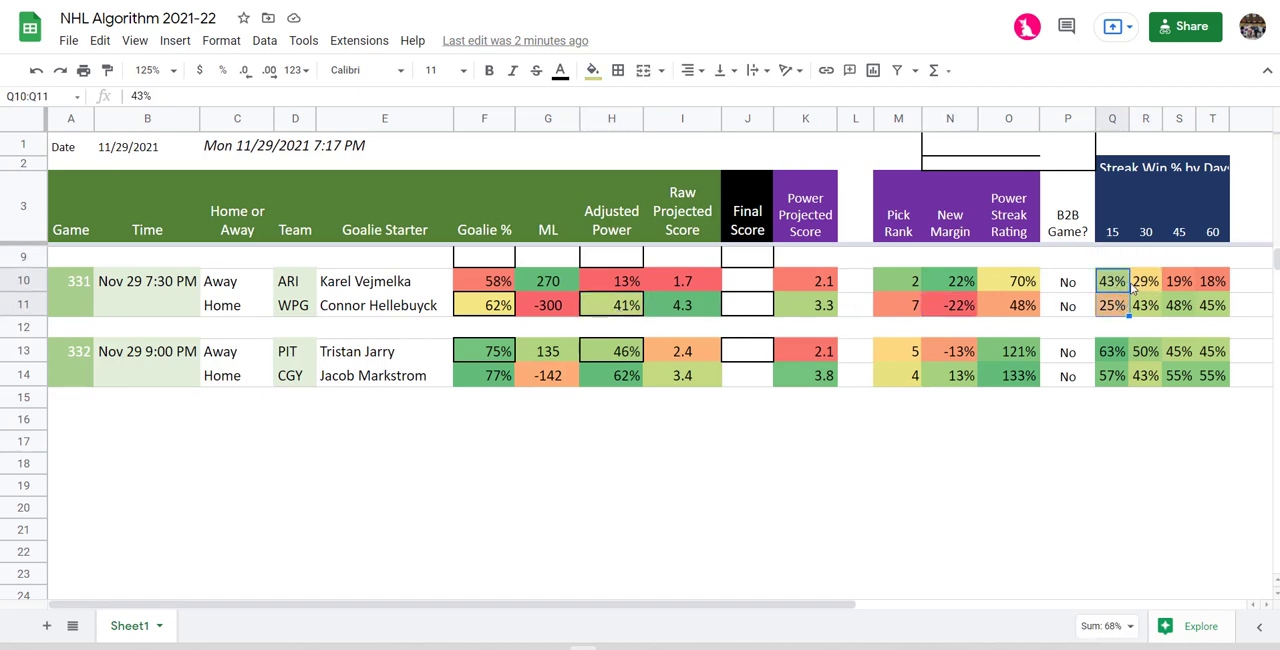
pyautogui.click(1145, 280)
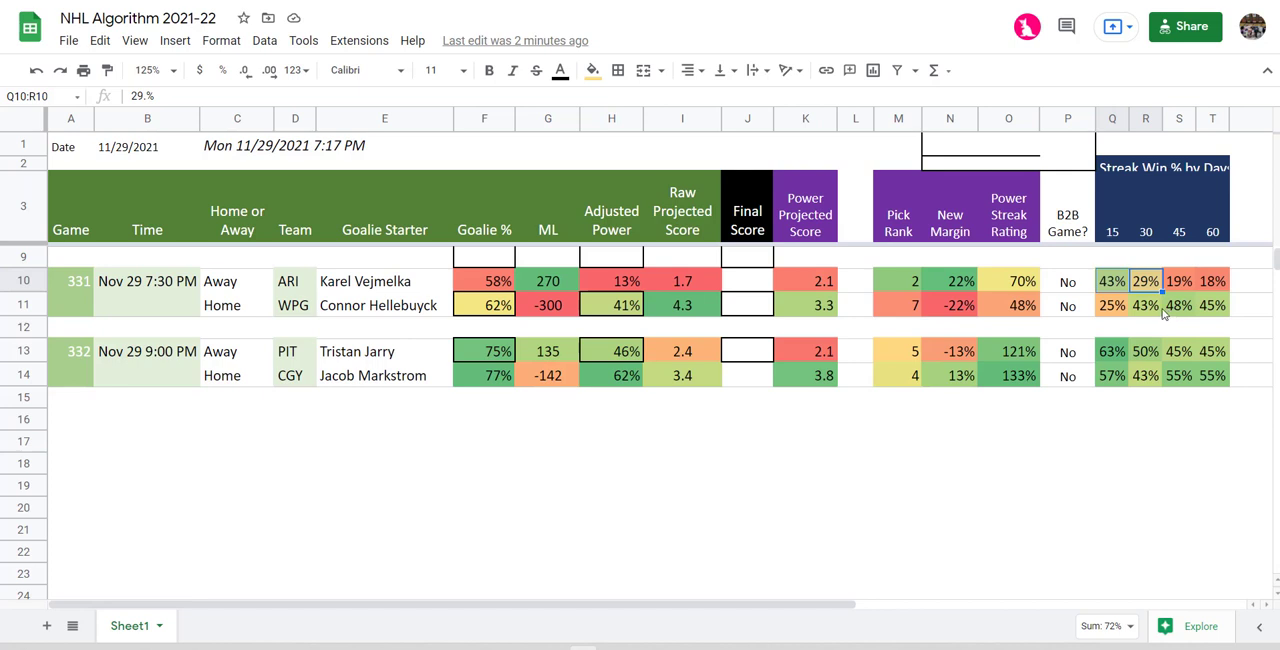
pyautogui.click(1178, 305)
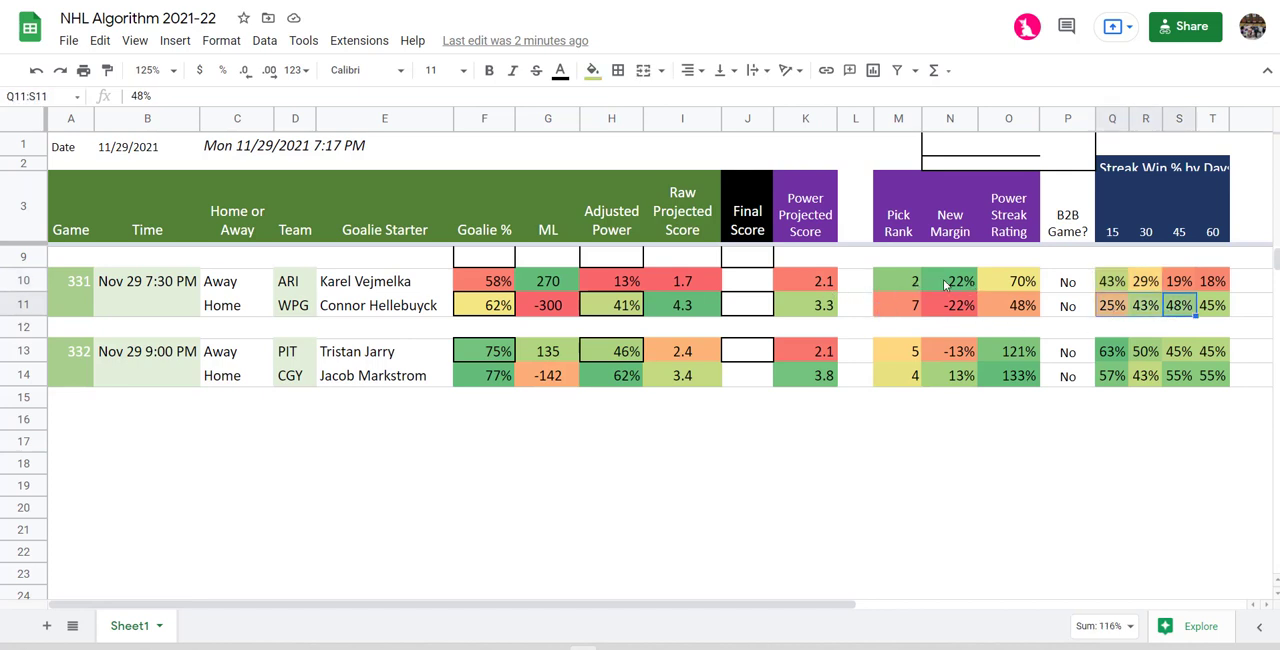
pyautogui.click(747, 305)
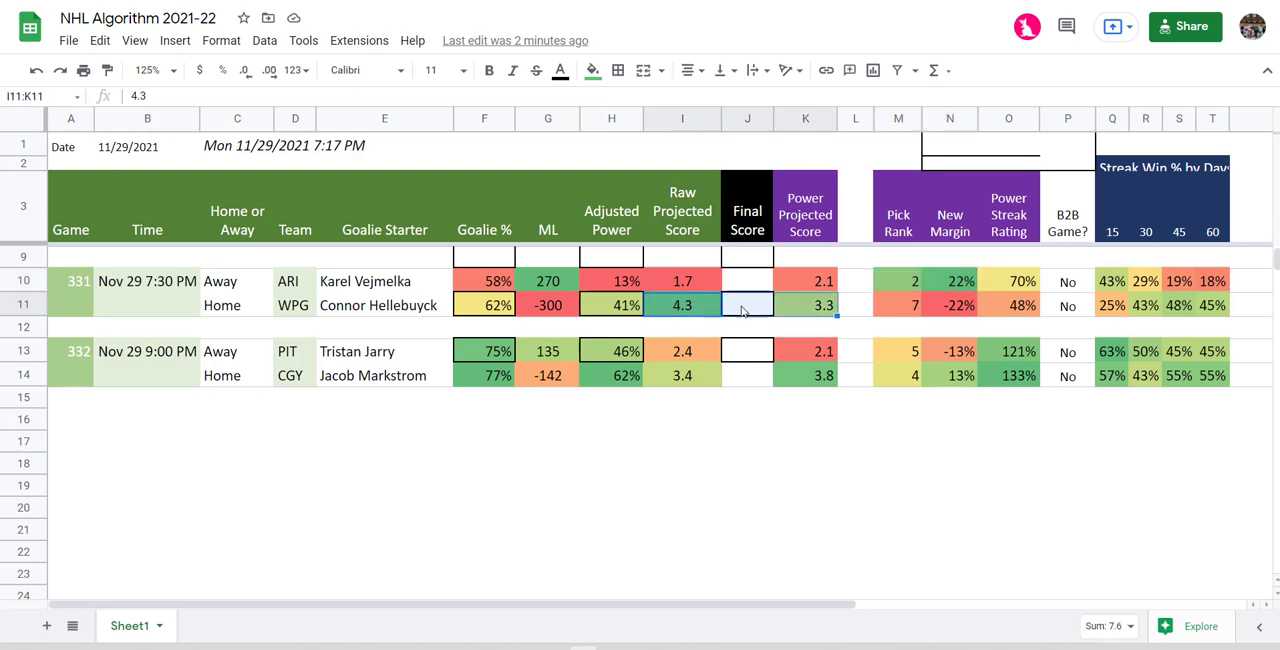
pyautogui.click(682, 280)
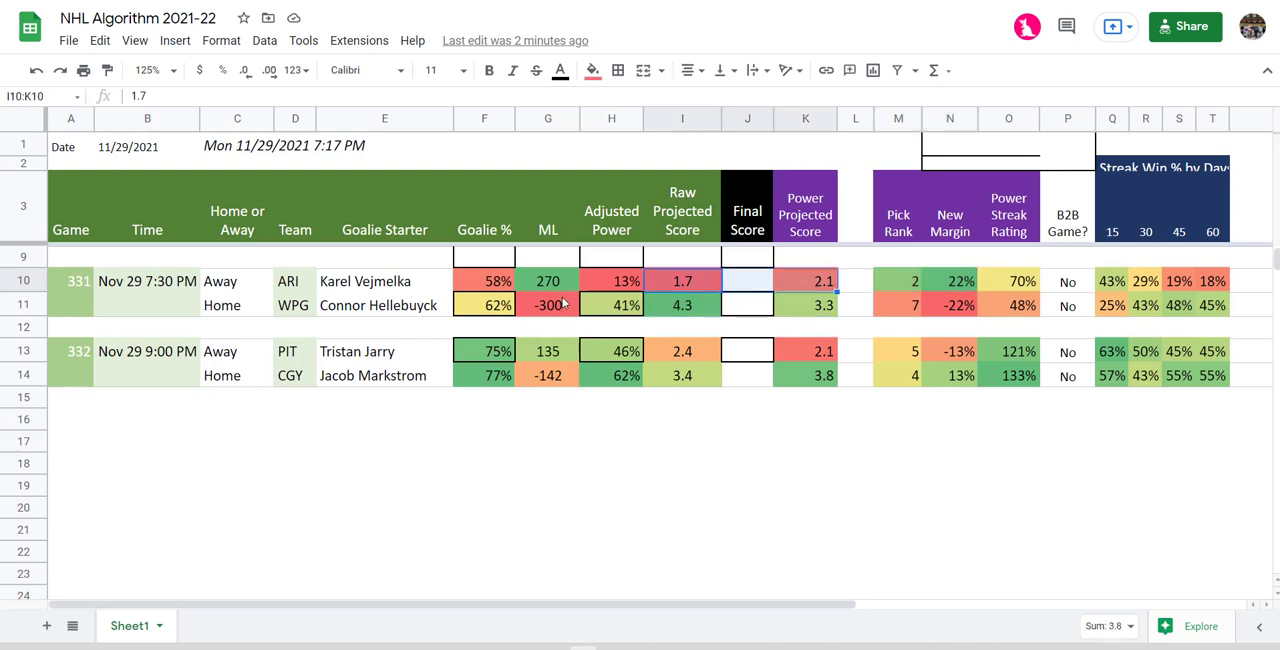
pyautogui.click(805, 292)
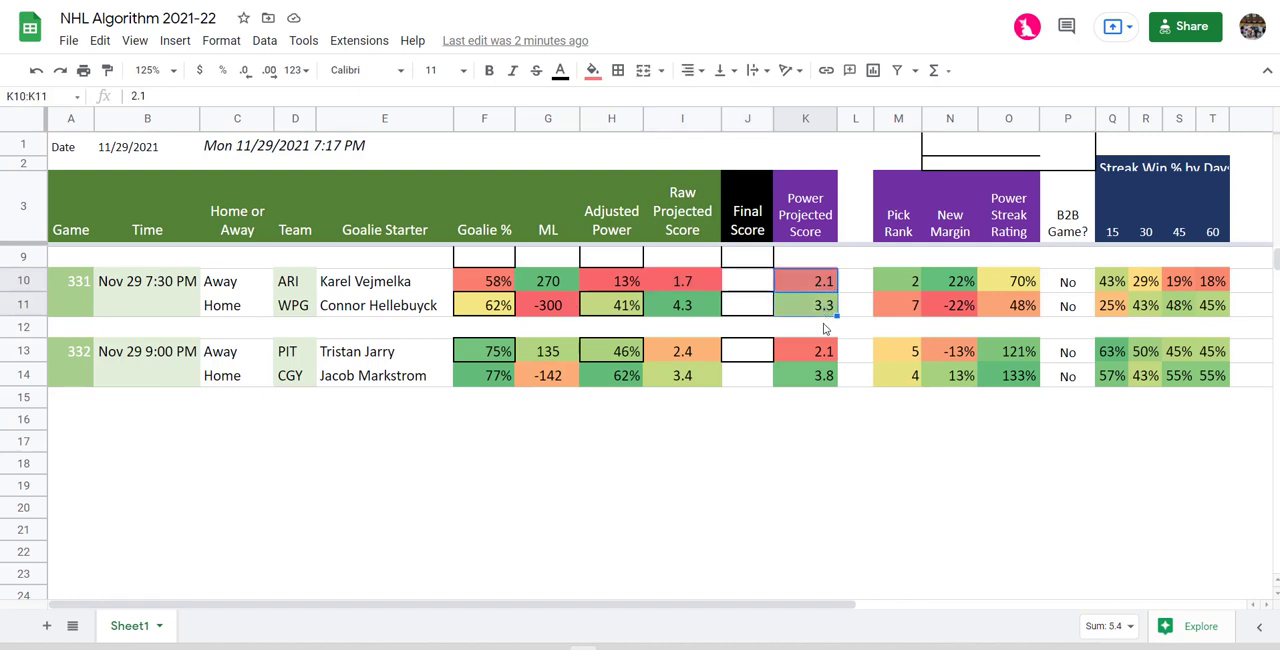
pyautogui.moveTo(863, 320)
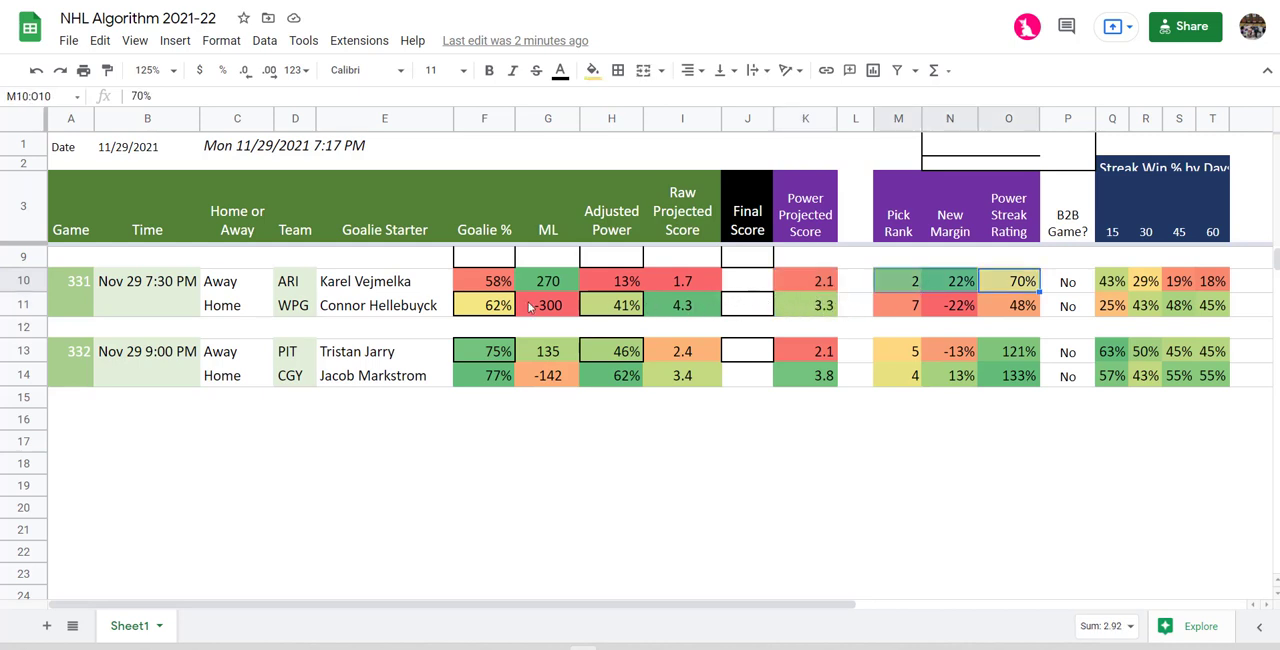
pyautogui.moveTo(643, 425)
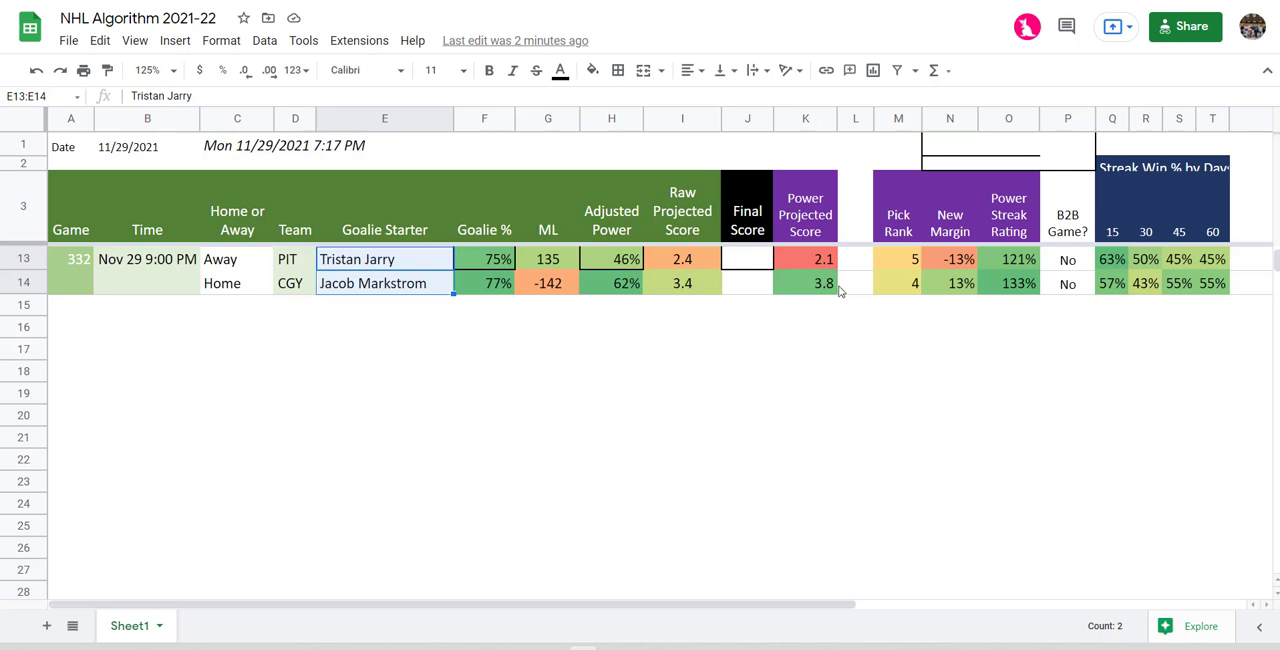
pyautogui.click(805, 270)
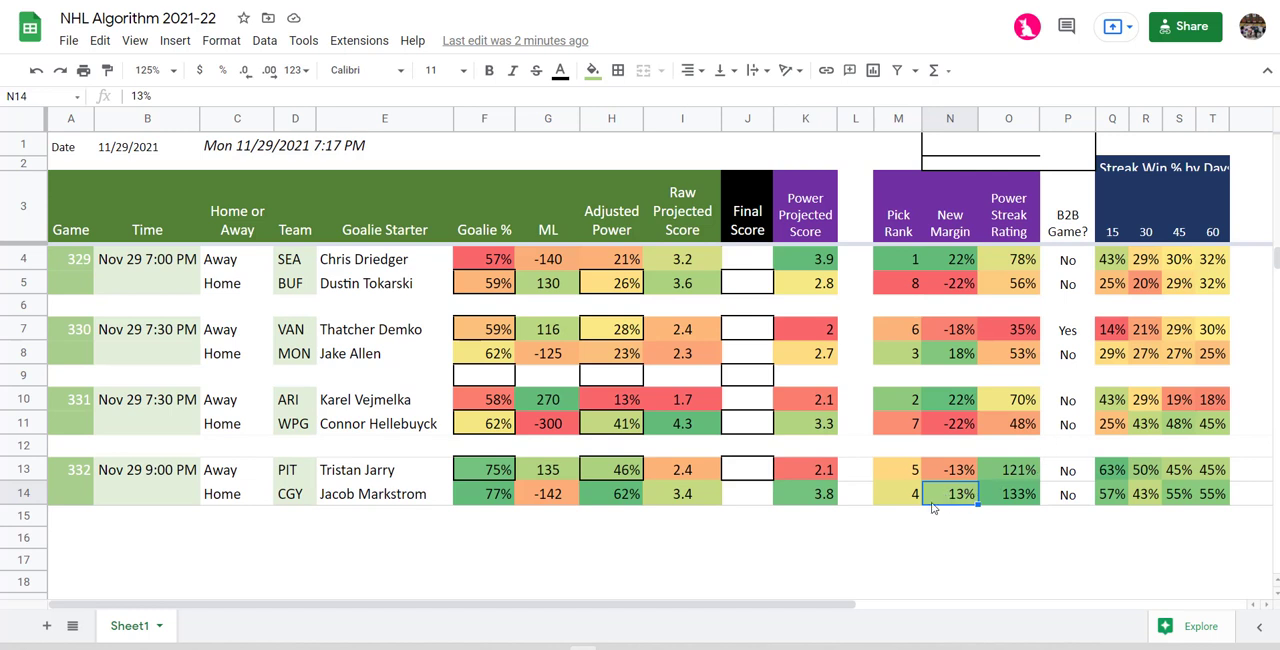
pyautogui.moveTo(359, 509)
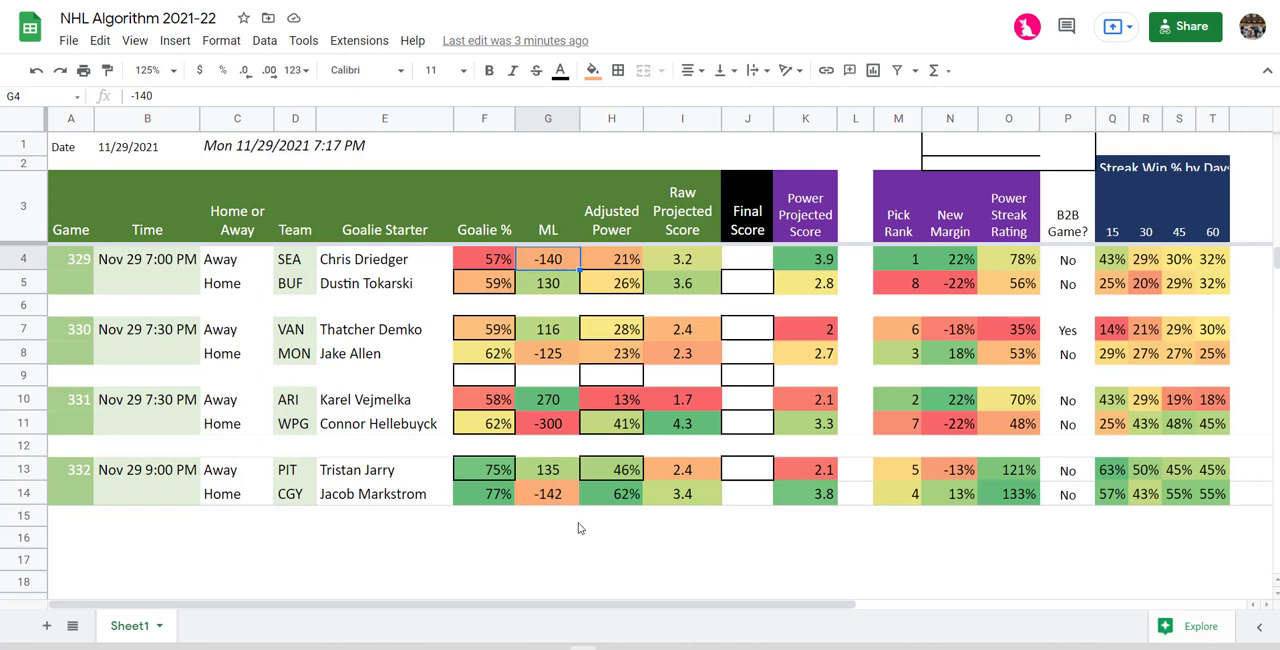
pyautogui.click(547, 493)
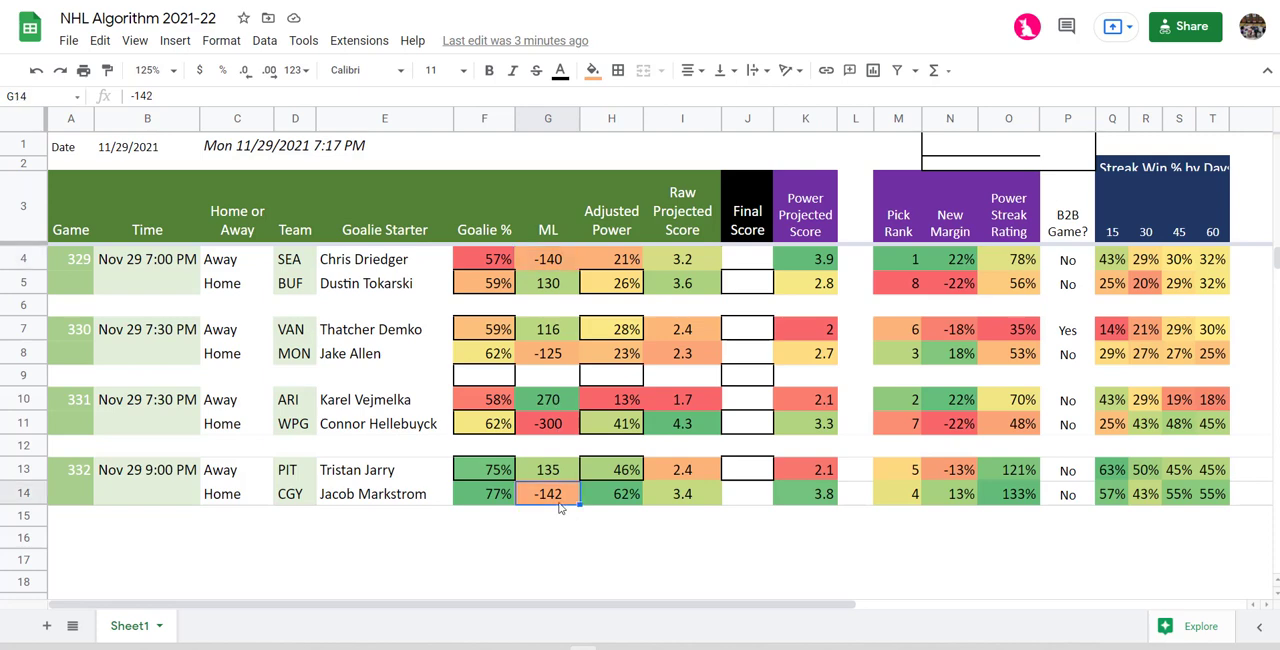
pyautogui.moveTo(692, 401)
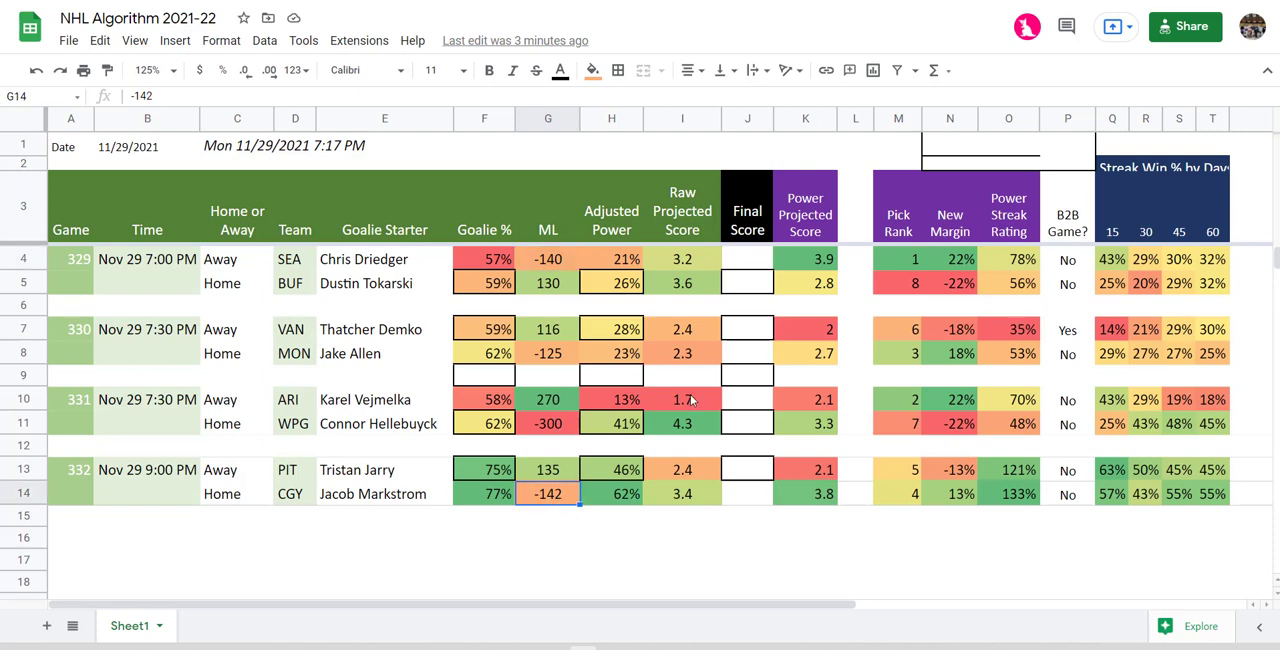
pyautogui.moveTo(456, 480)
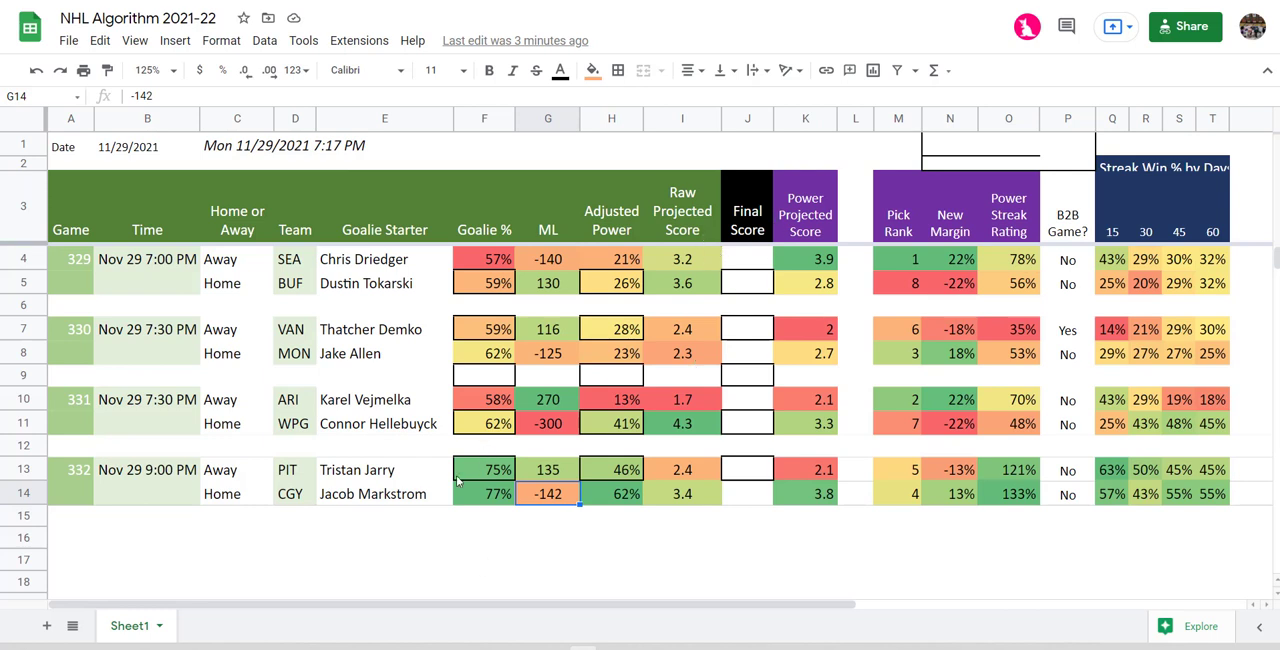
pyautogui.moveTo(473, 400)
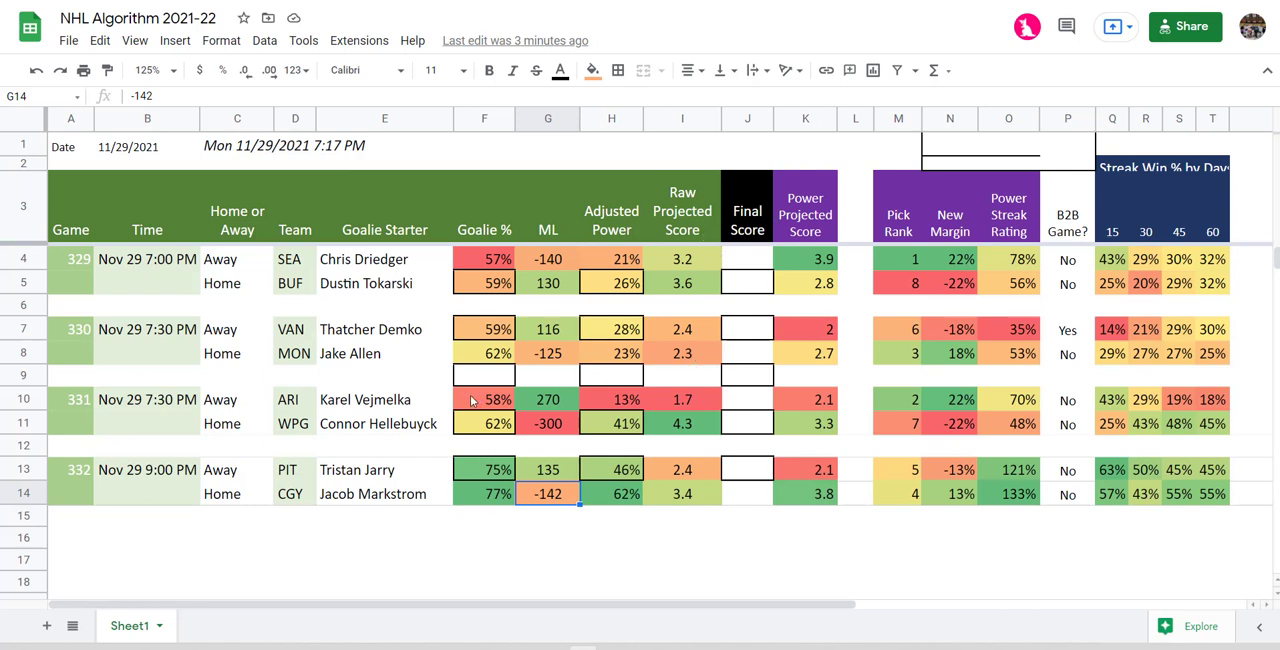
pyautogui.moveTo(175, 499)
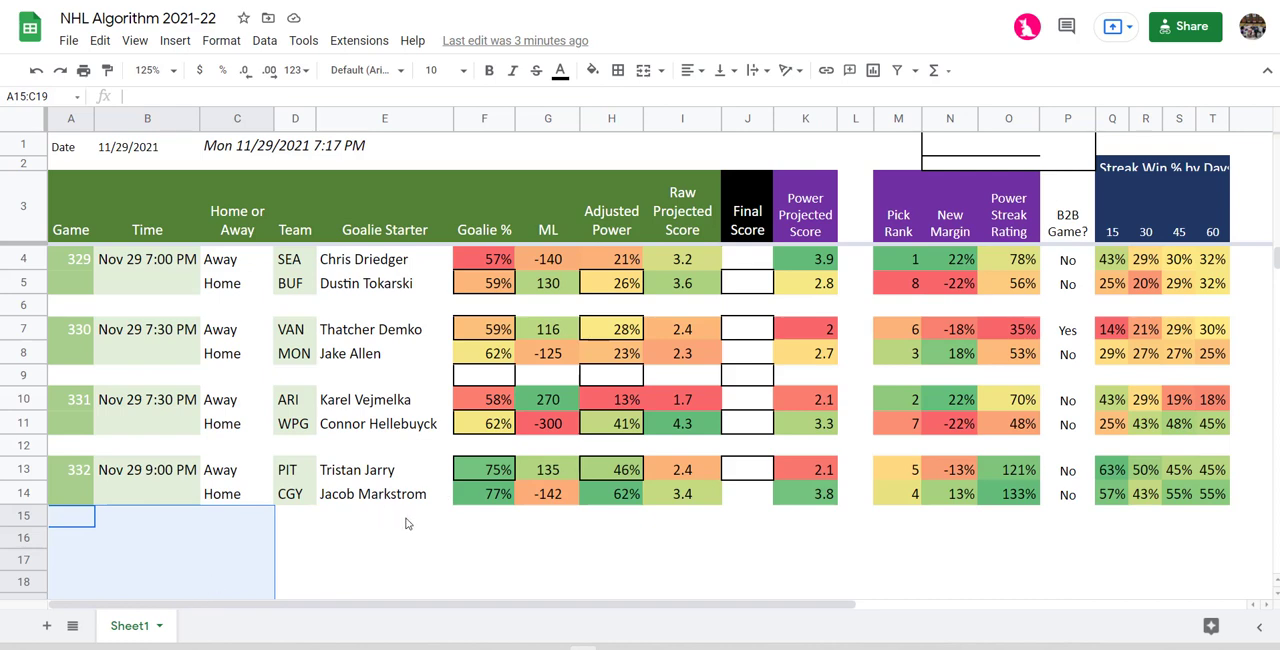
pyautogui.click(484, 145)
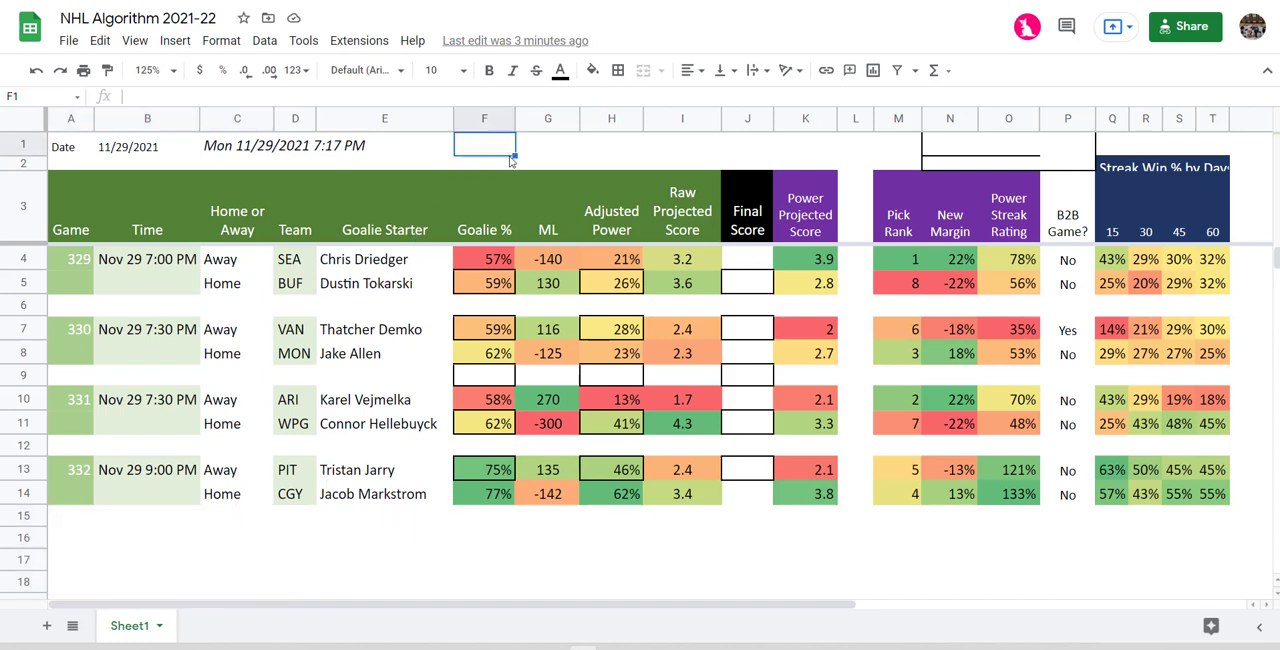
pyautogui.write('I accep')
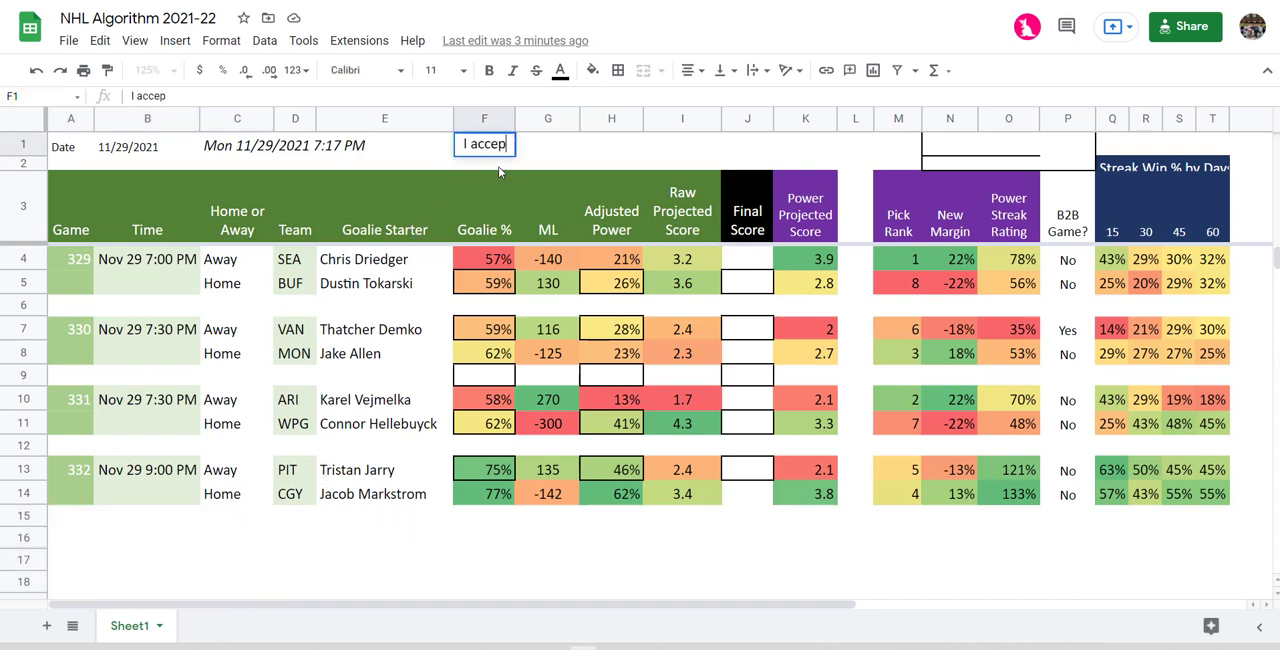
pyautogui.write('compes')
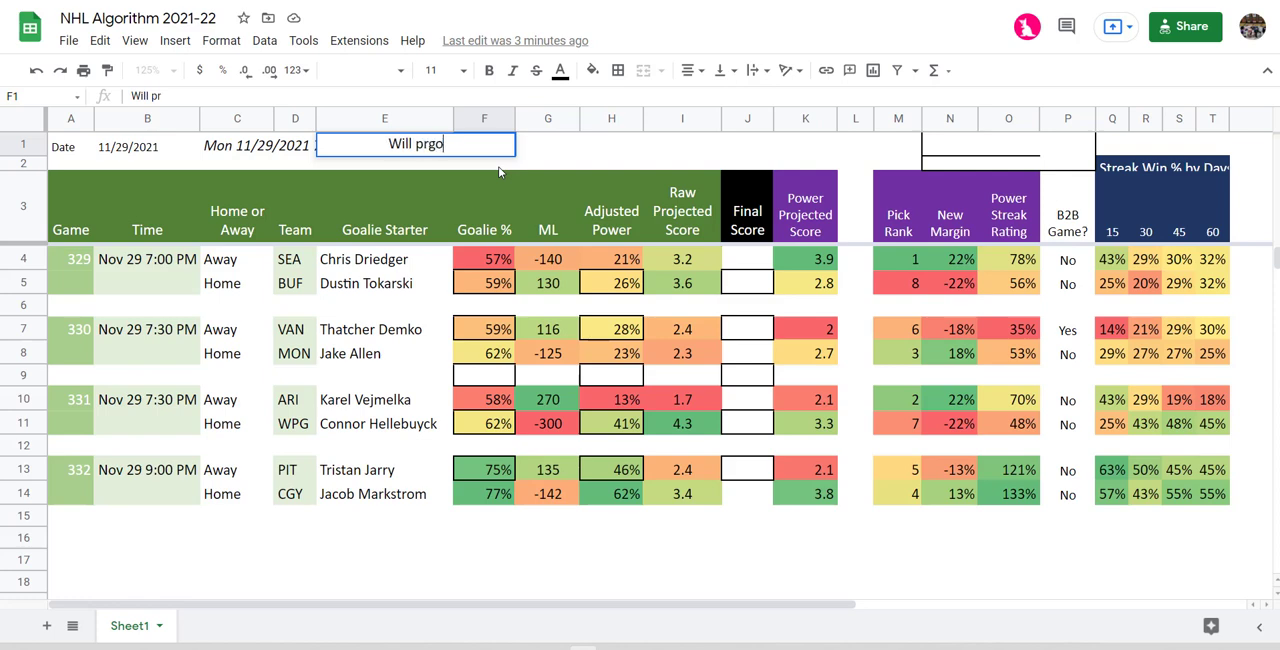
pyautogui.write('o')
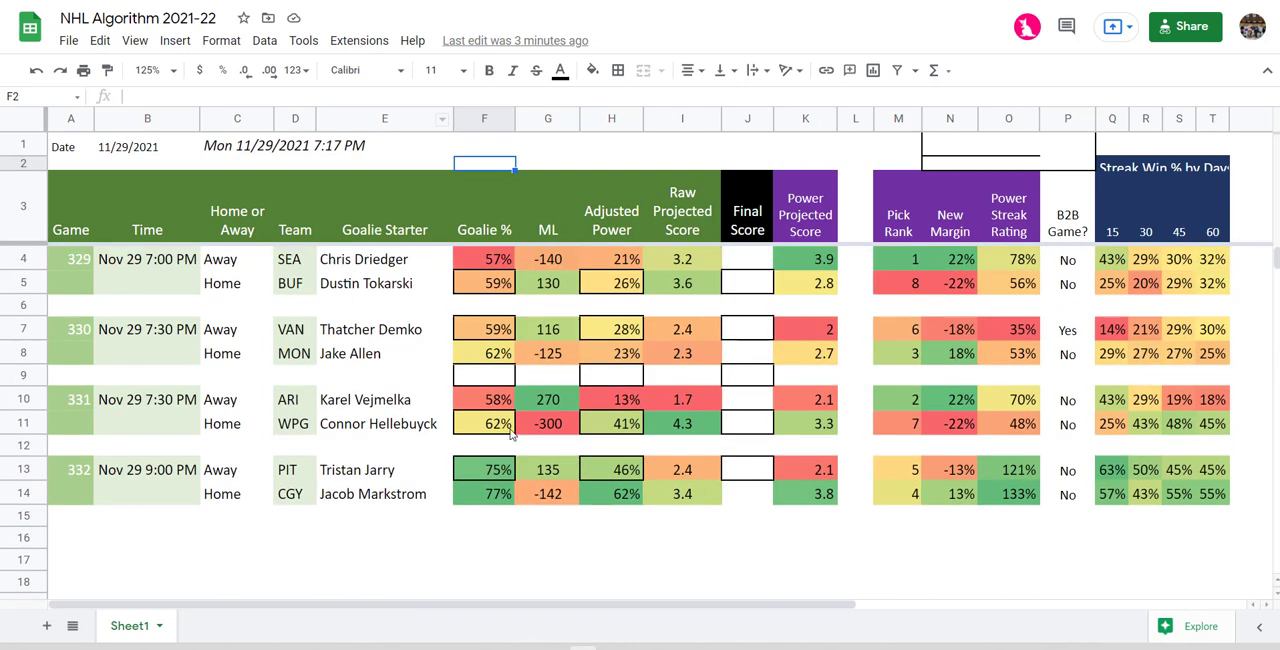
pyautogui.click(385, 399)
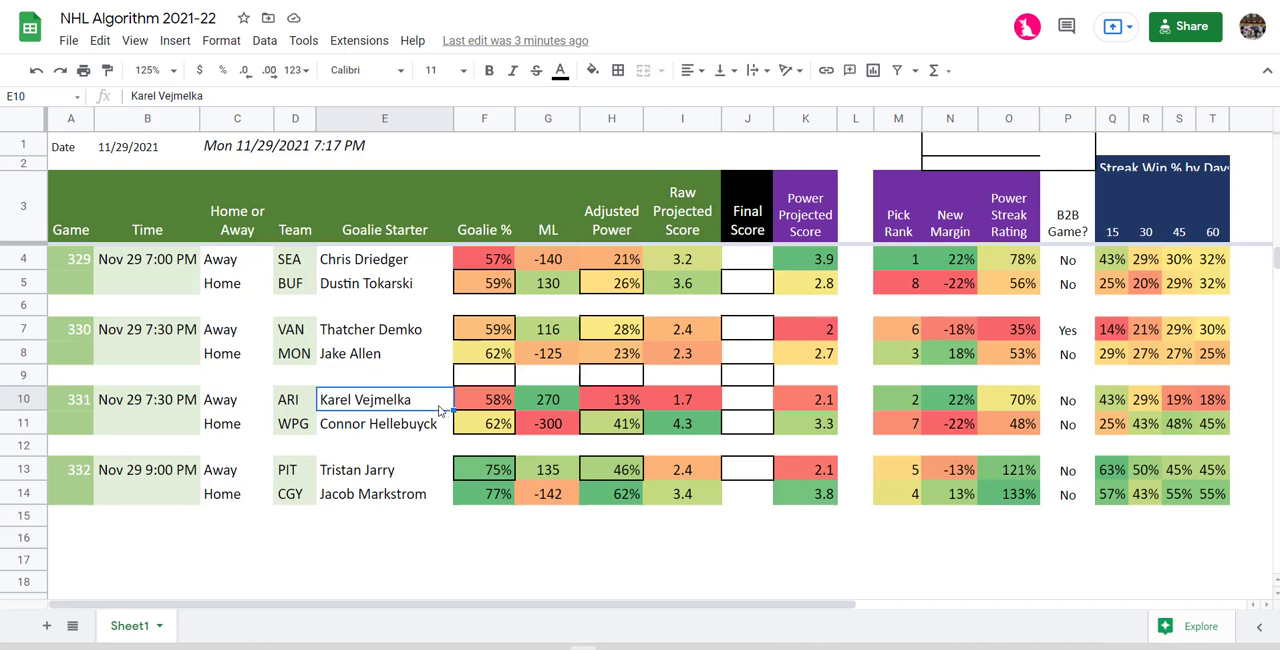
pyautogui.moveTo(448, 412)
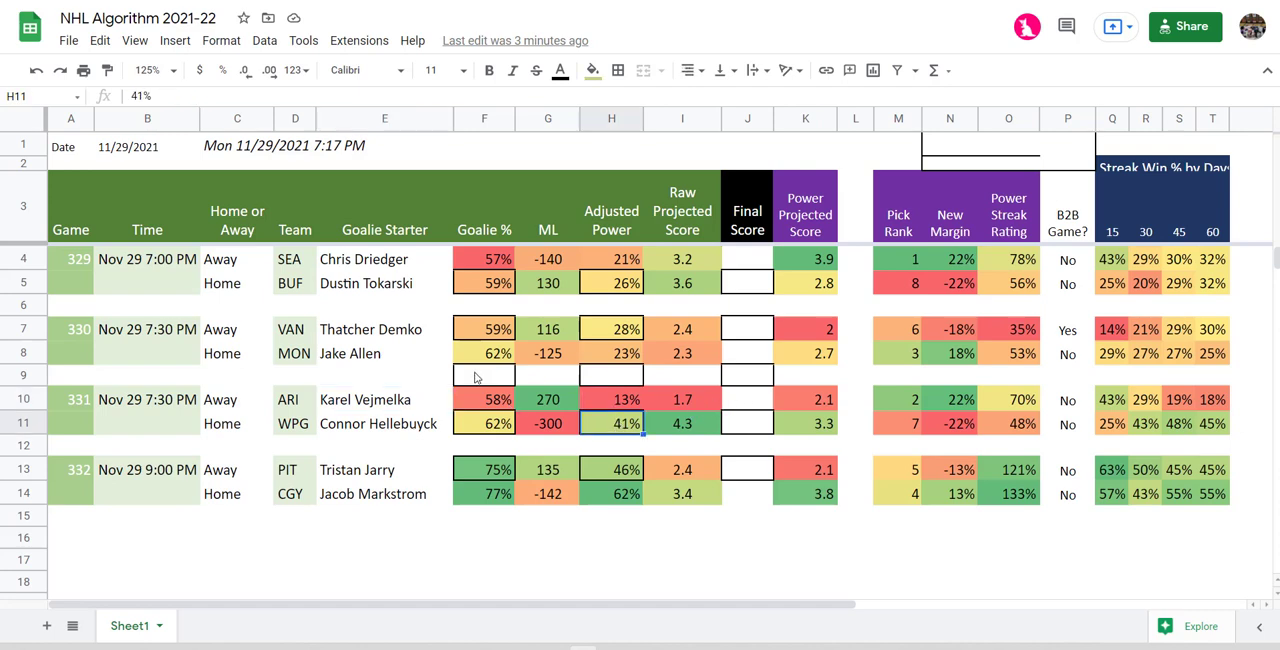
pyautogui.click(483, 399)
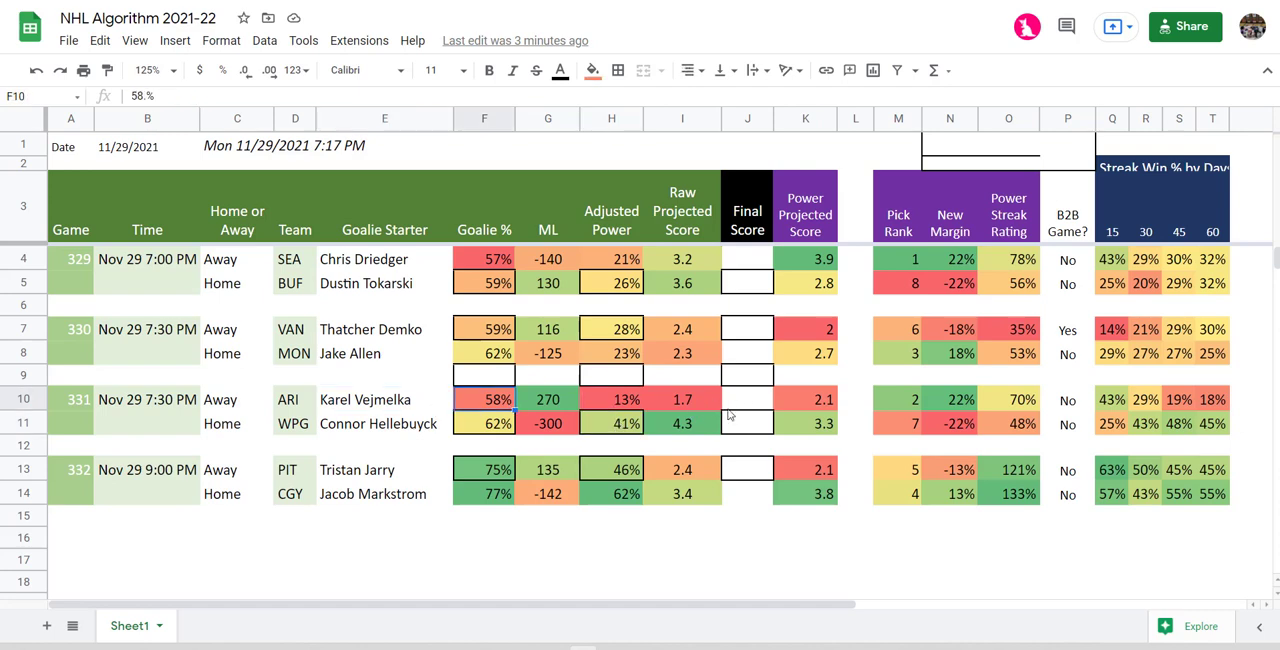
pyautogui.moveTo(807, 440)
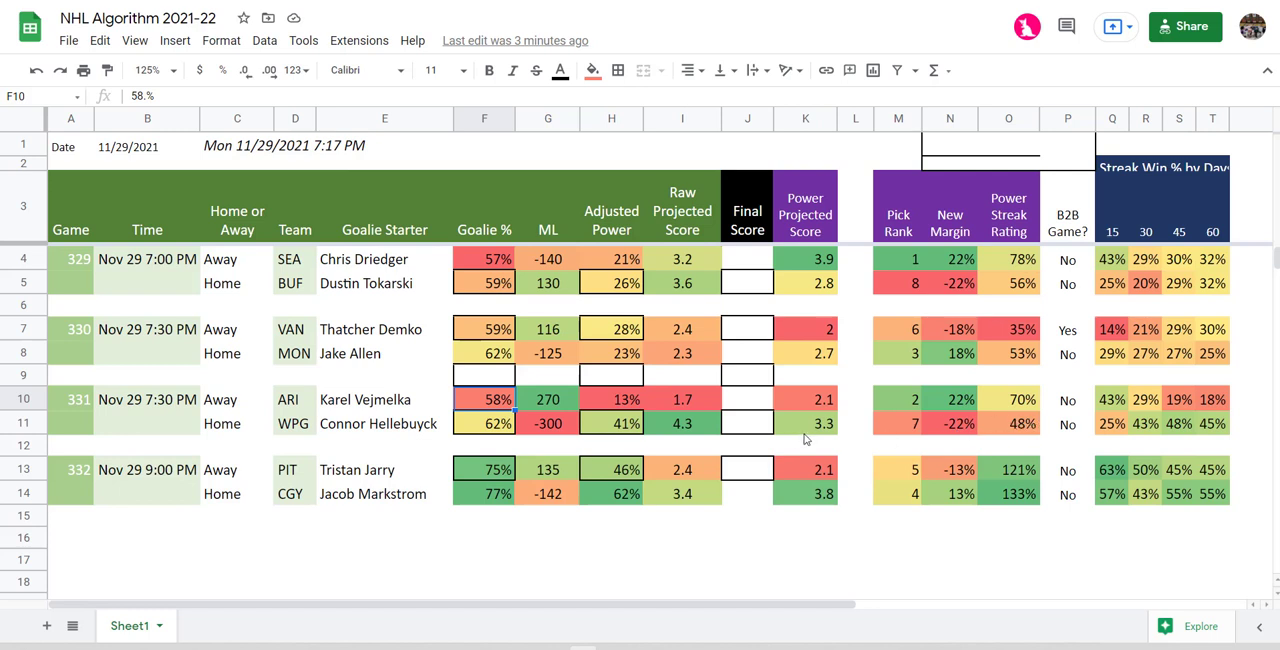
pyautogui.moveTo(760, 593)
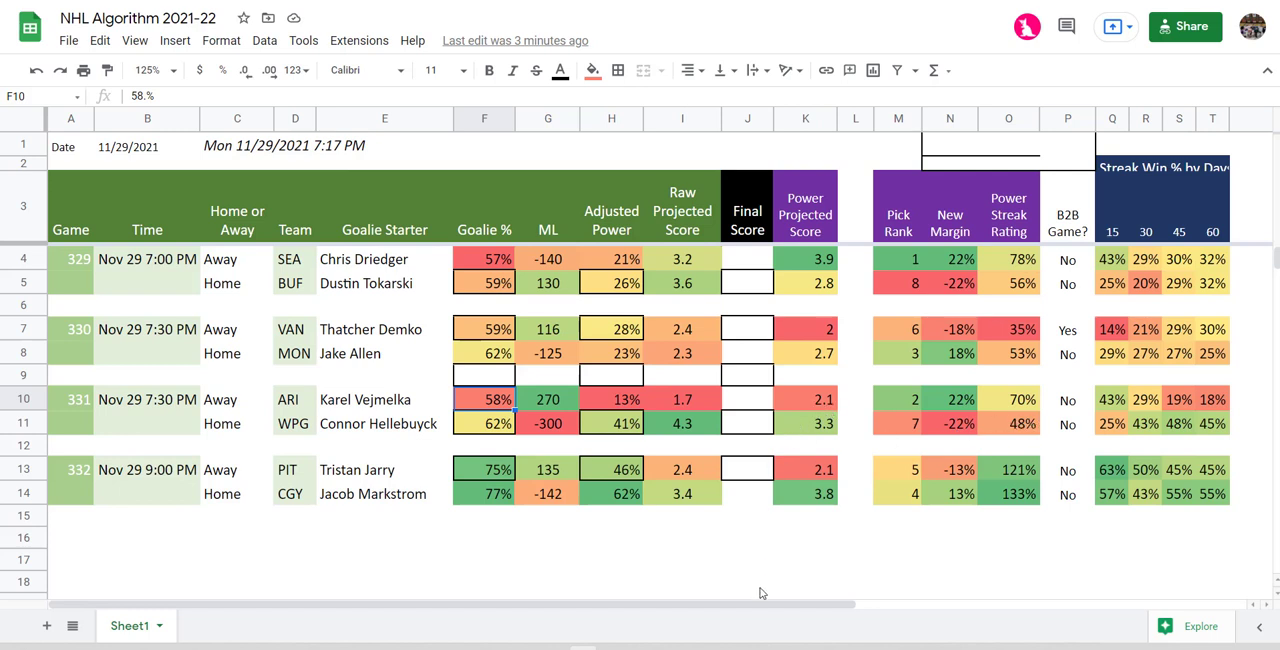
pyautogui.moveTo(312, 475)
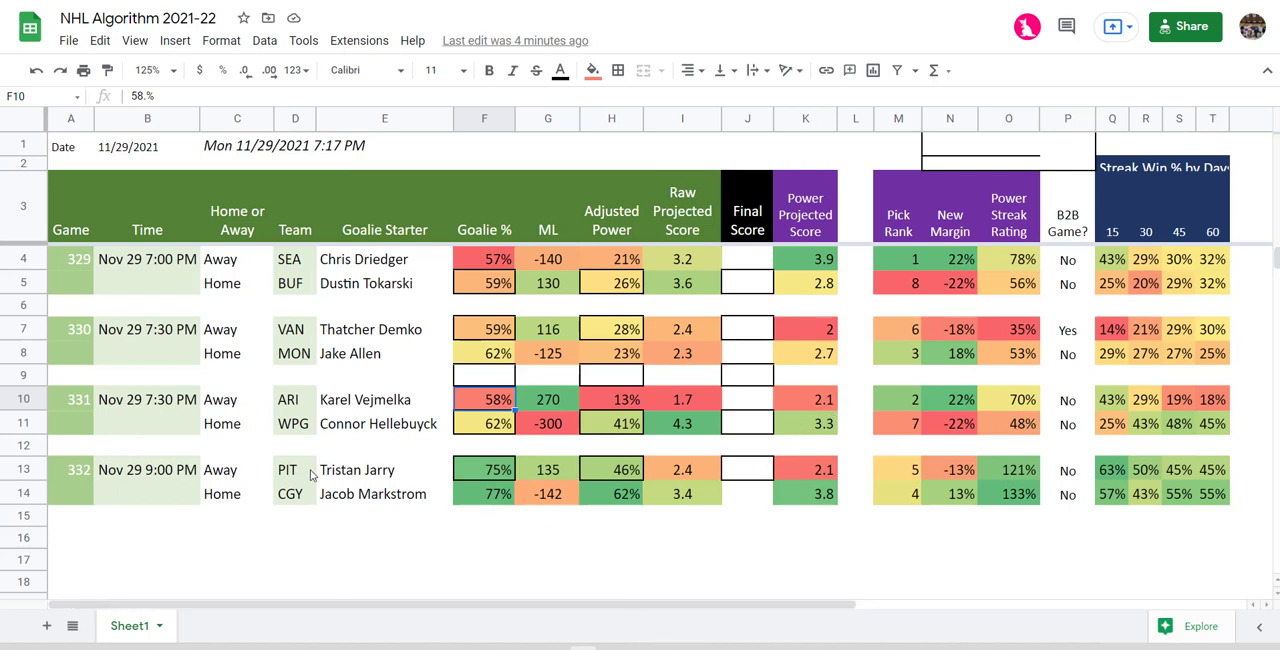
pyautogui.moveTo(342, 468)
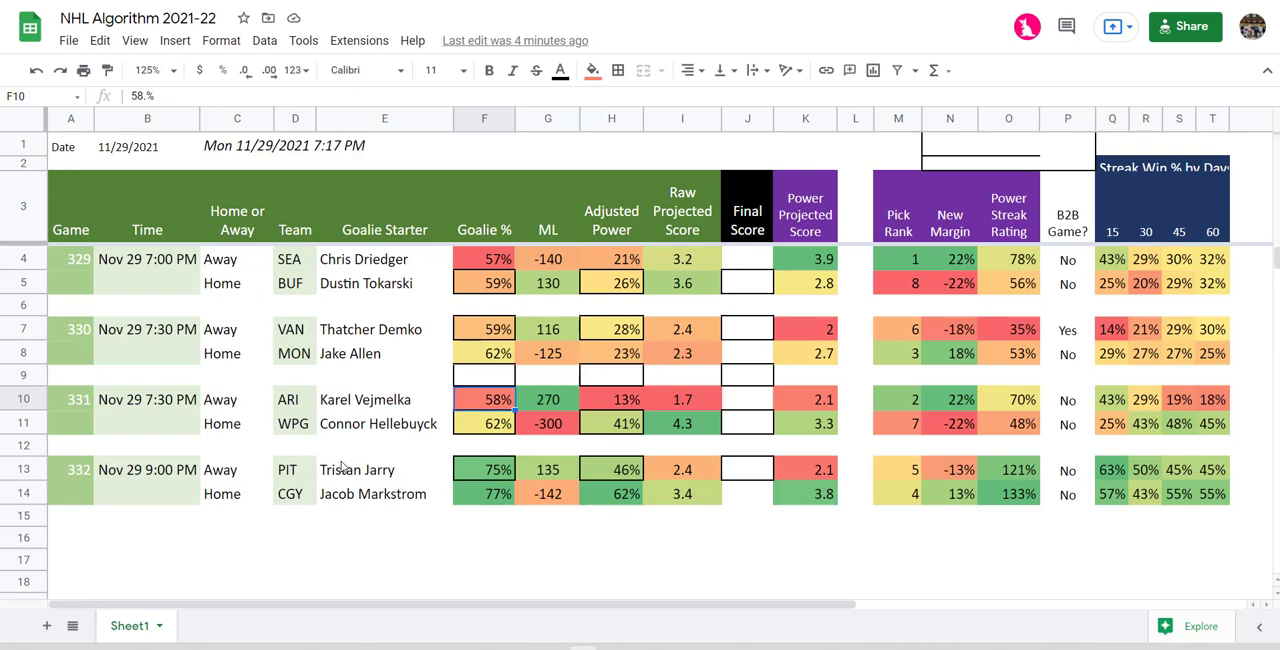
pyautogui.moveTo(368, 458)
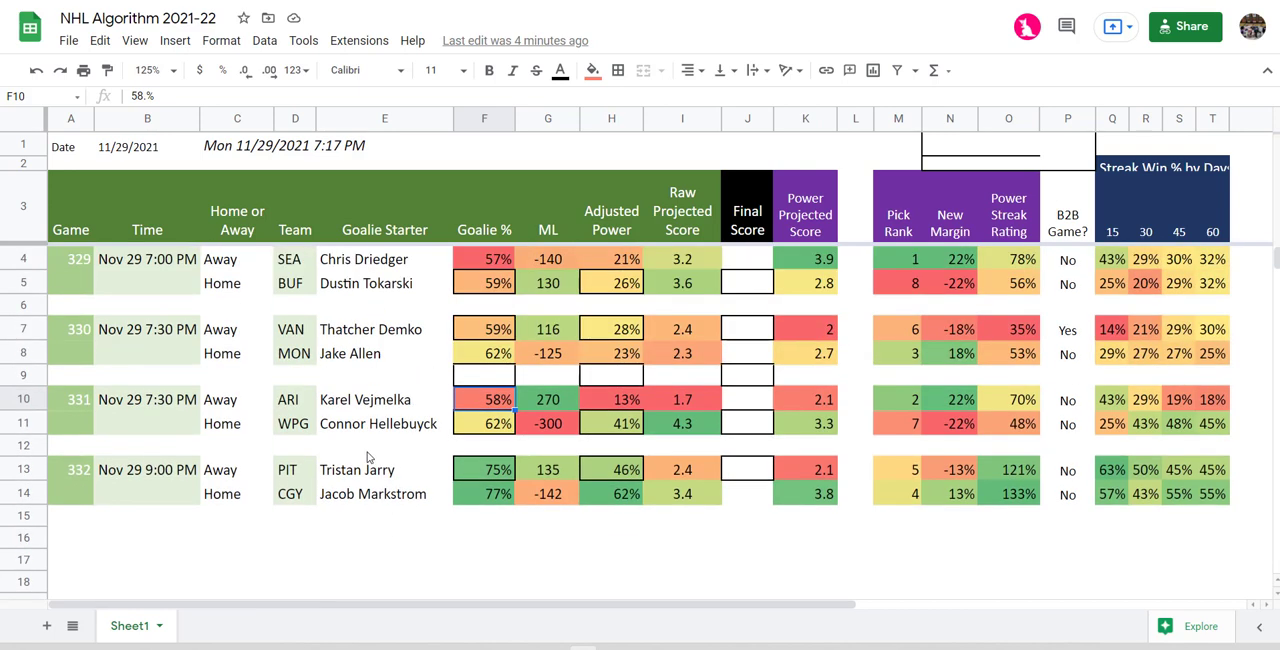
pyautogui.moveTo(375, 440)
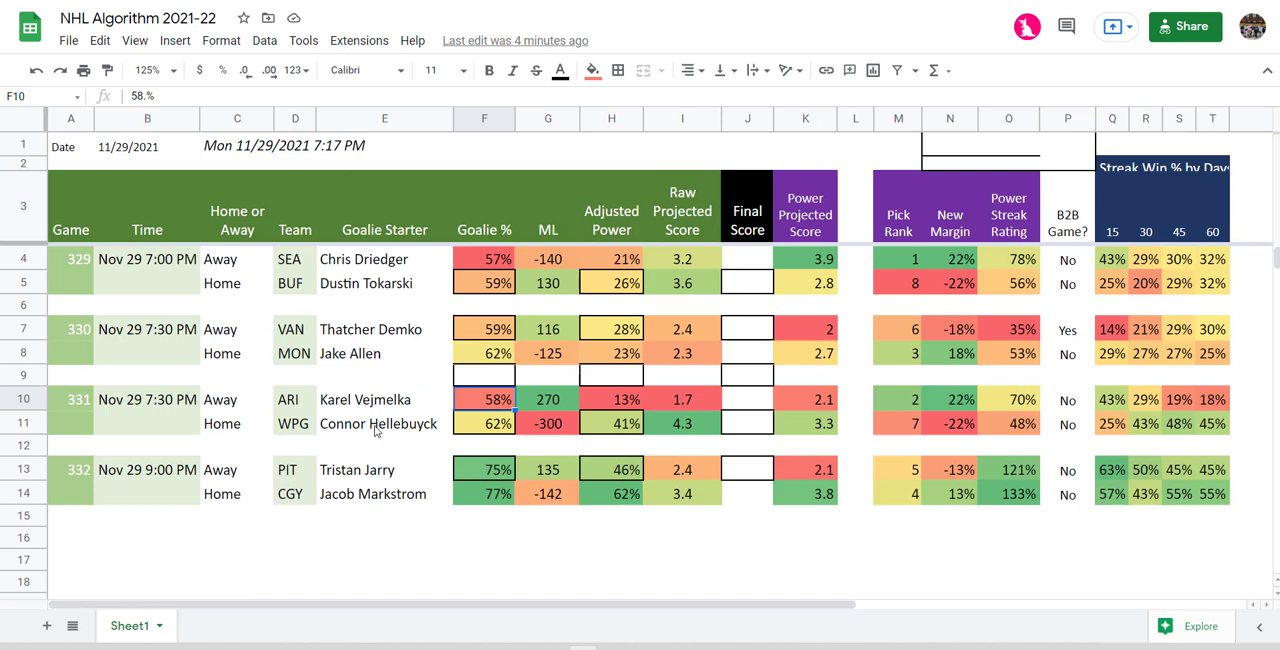
pyautogui.moveTo(660, 279)
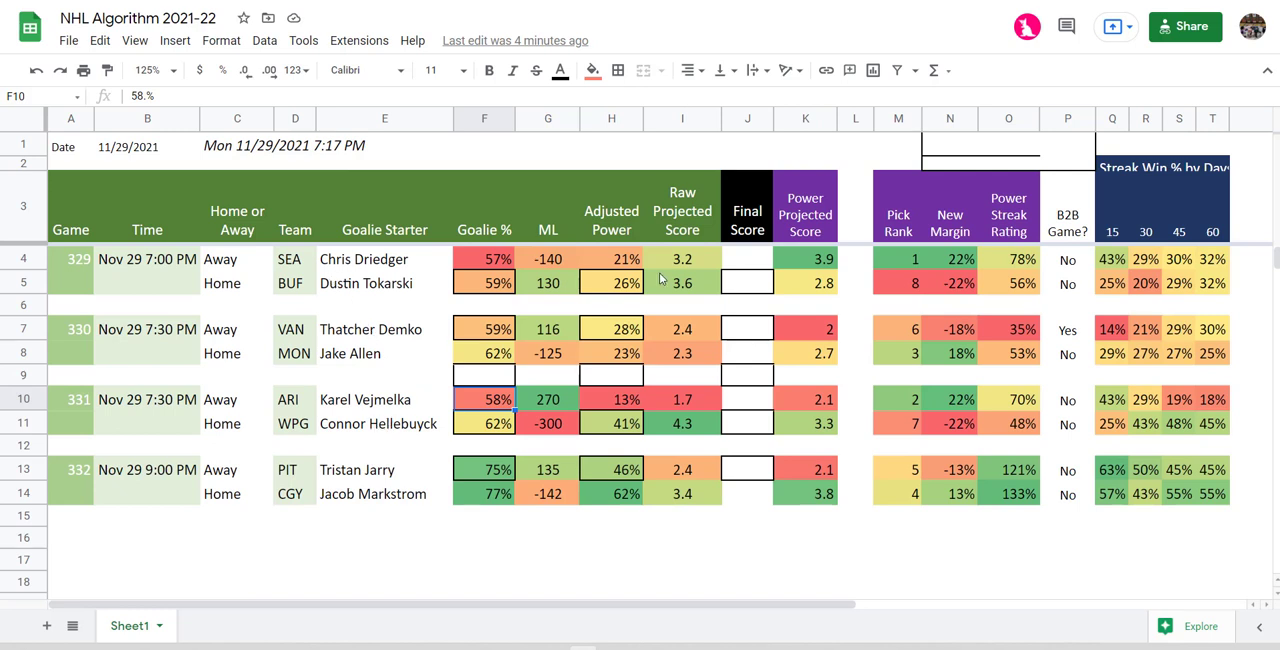
pyautogui.moveTo(682, 258); pyautogui.dragTo(682, 282)
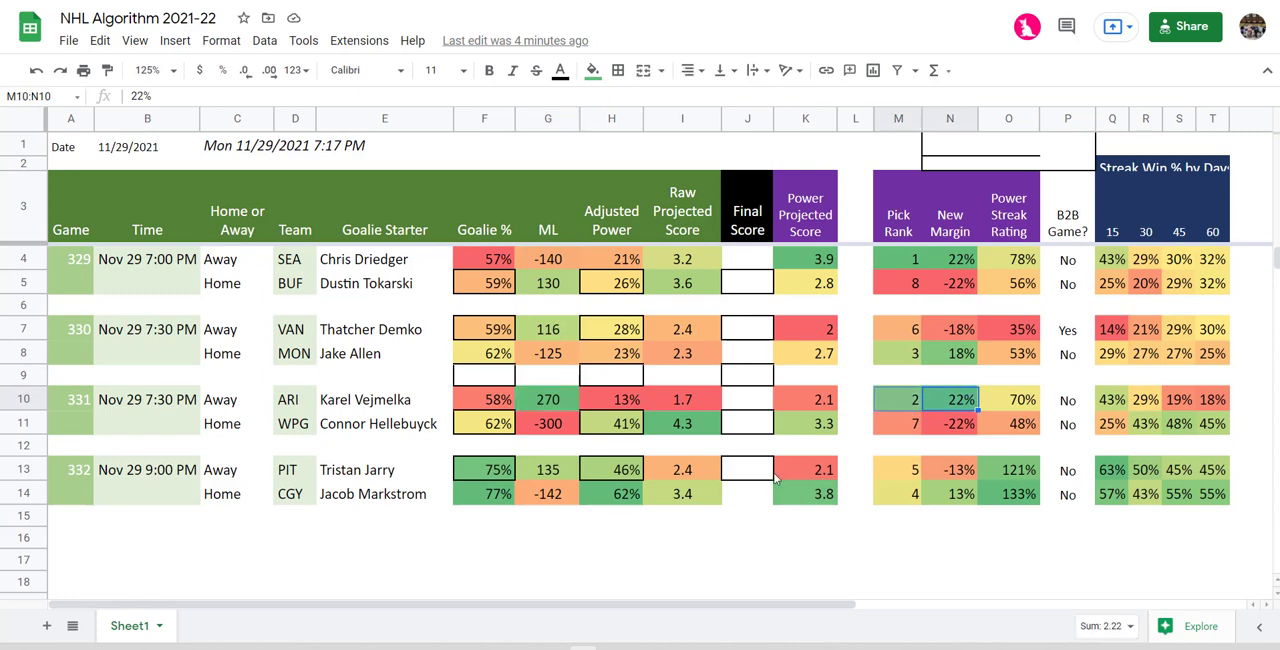
pyautogui.click(897, 399)
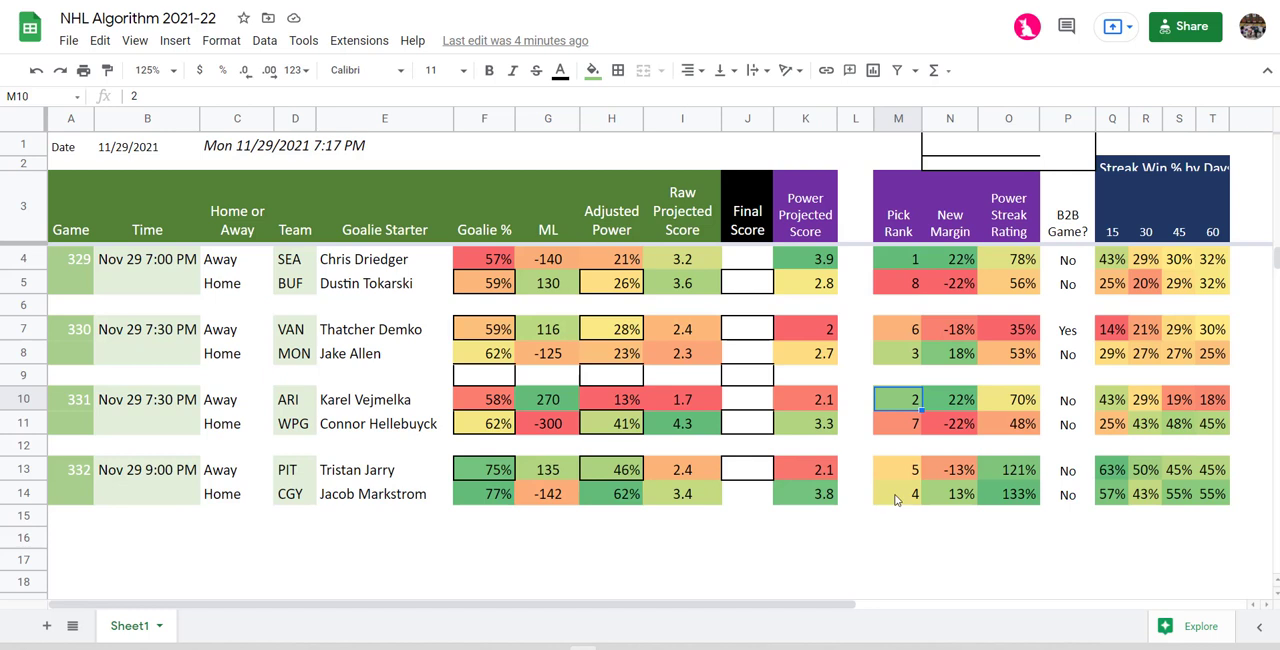
pyautogui.click(897, 494)
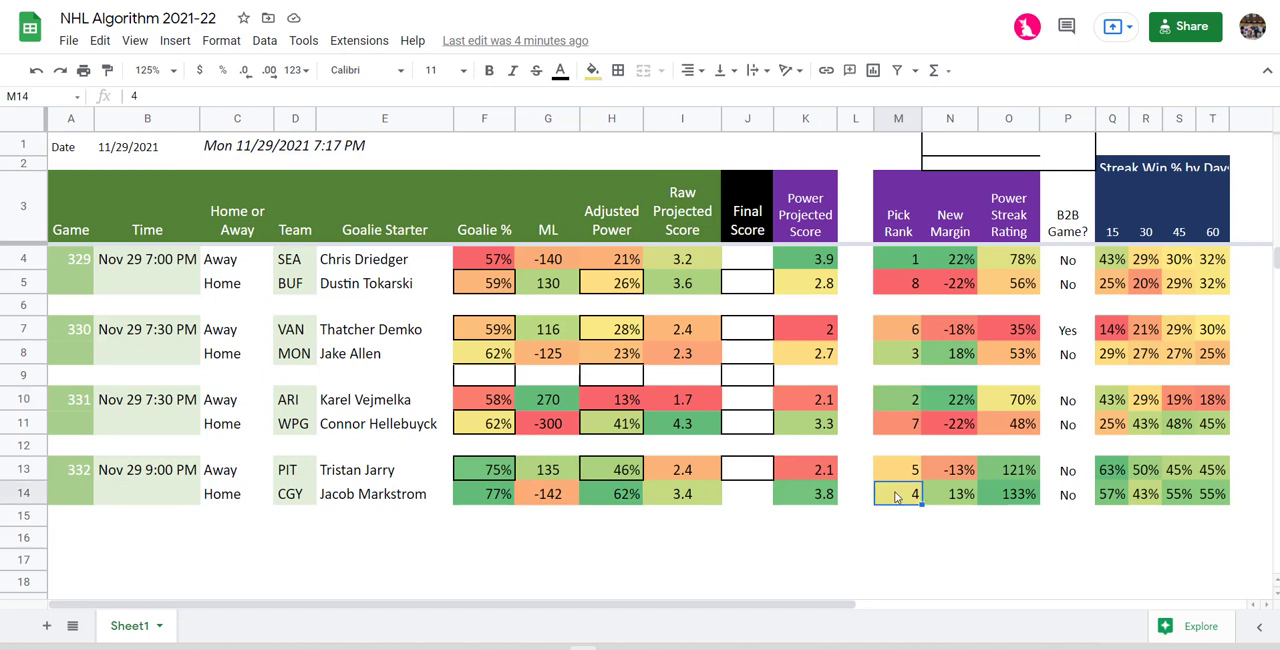
pyautogui.moveTo(685, 434)
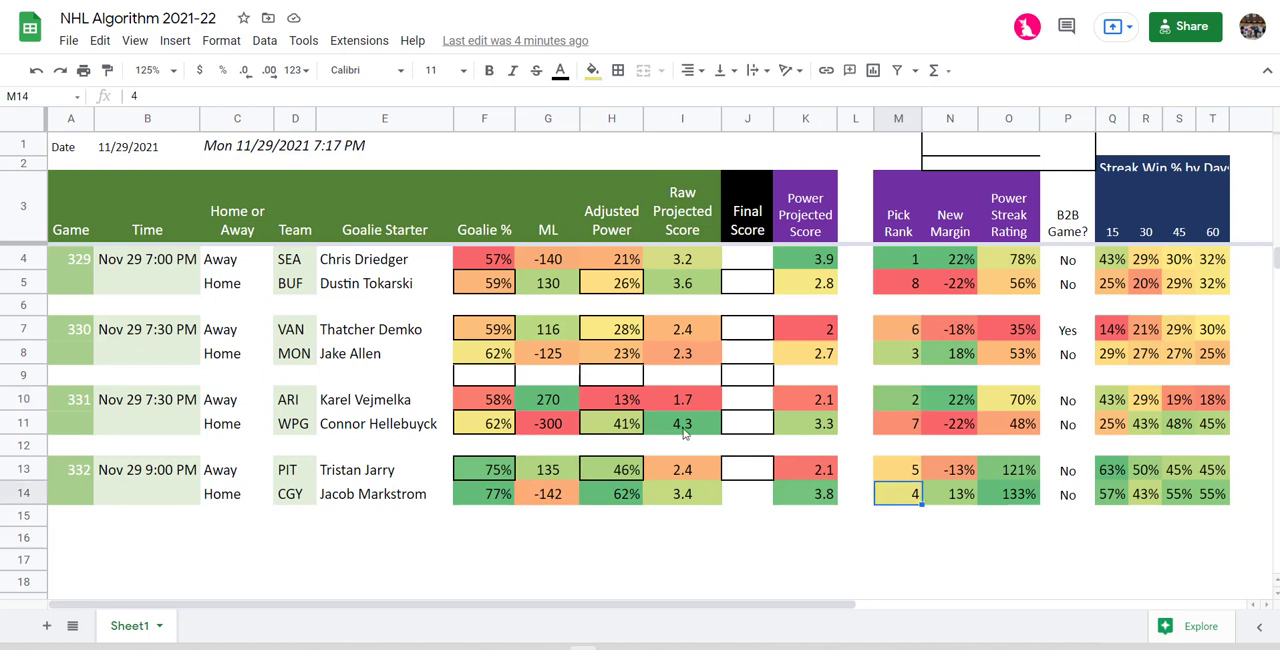